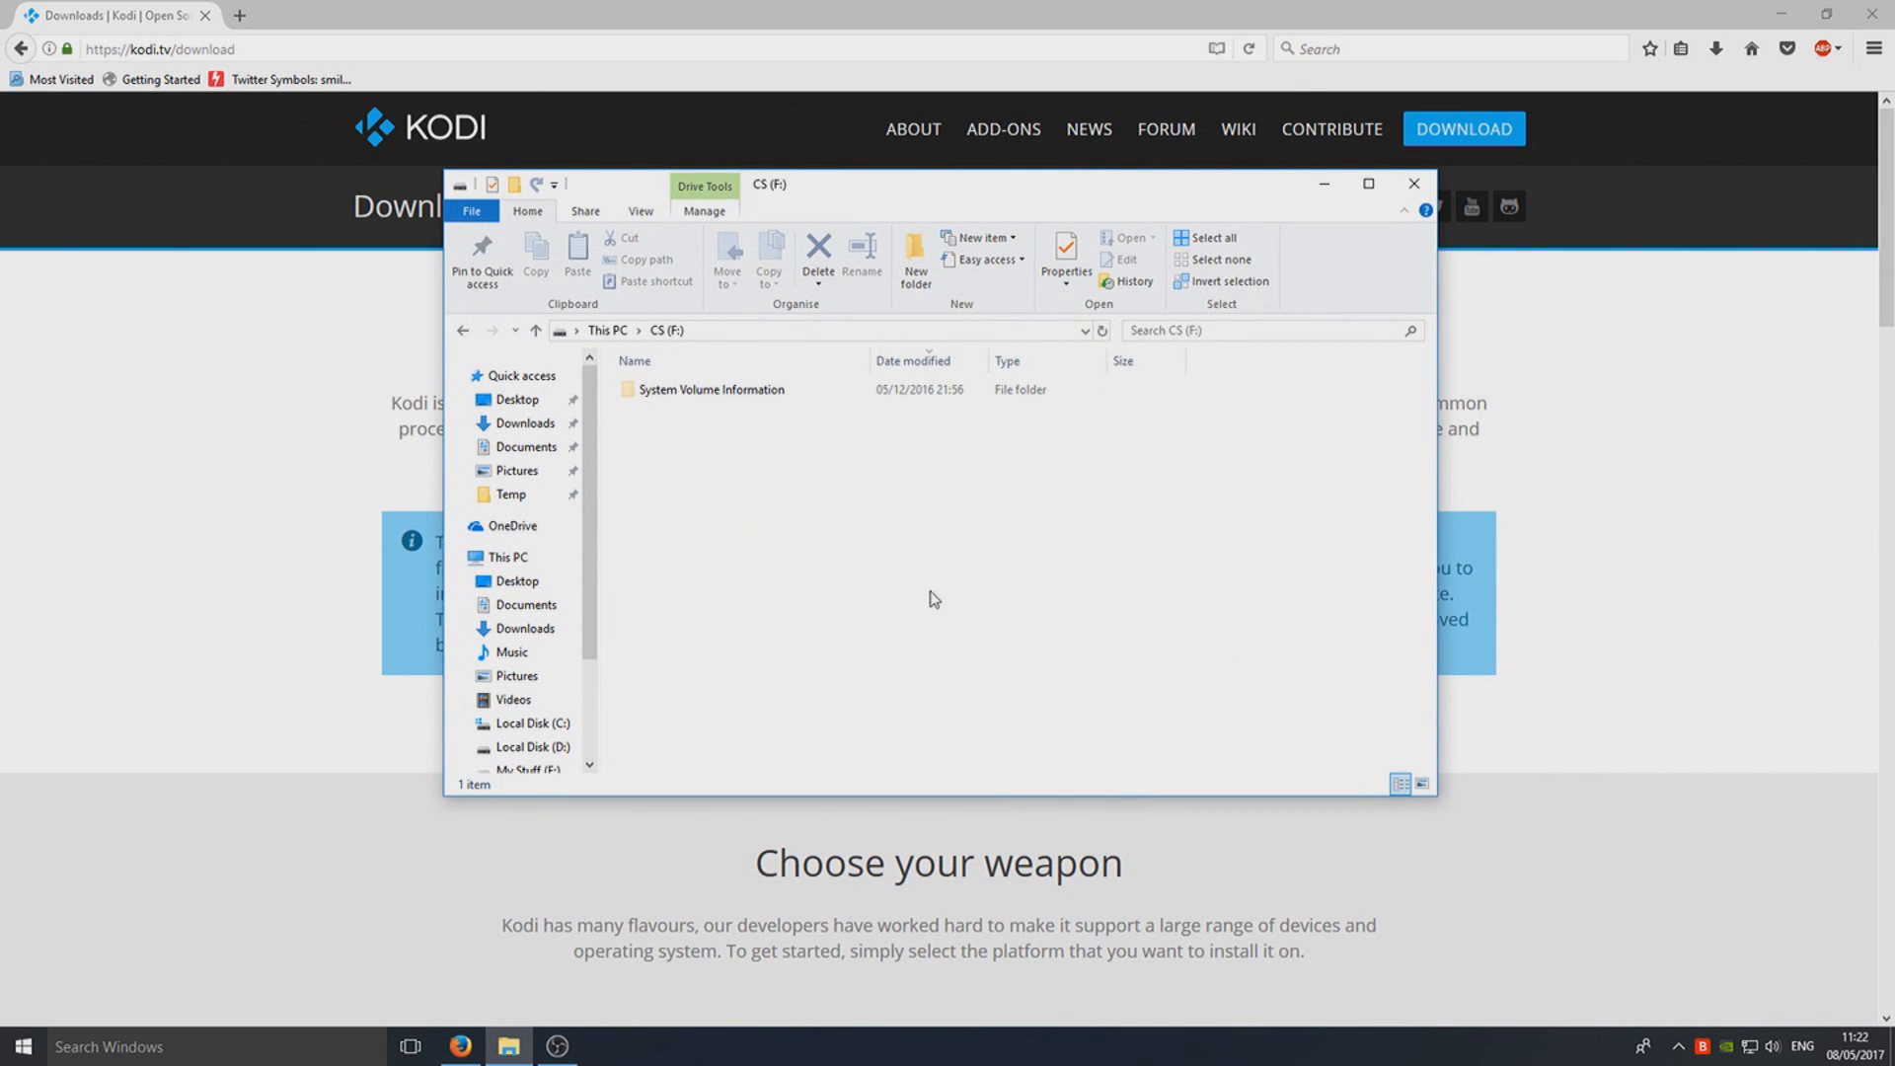
pyautogui.moveTo(1078, 615)
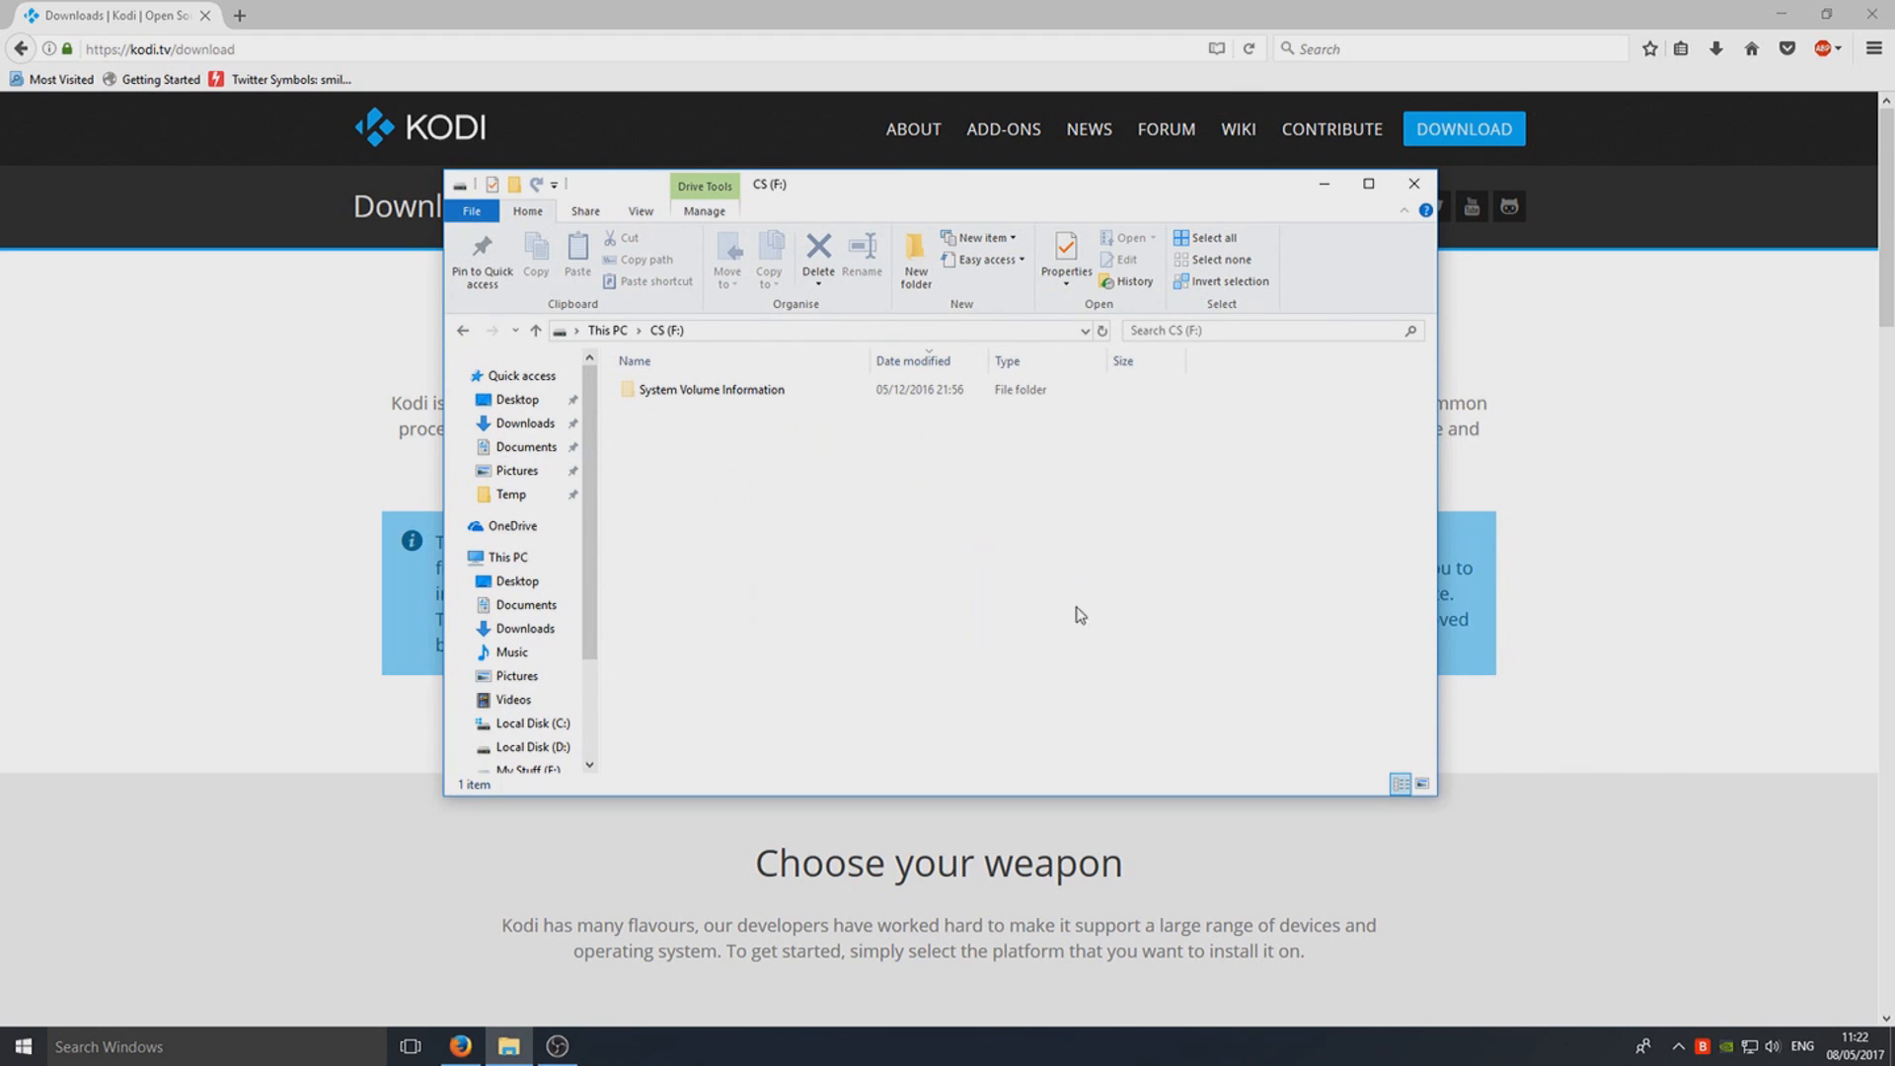
pyautogui.moveTo(1065, 616)
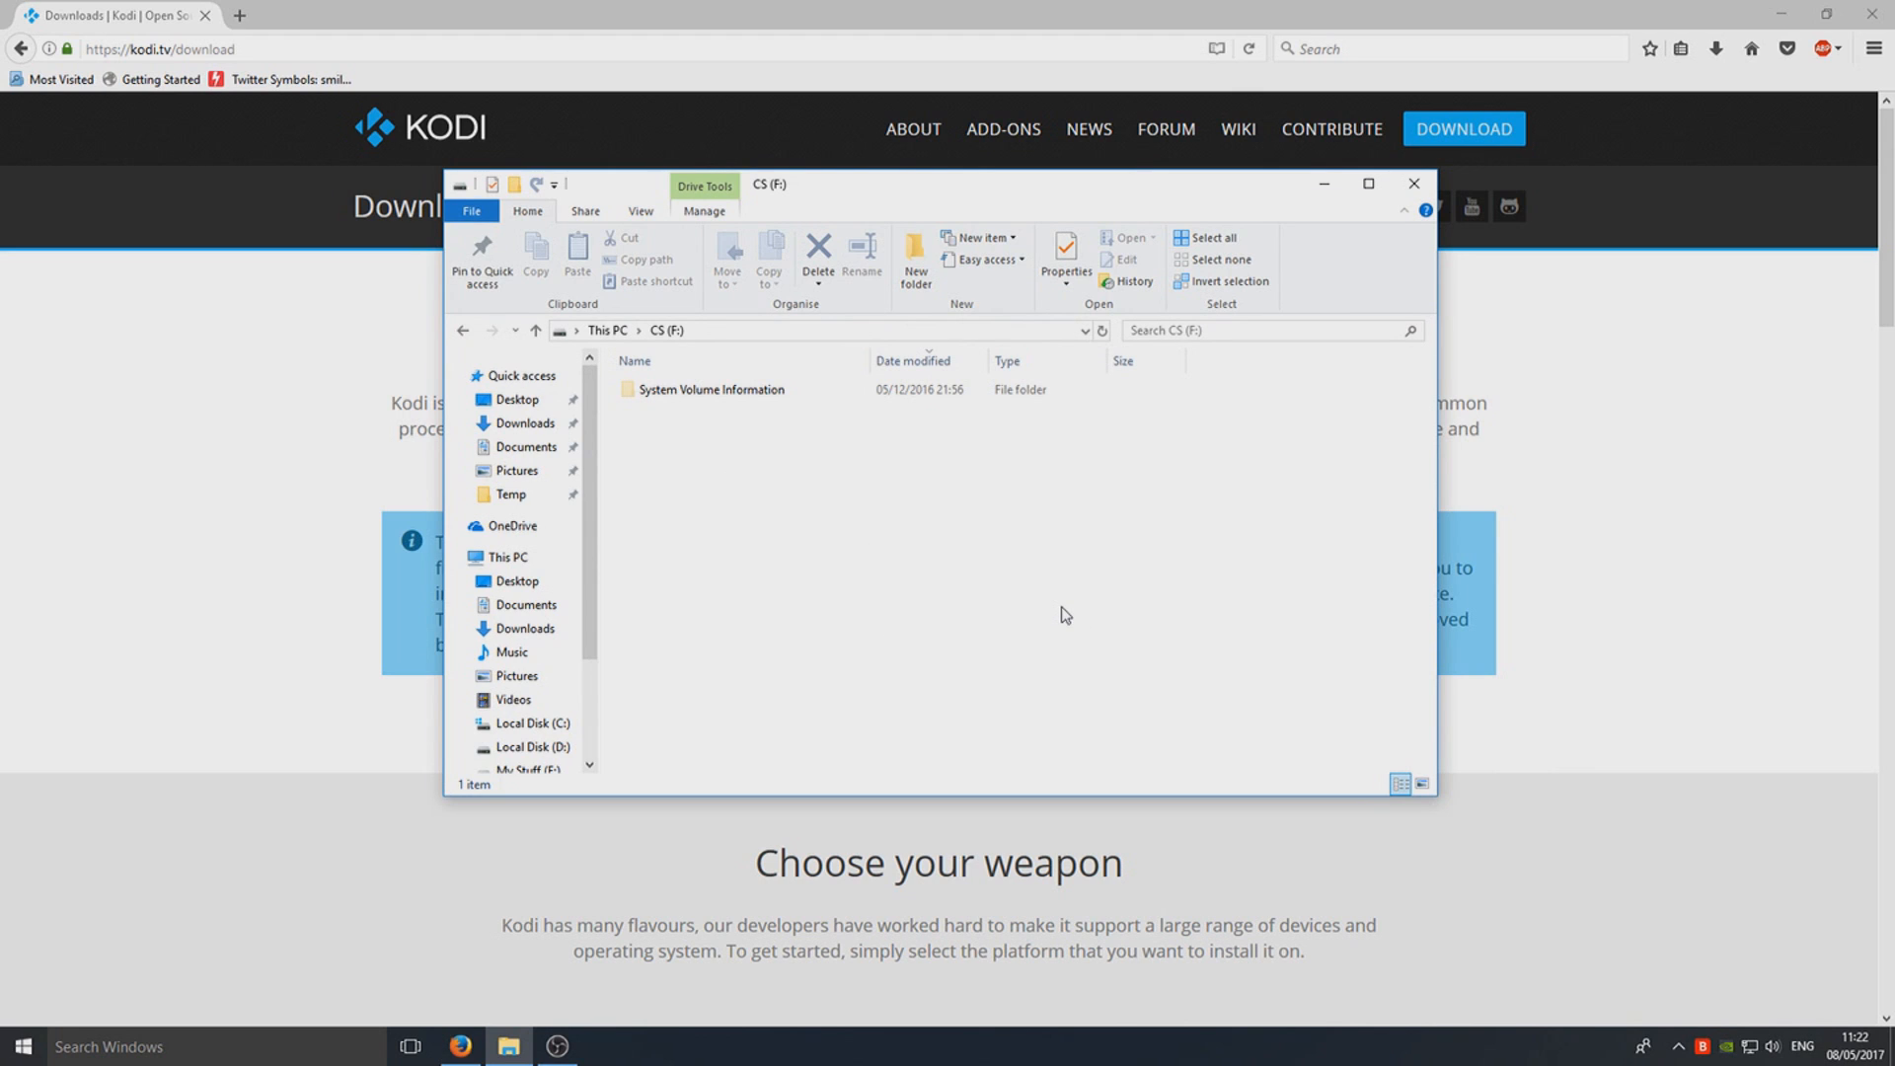
pyautogui.moveTo(890, 526)
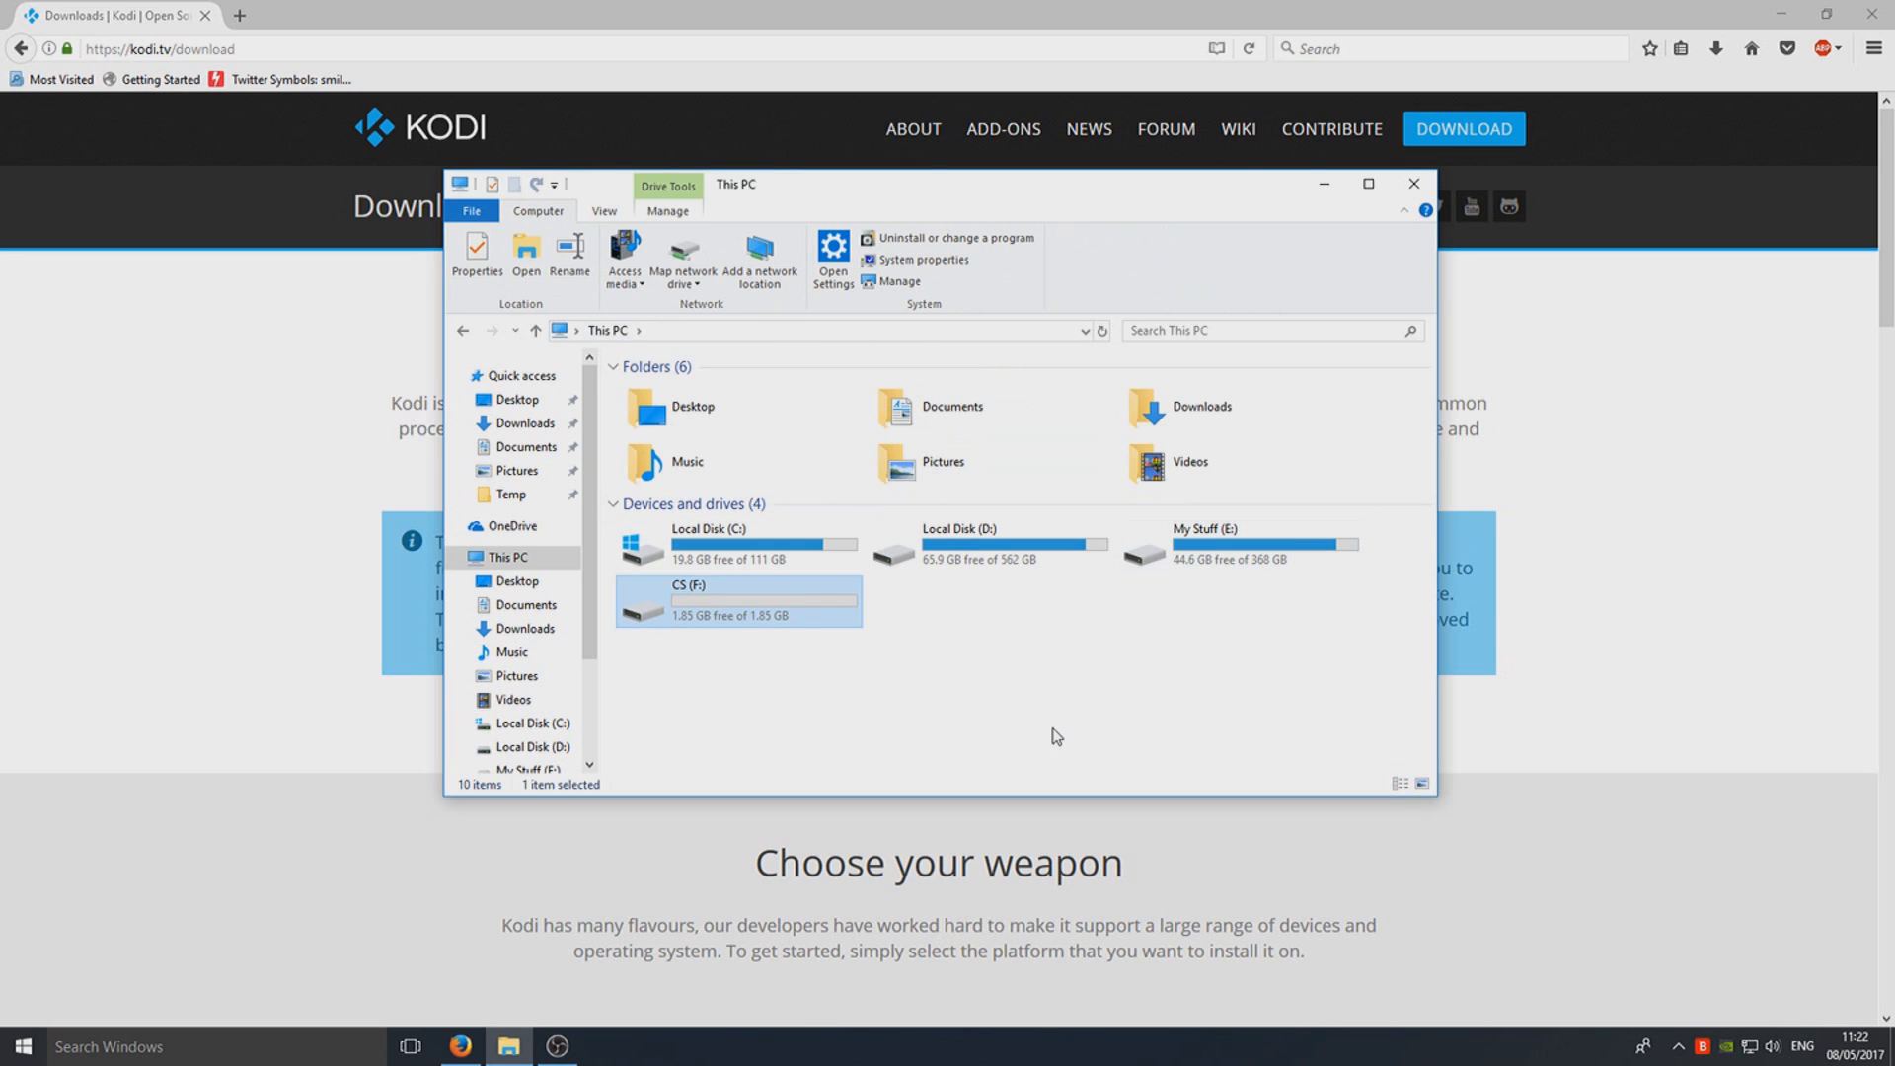
pyautogui.moveTo(705, 616)
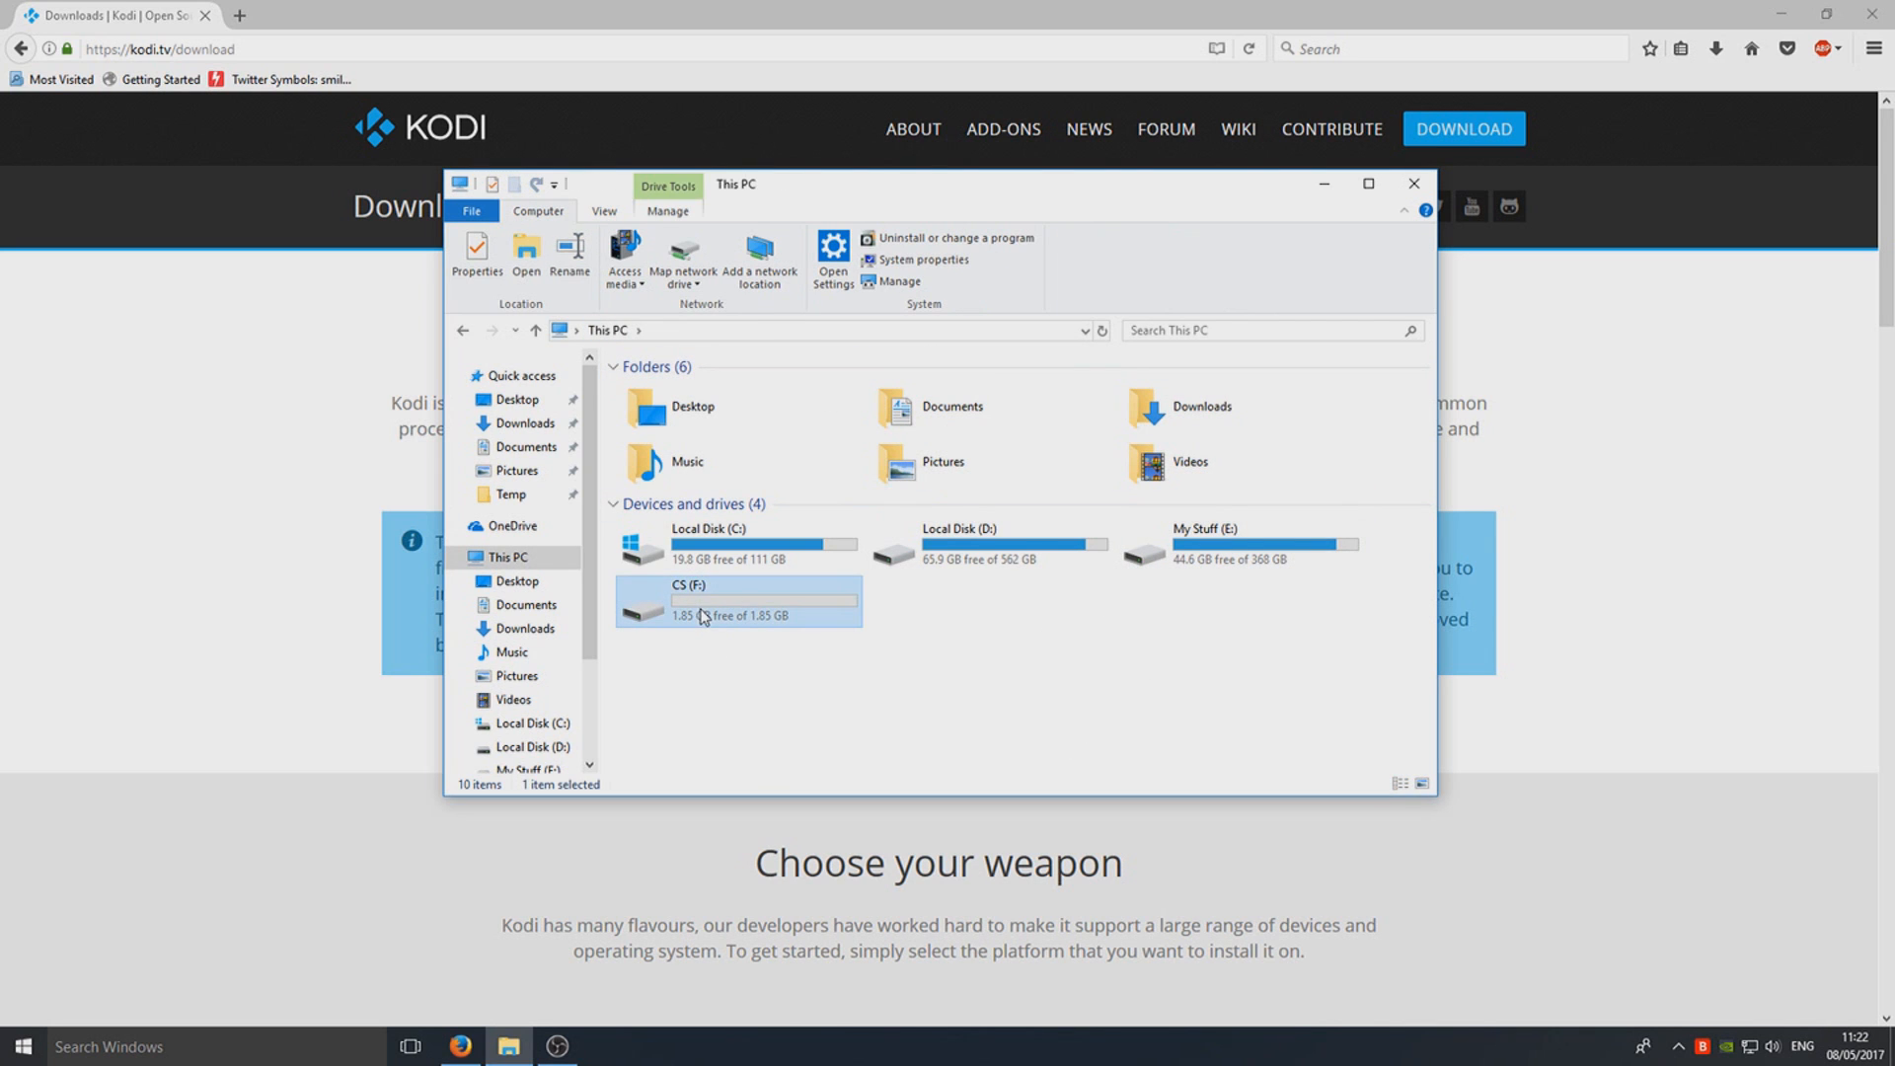
# - Bring up the context menu for the empty CS (F:) drive
pyautogui.rightClick(704, 601)
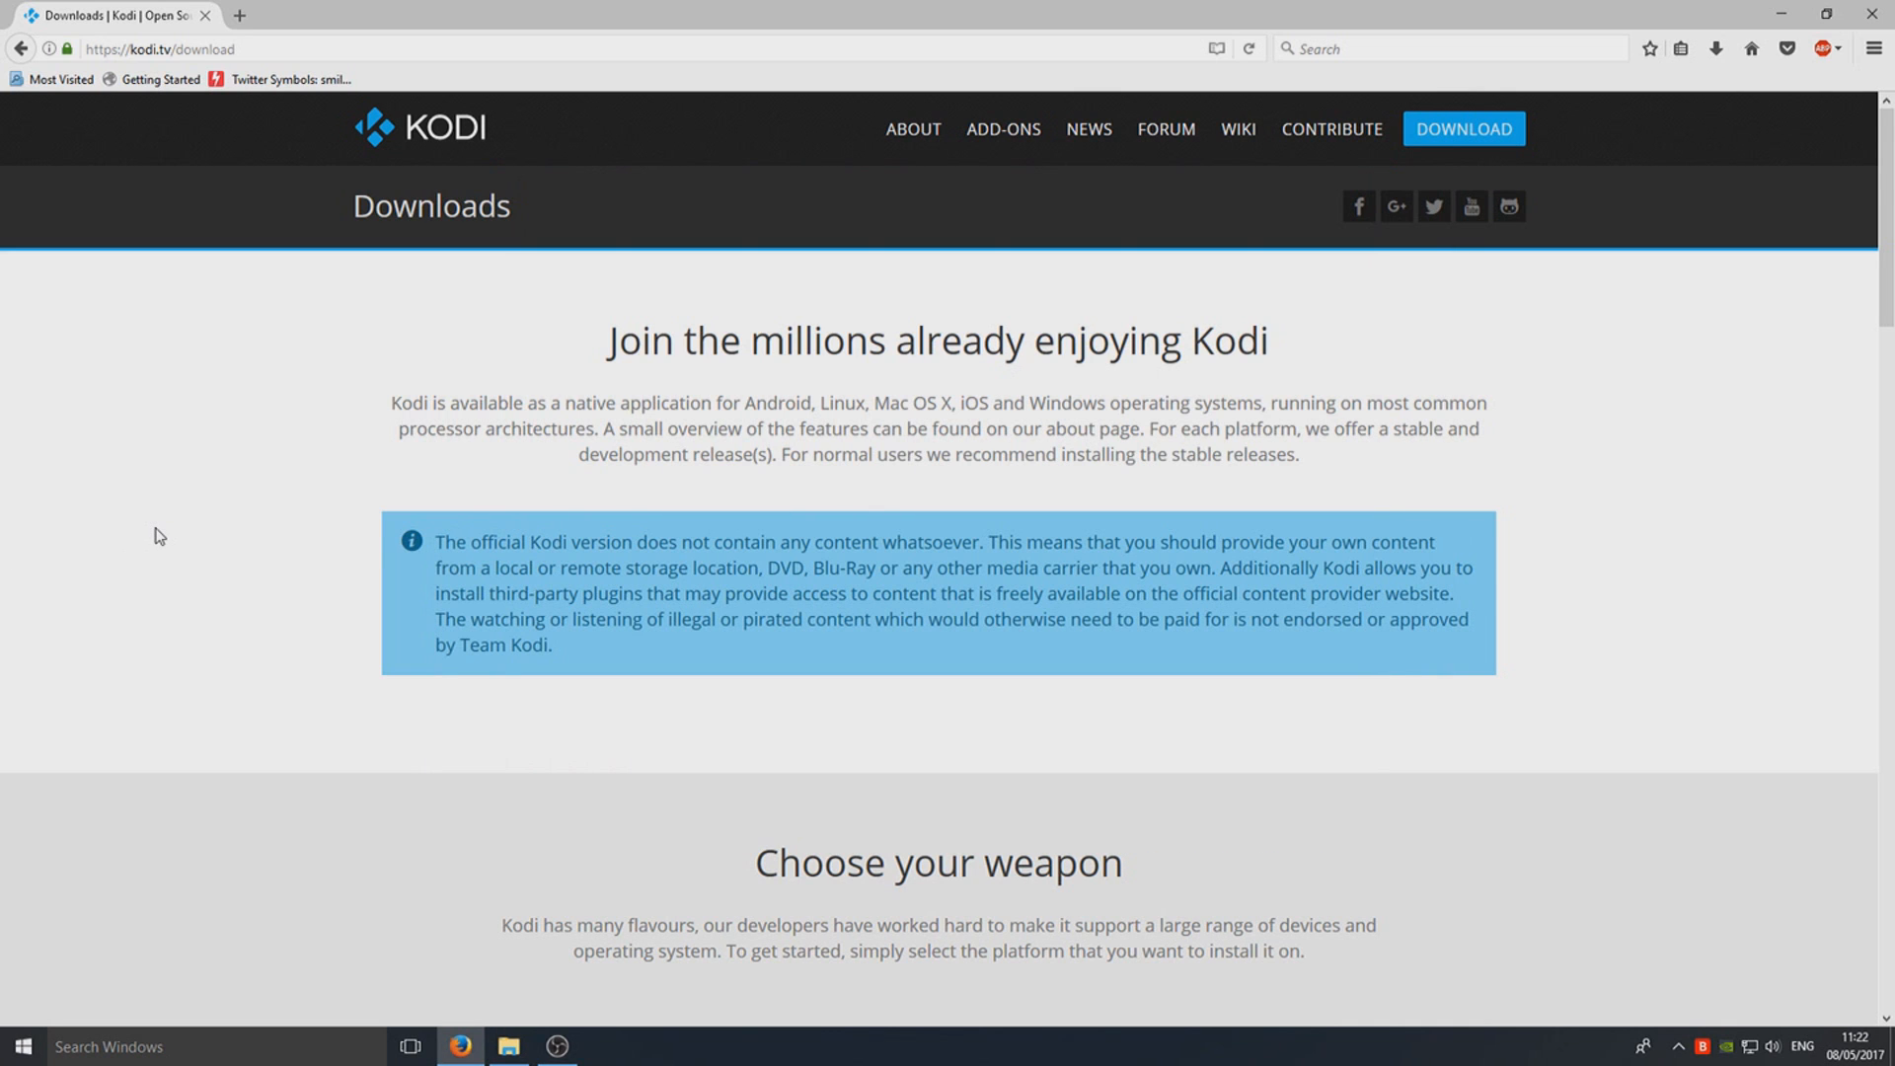
pyautogui.moveTo(955, 497)
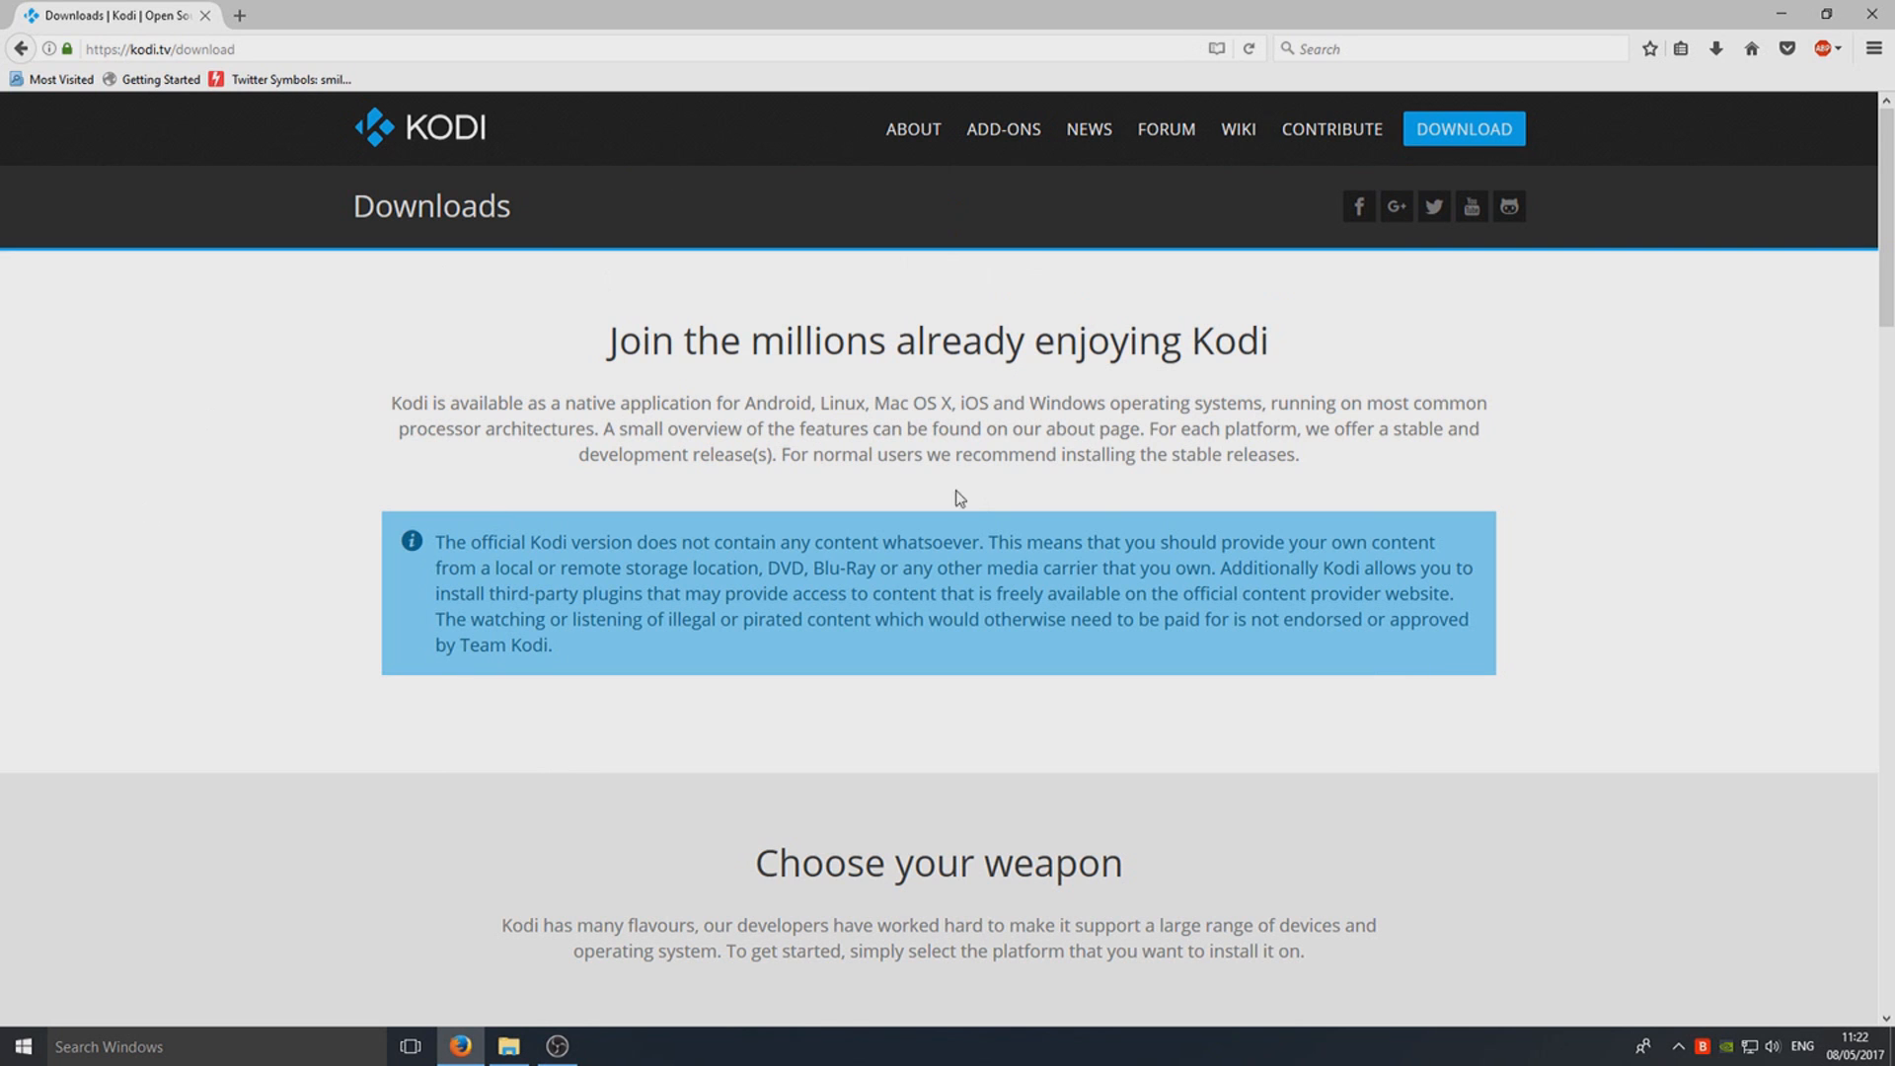
# - Download the Kodi v17.1 Krypton Windows release installer from the Kodi download page
pyautogui.scroll(-3)
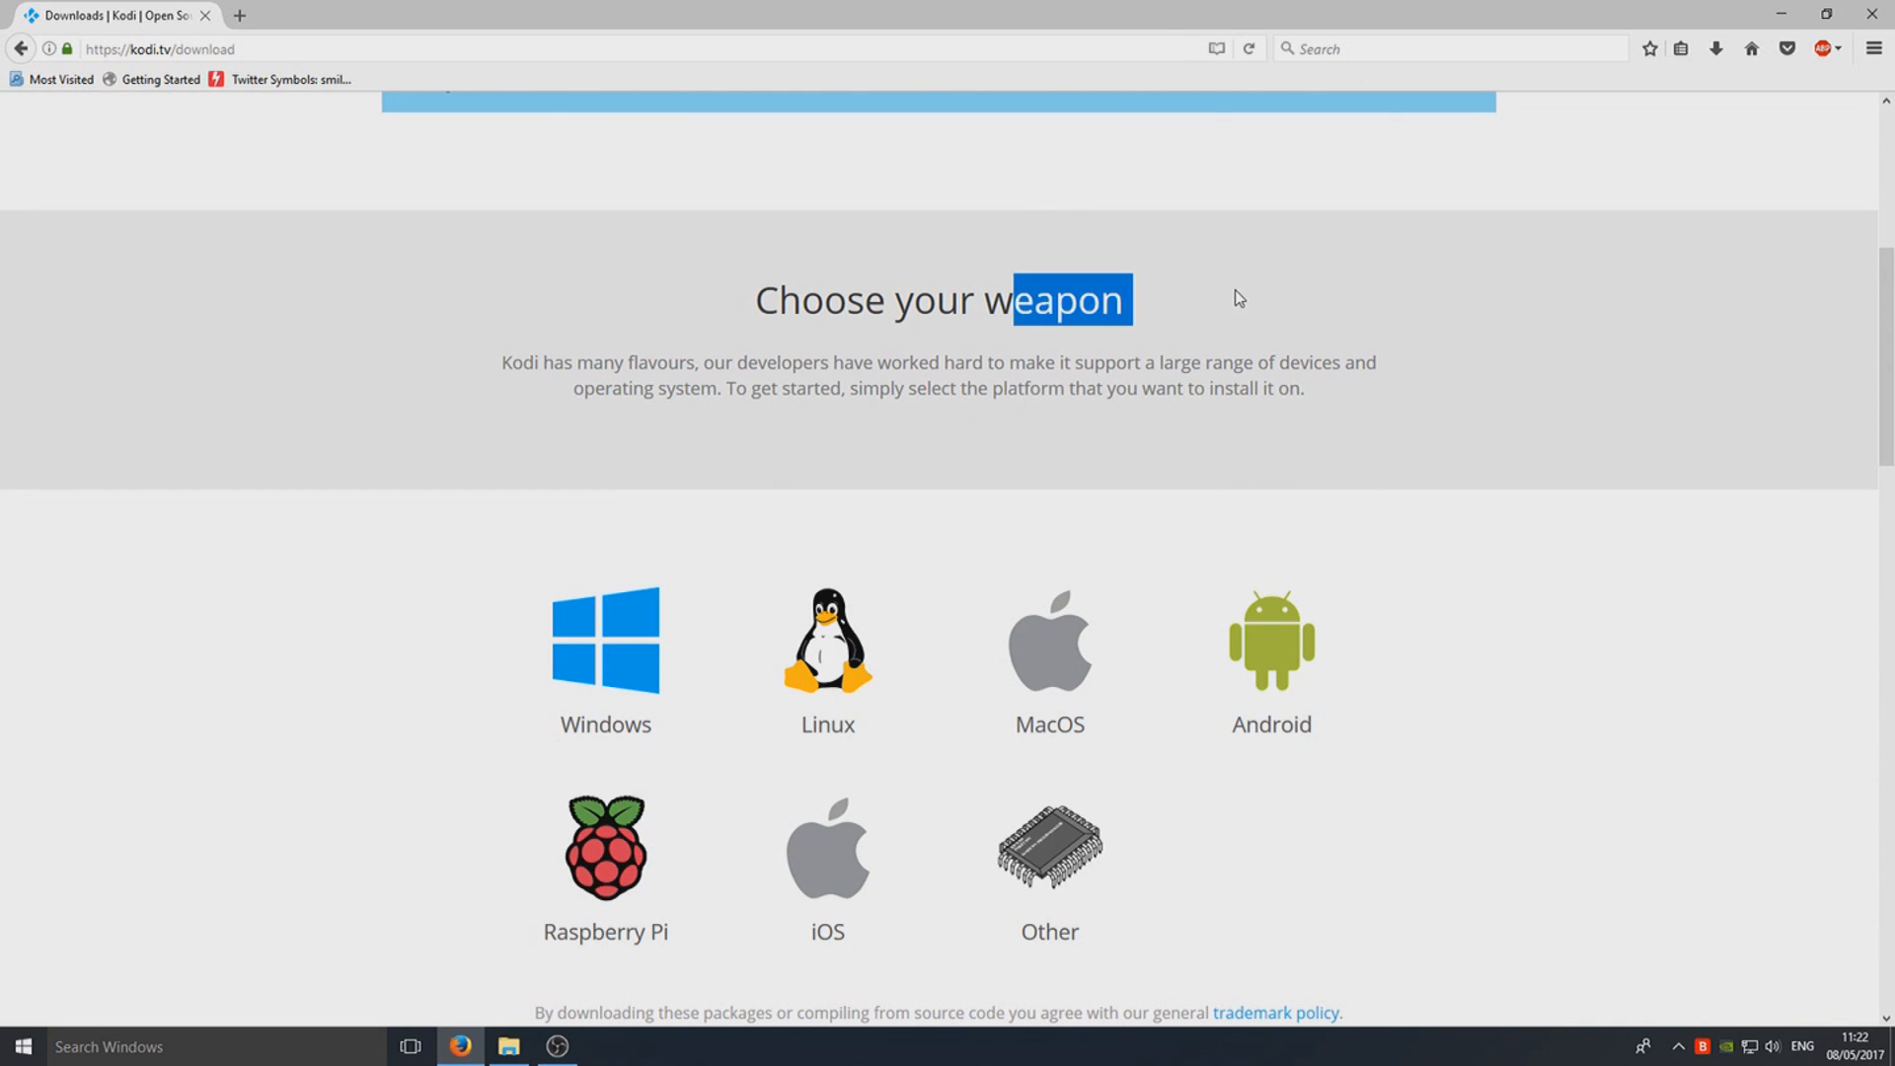
pyautogui.click(605, 640)
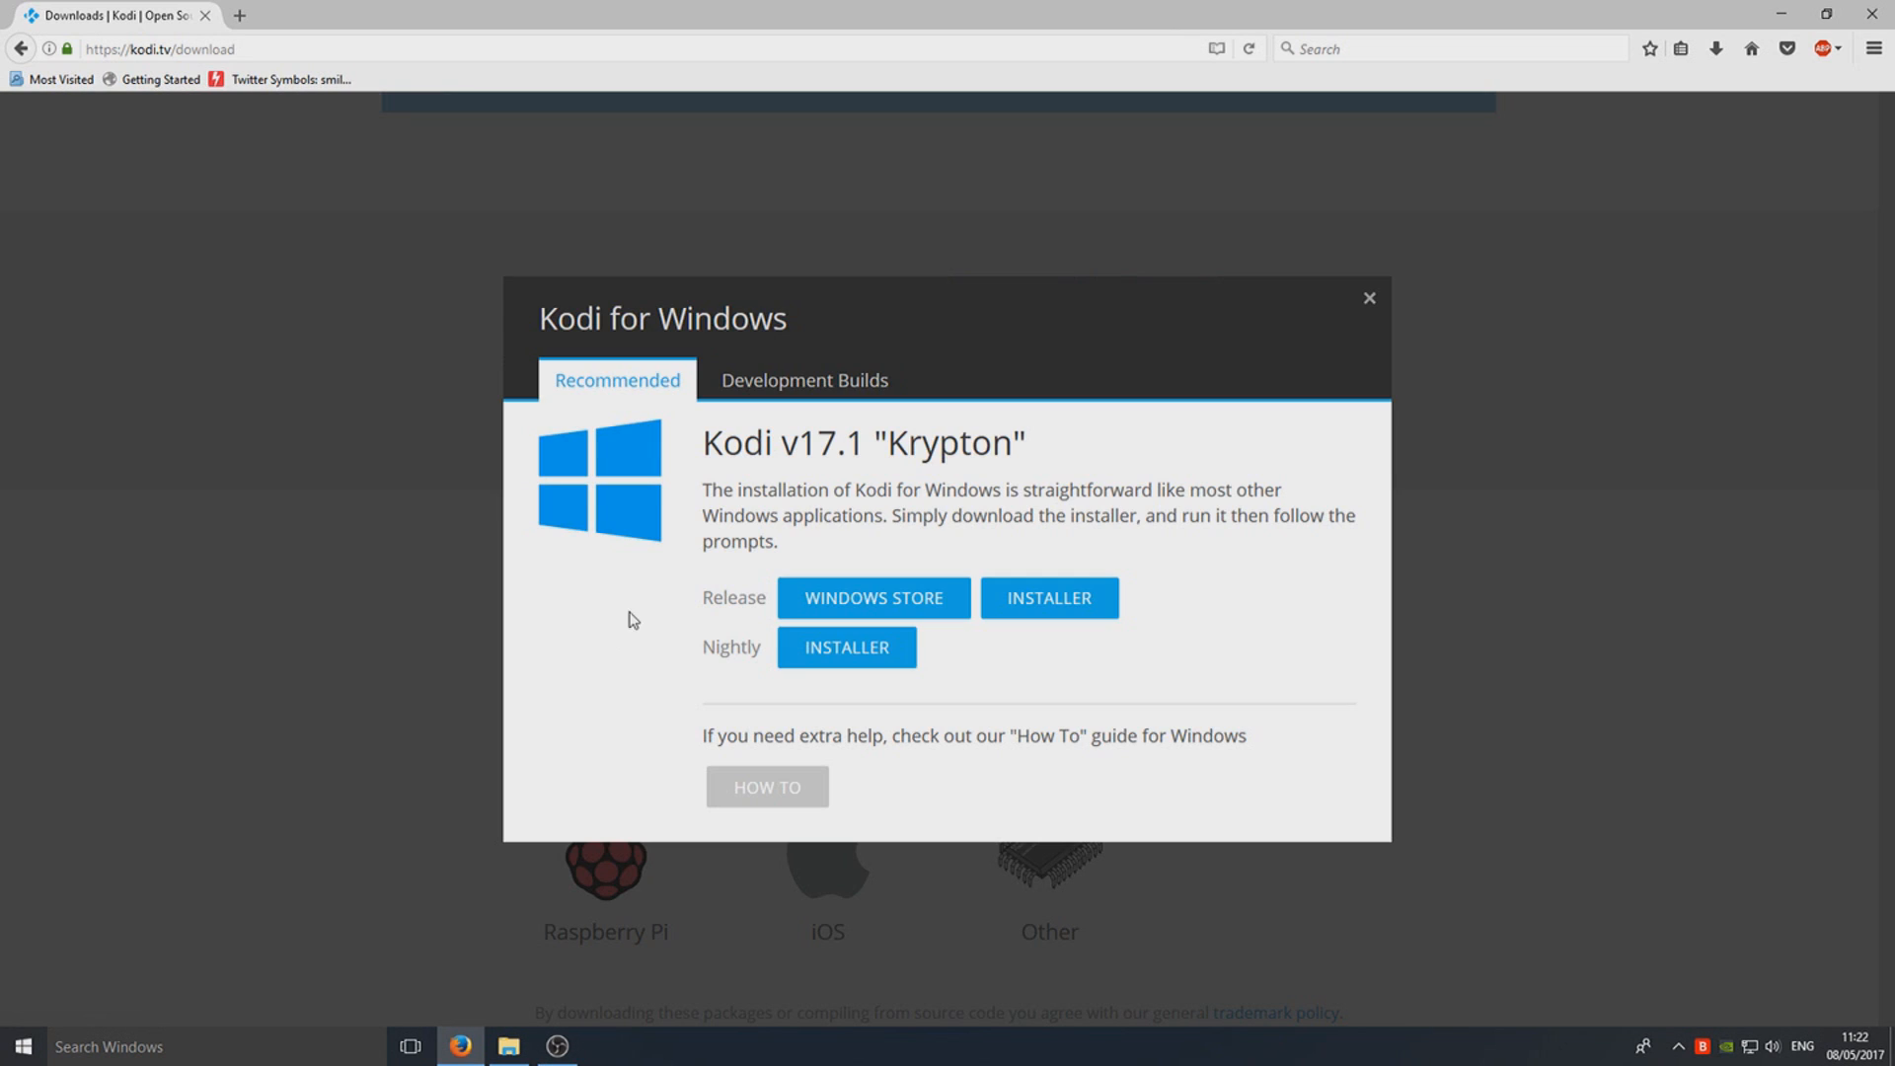
pyautogui.moveTo(1070, 463)
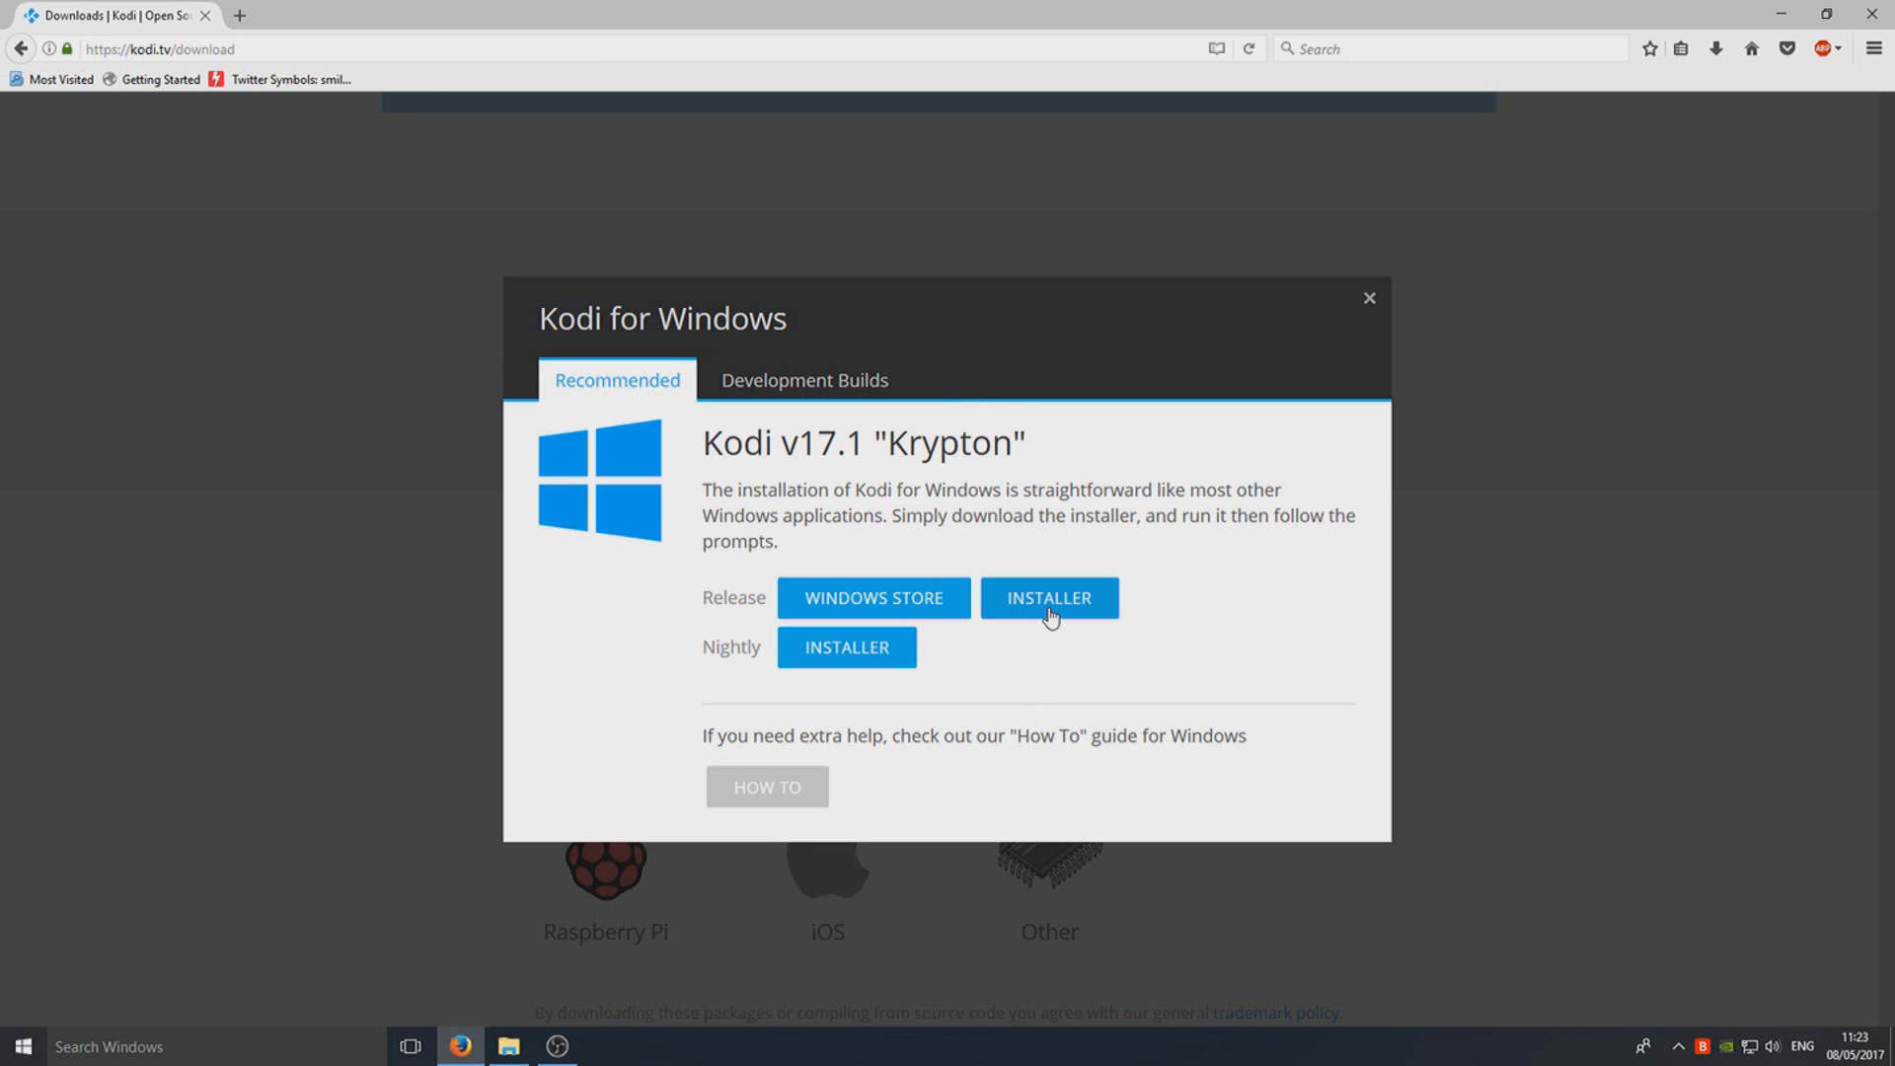
pyautogui.click(1046, 597)
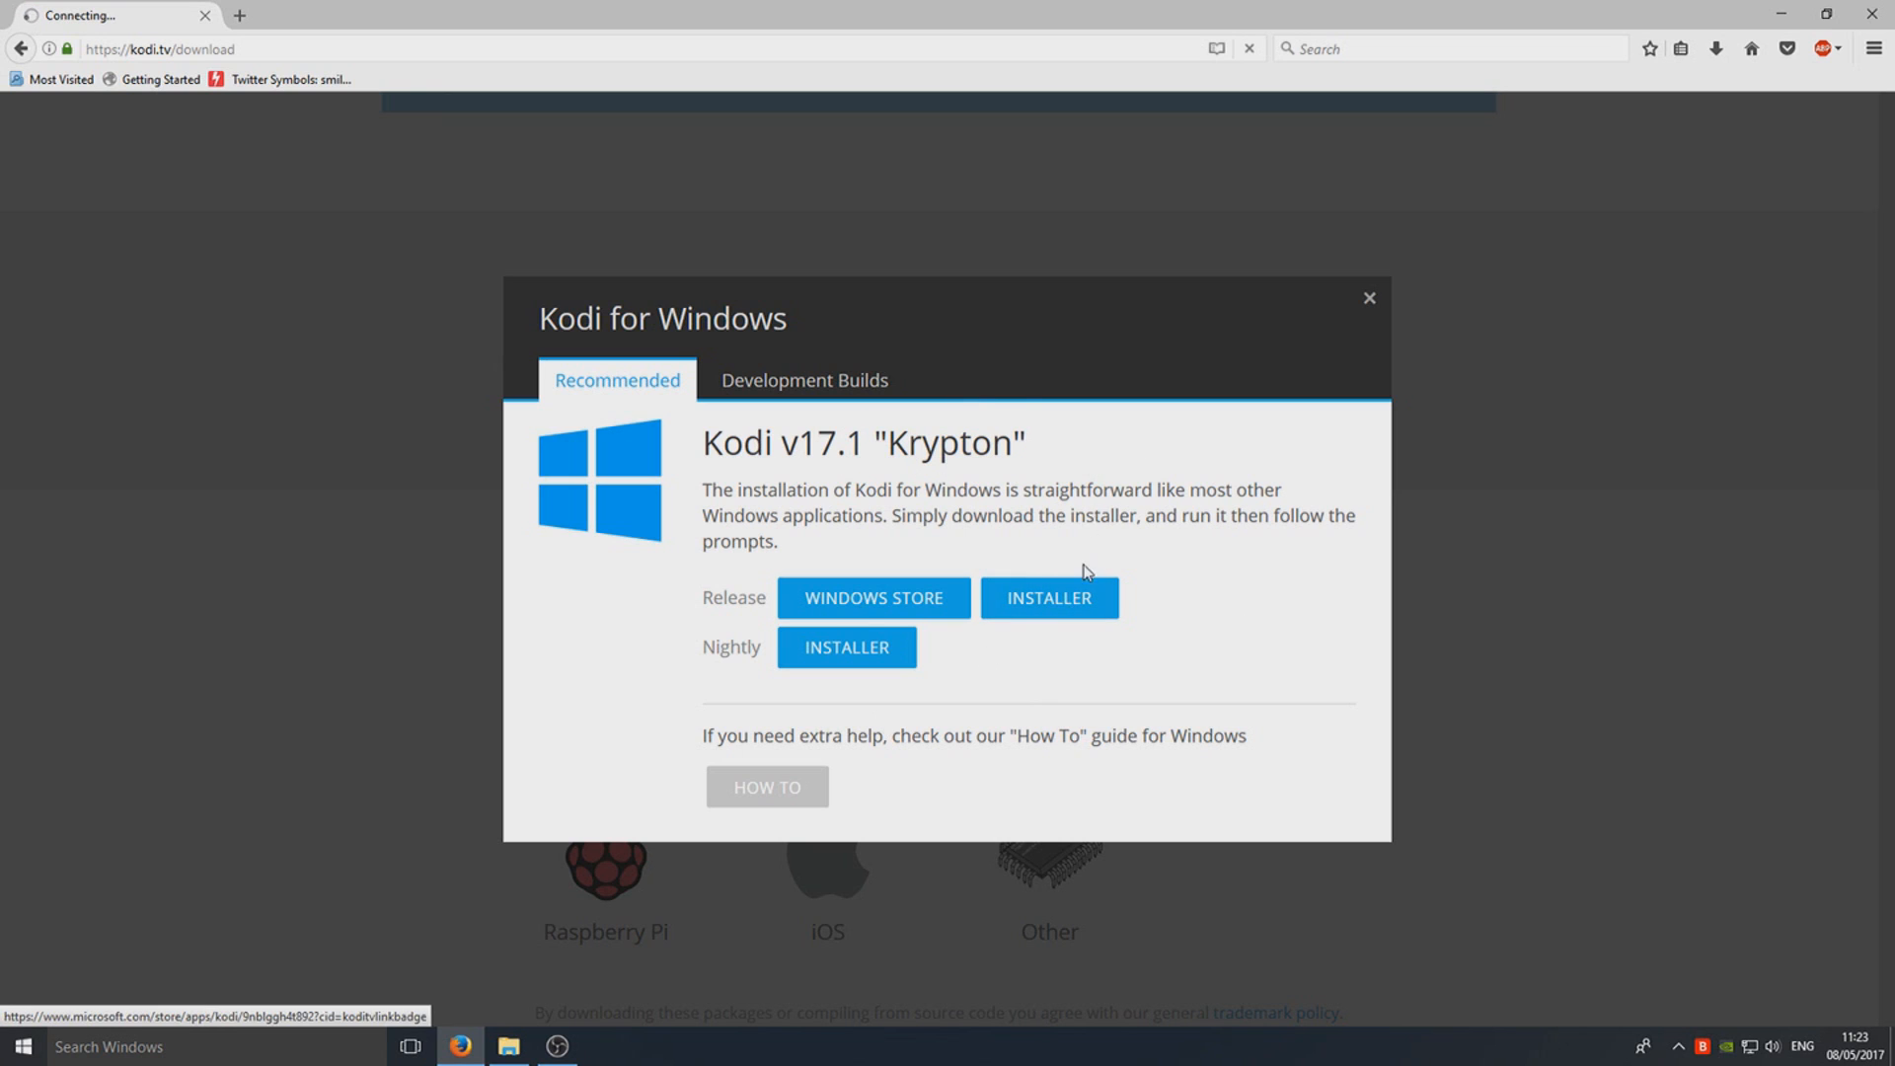
pyautogui.click(1046, 597)
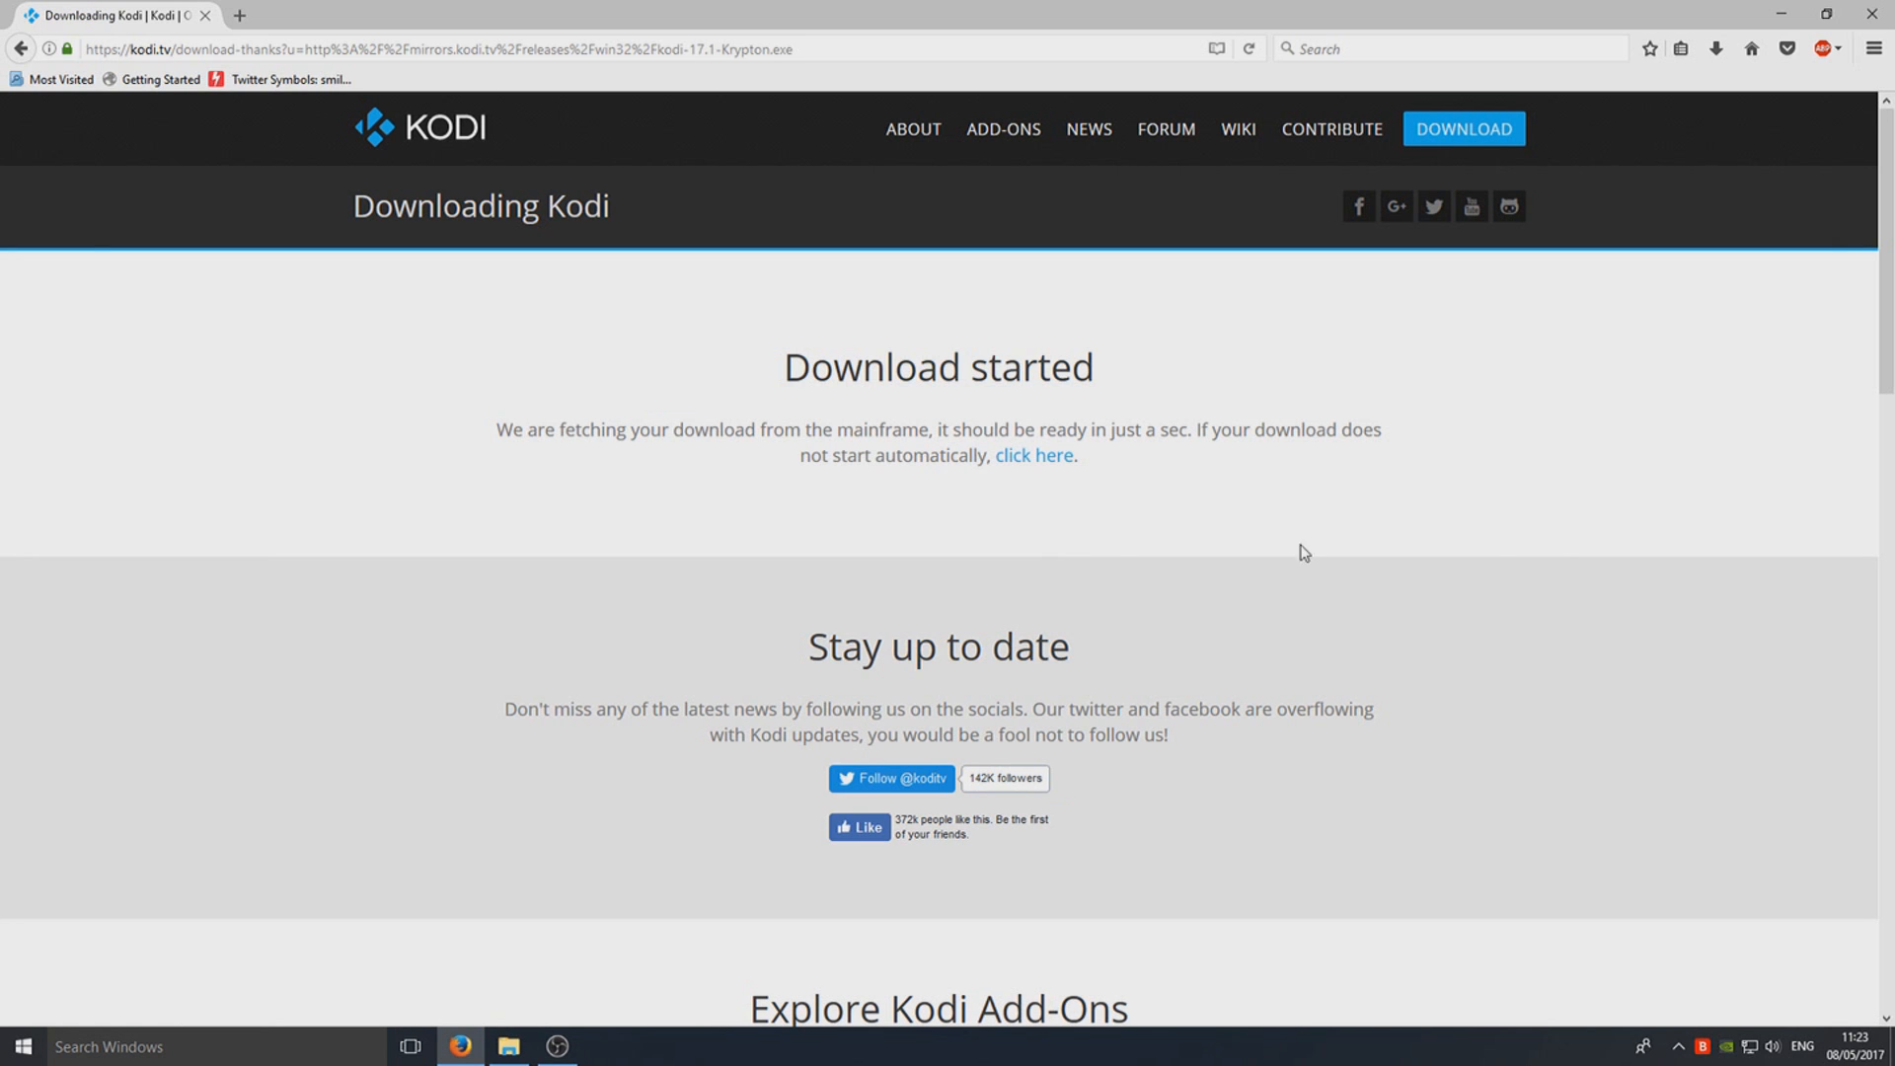
# - Save kodi-17.1-Krypton.exe to the computer via the Firefox download dialog
pyautogui.click(1034, 456)
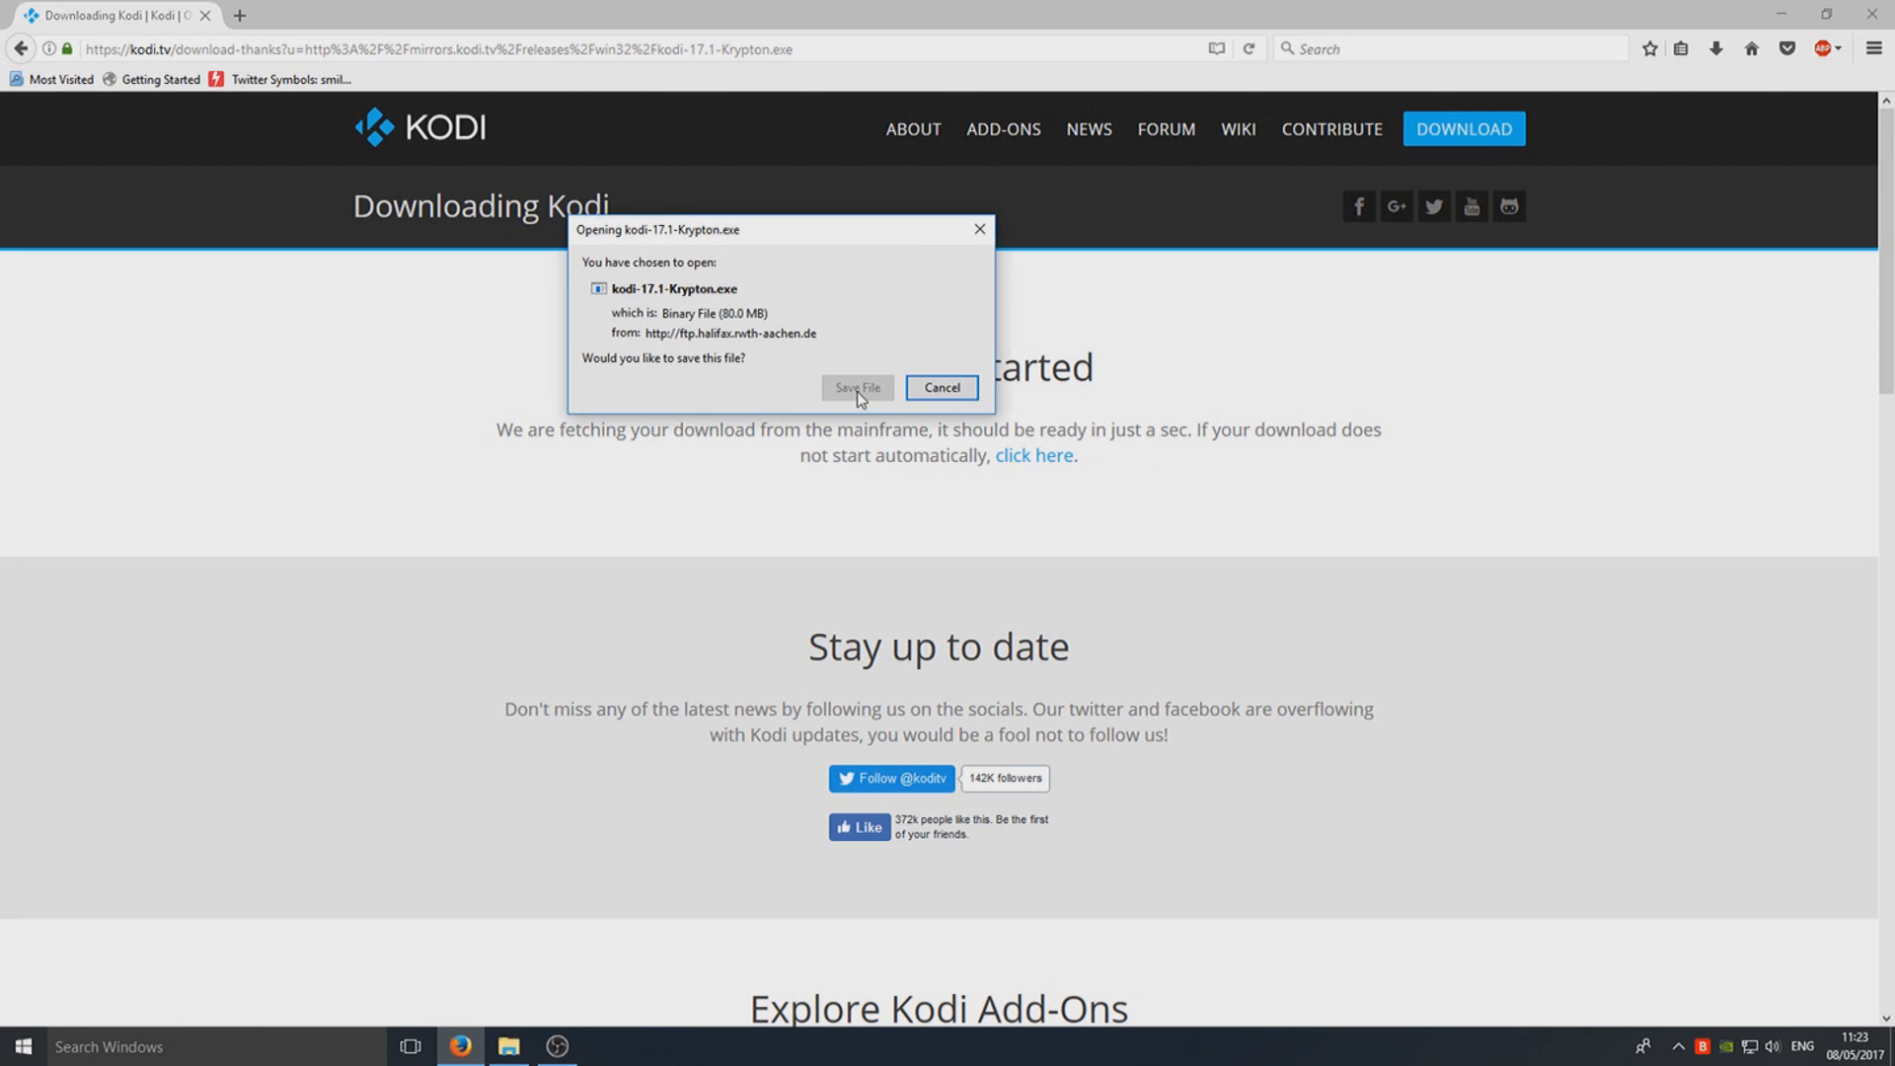
pyautogui.click(856, 388)
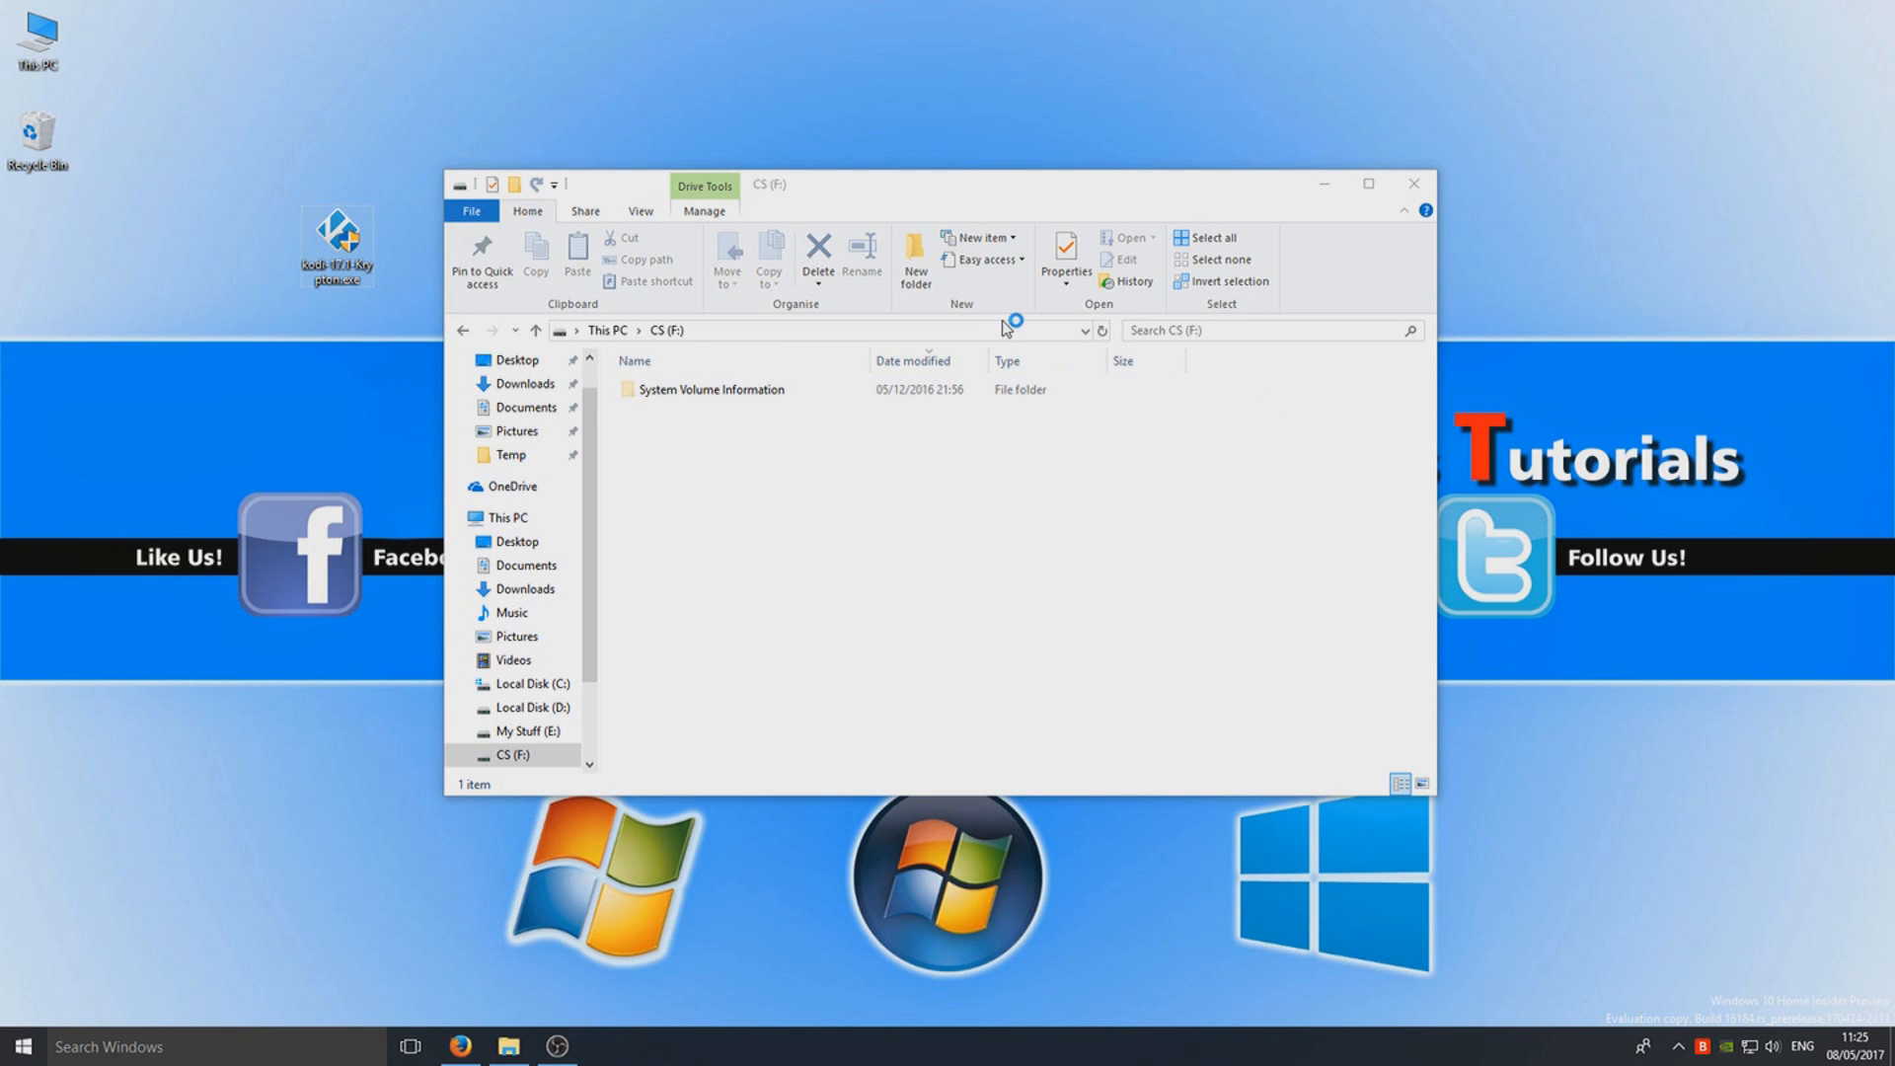
# - Run the Kodi installer, accept the GPL license, and keep all components
pyautogui.doubleClick(336, 238)
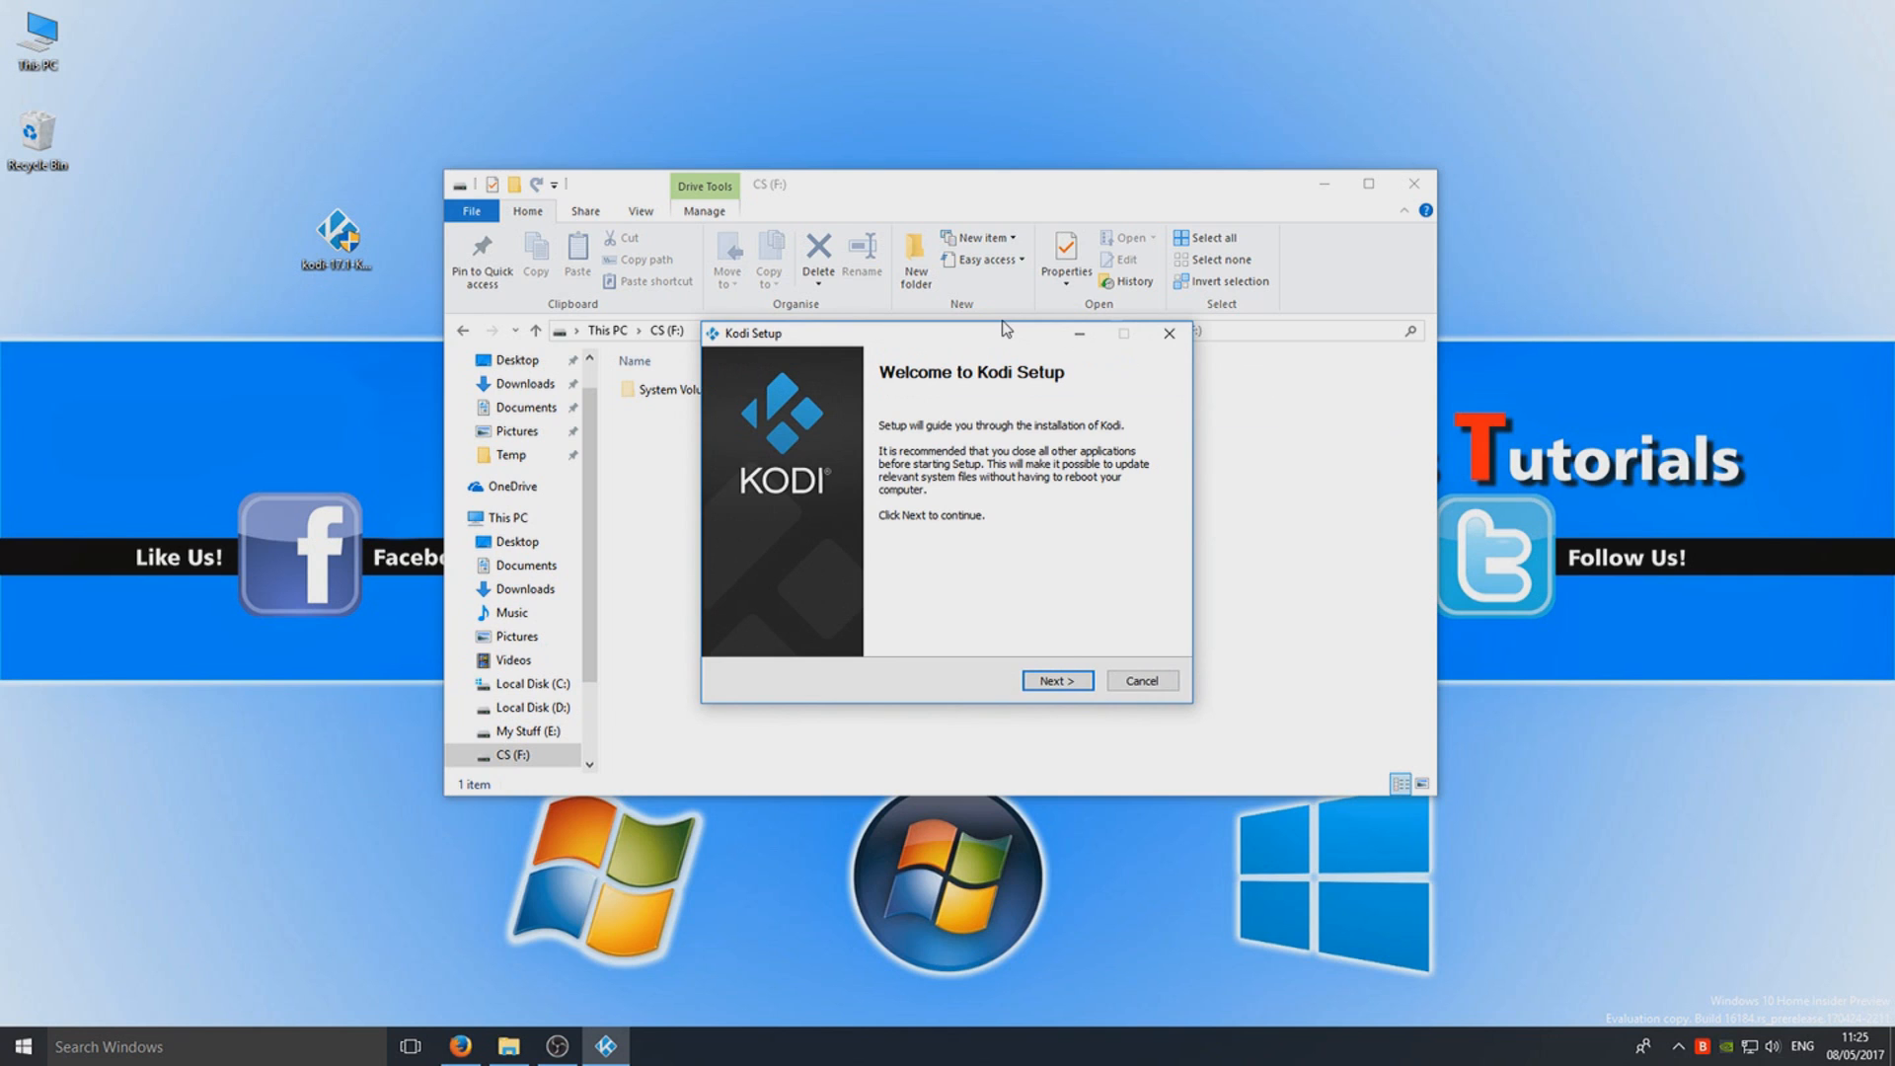
pyautogui.click(1055, 680)
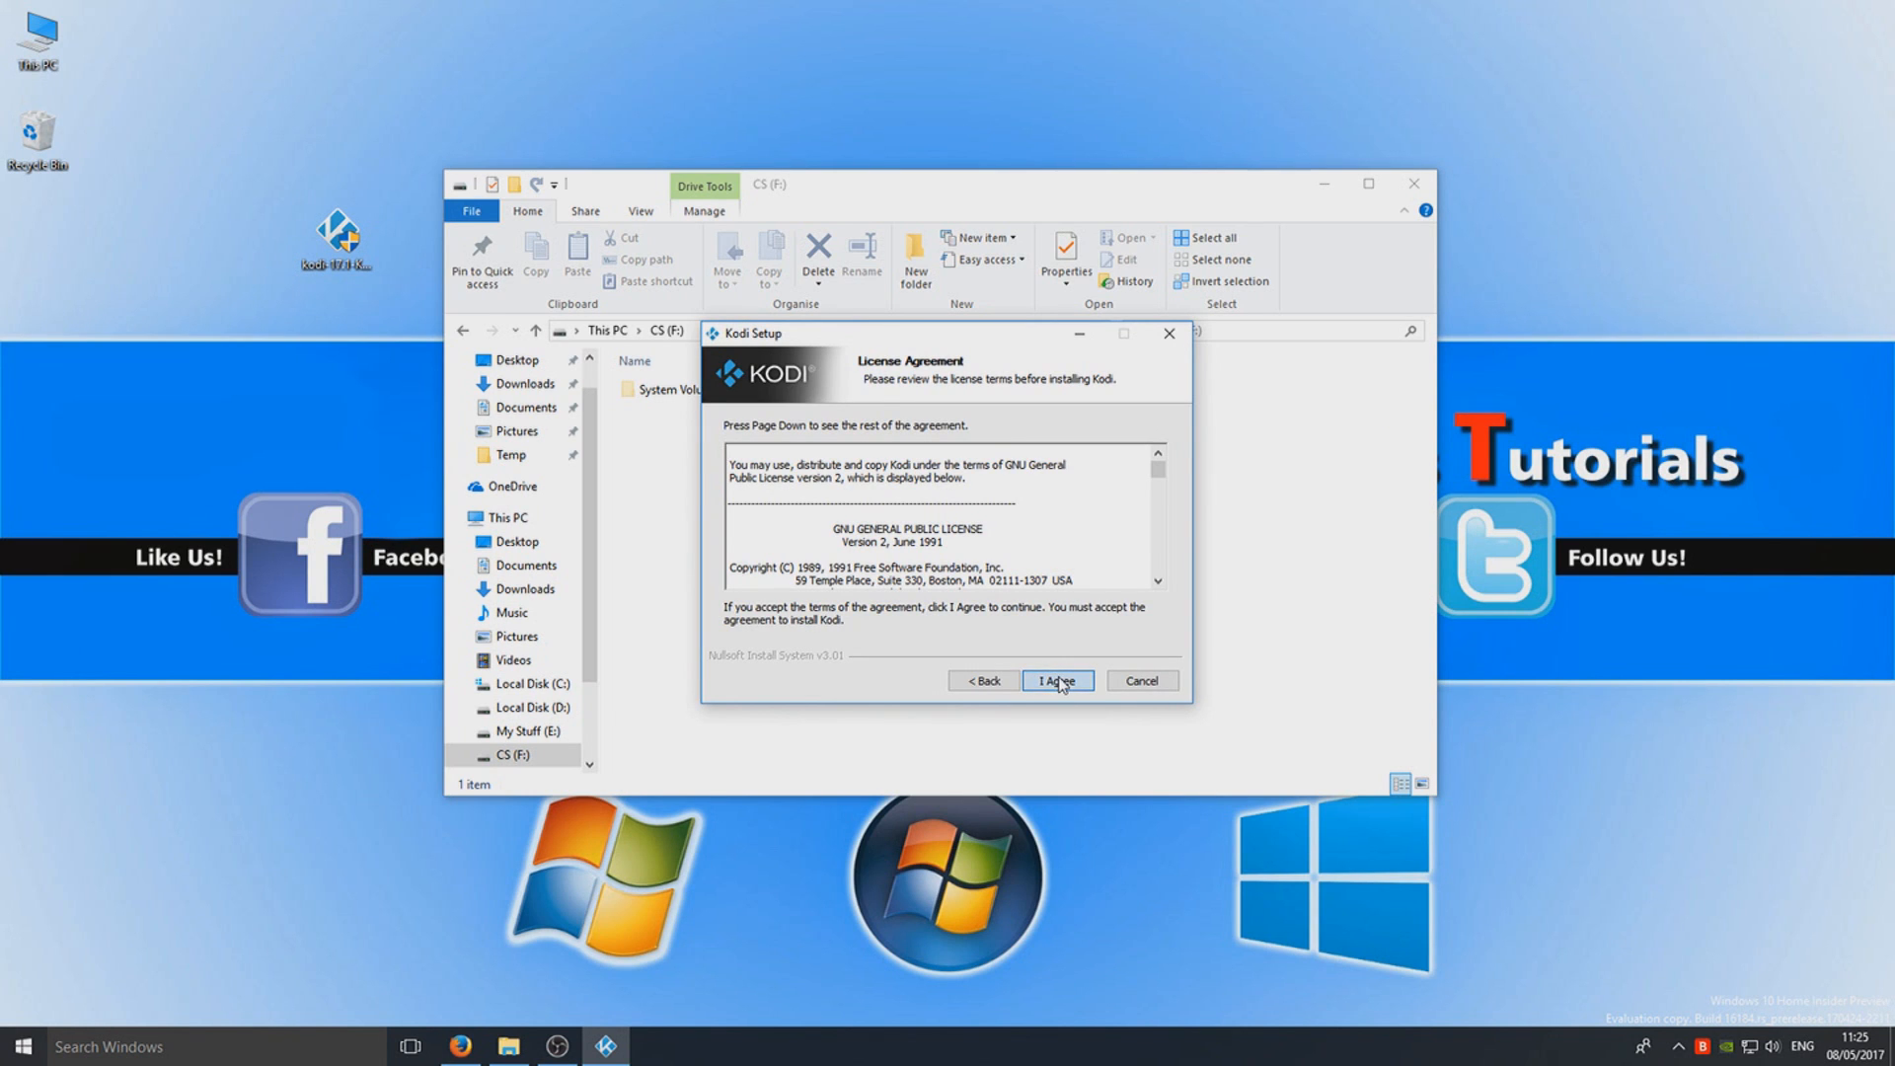
pyautogui.click(1055, 681)
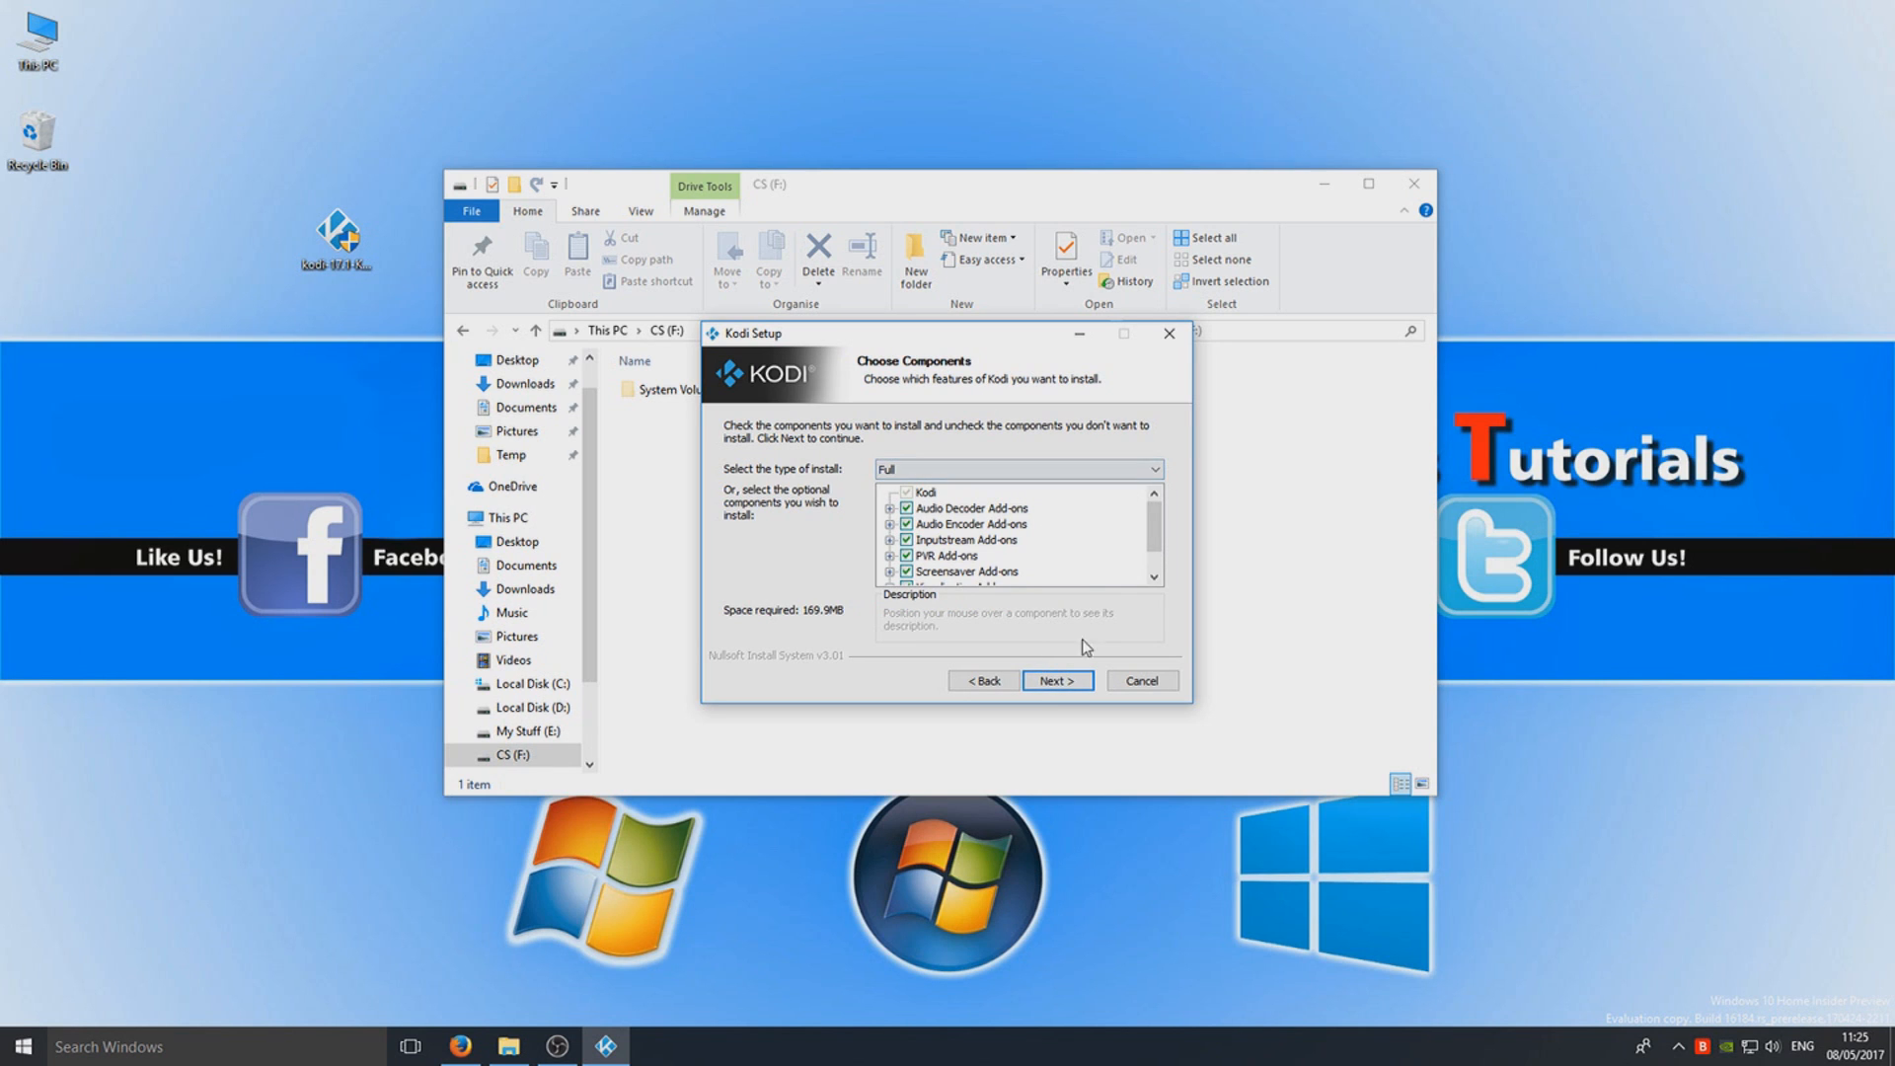
pyautogui.click(1055, 680)
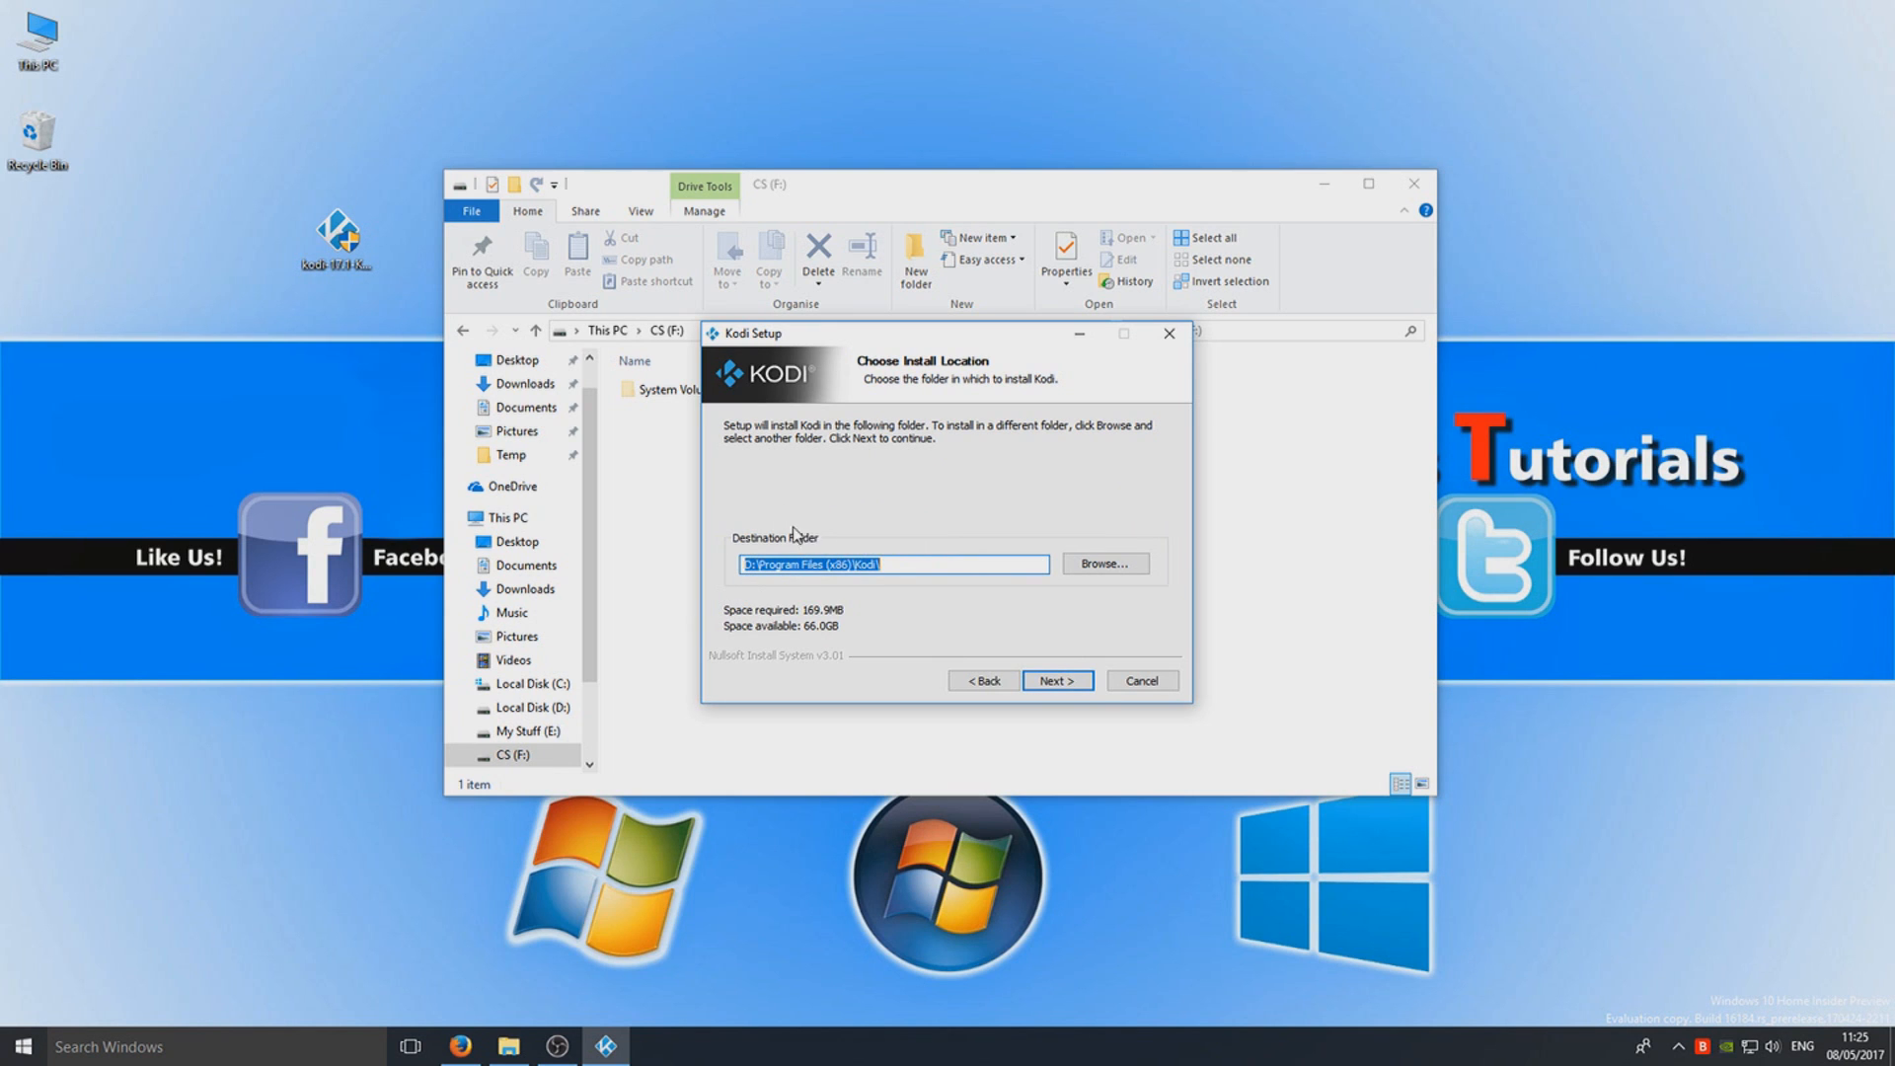
pyautogui.moveTo(787, 639)
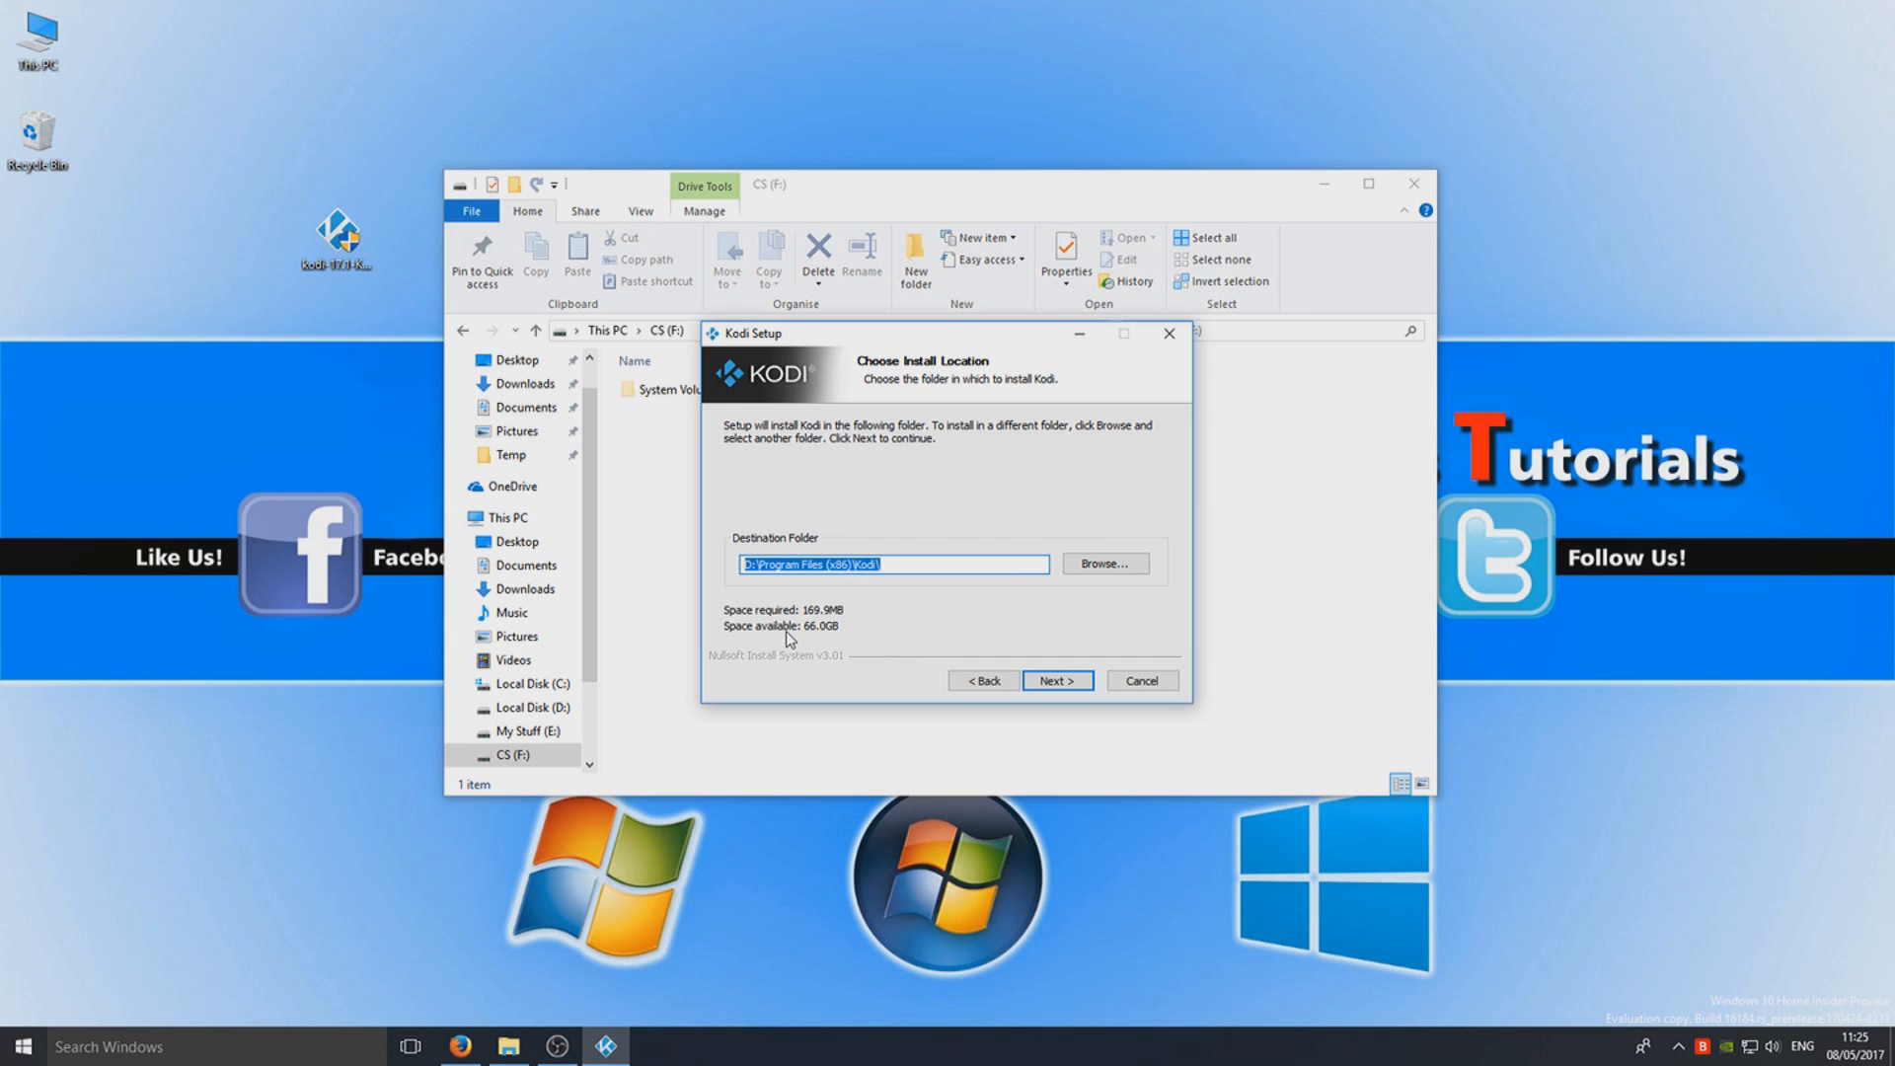
# - Change the Kodi destination folder to F:\Kodi\ and continue
pyautogui.click(514, 754)
pyautogui.write('F')
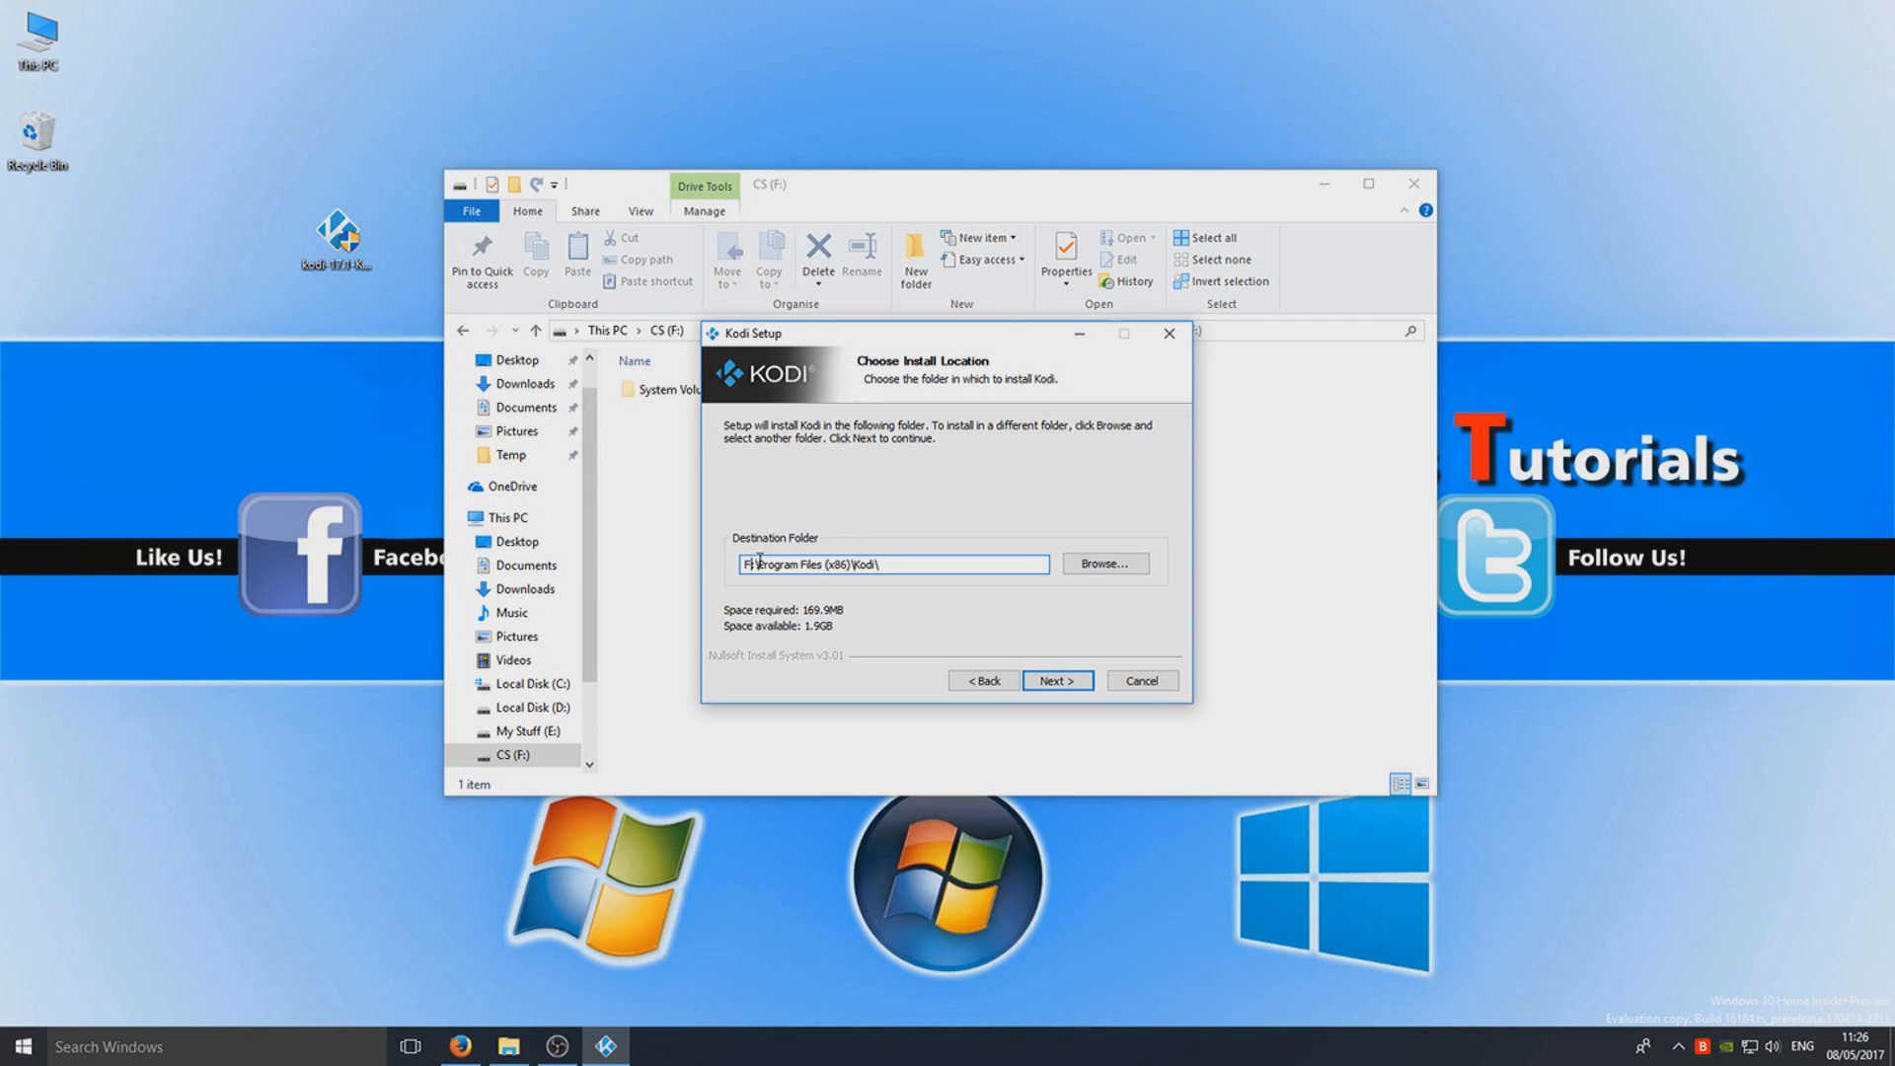
pyautogui.doubleClick(804, 563)
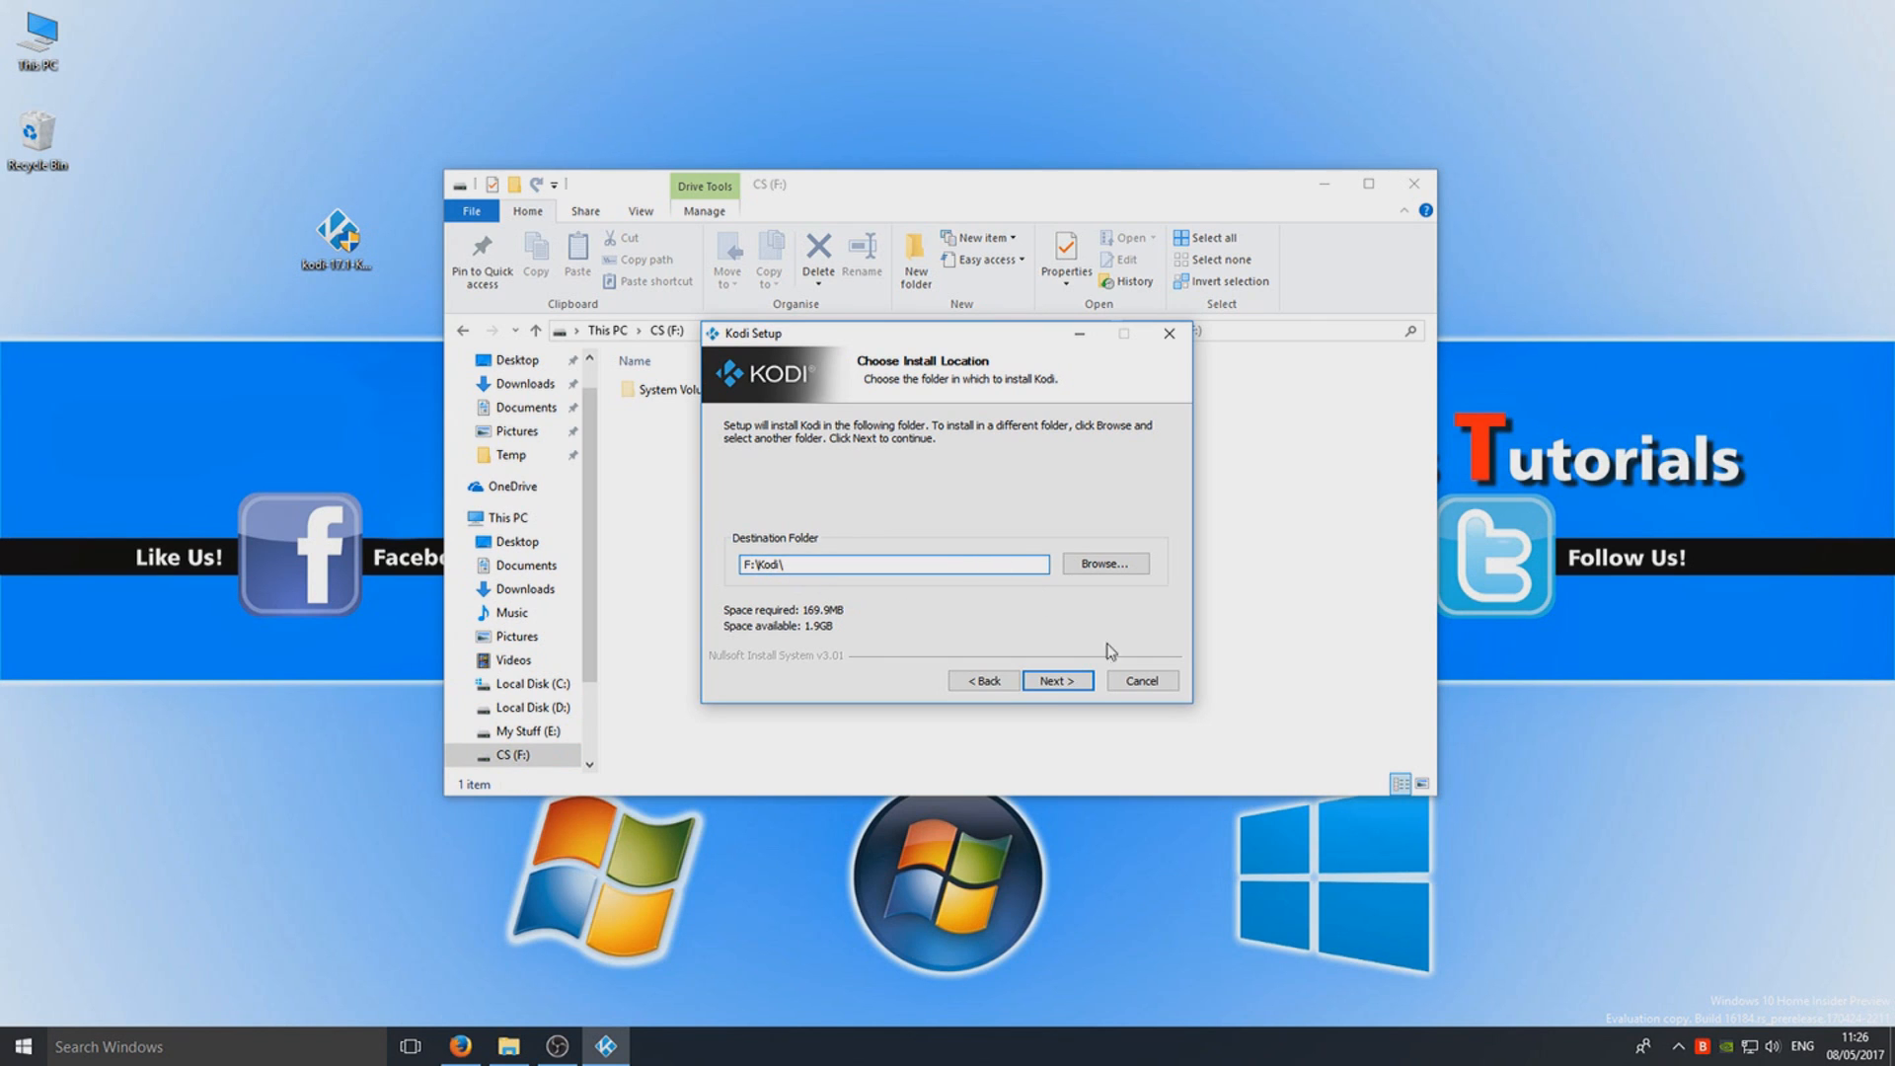
pyautogui.click(1055, 680)
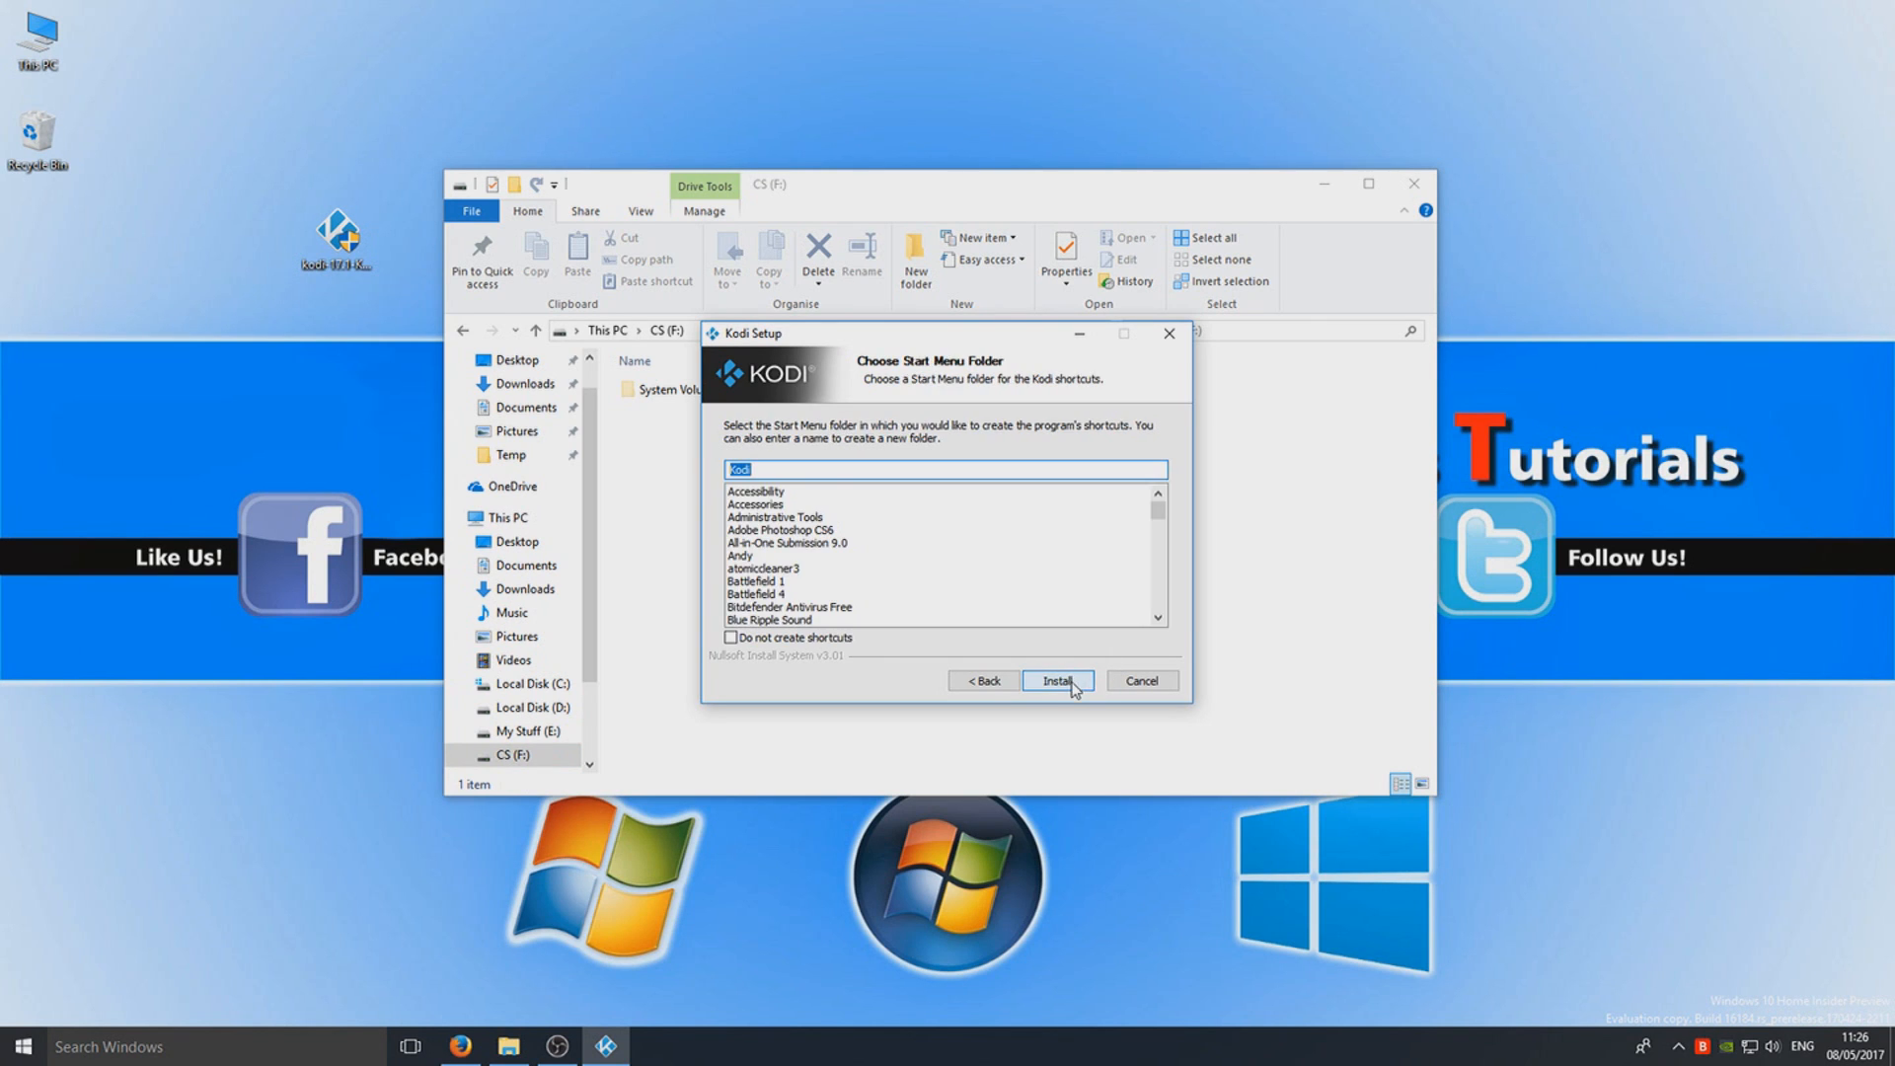
pyautogui.moveTo(933, 675)
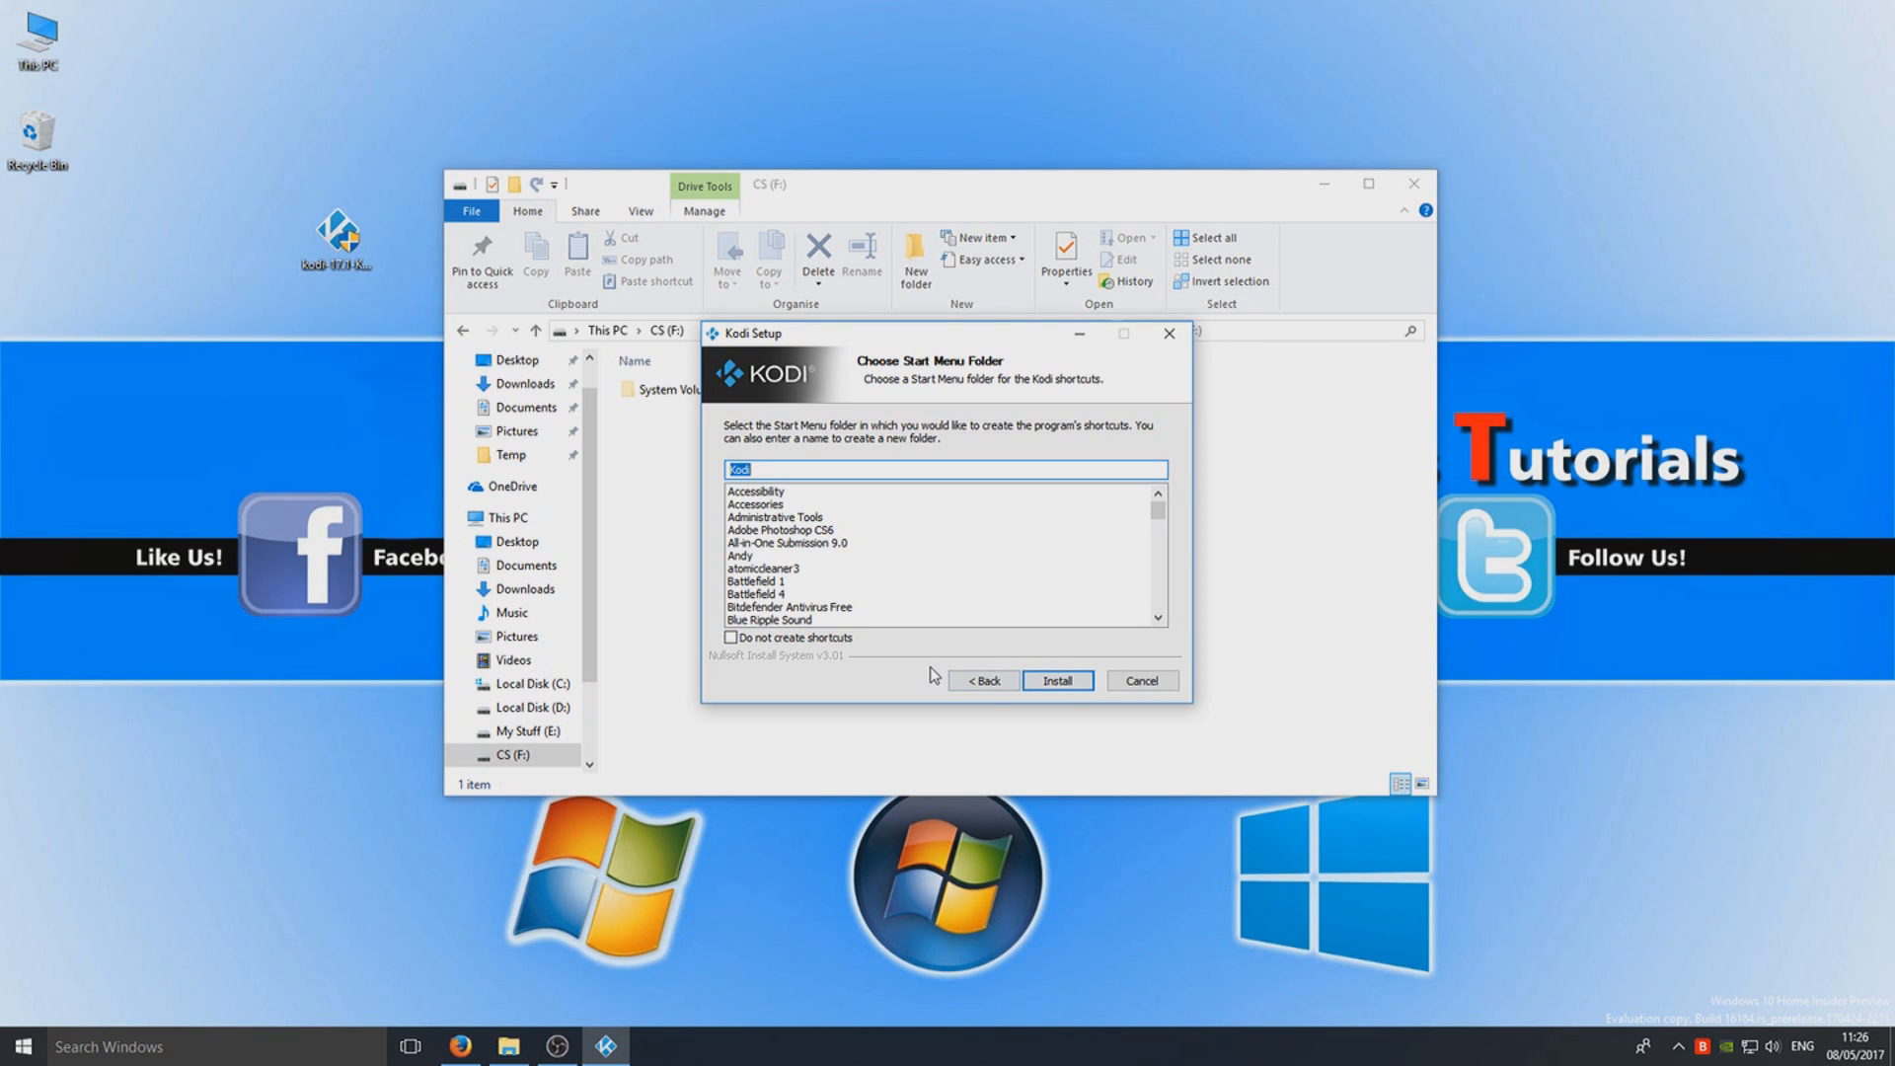
# - Tick Do not create shortcuts and install Kodi to F:\Kodi
pyautogui.click(731, 637)
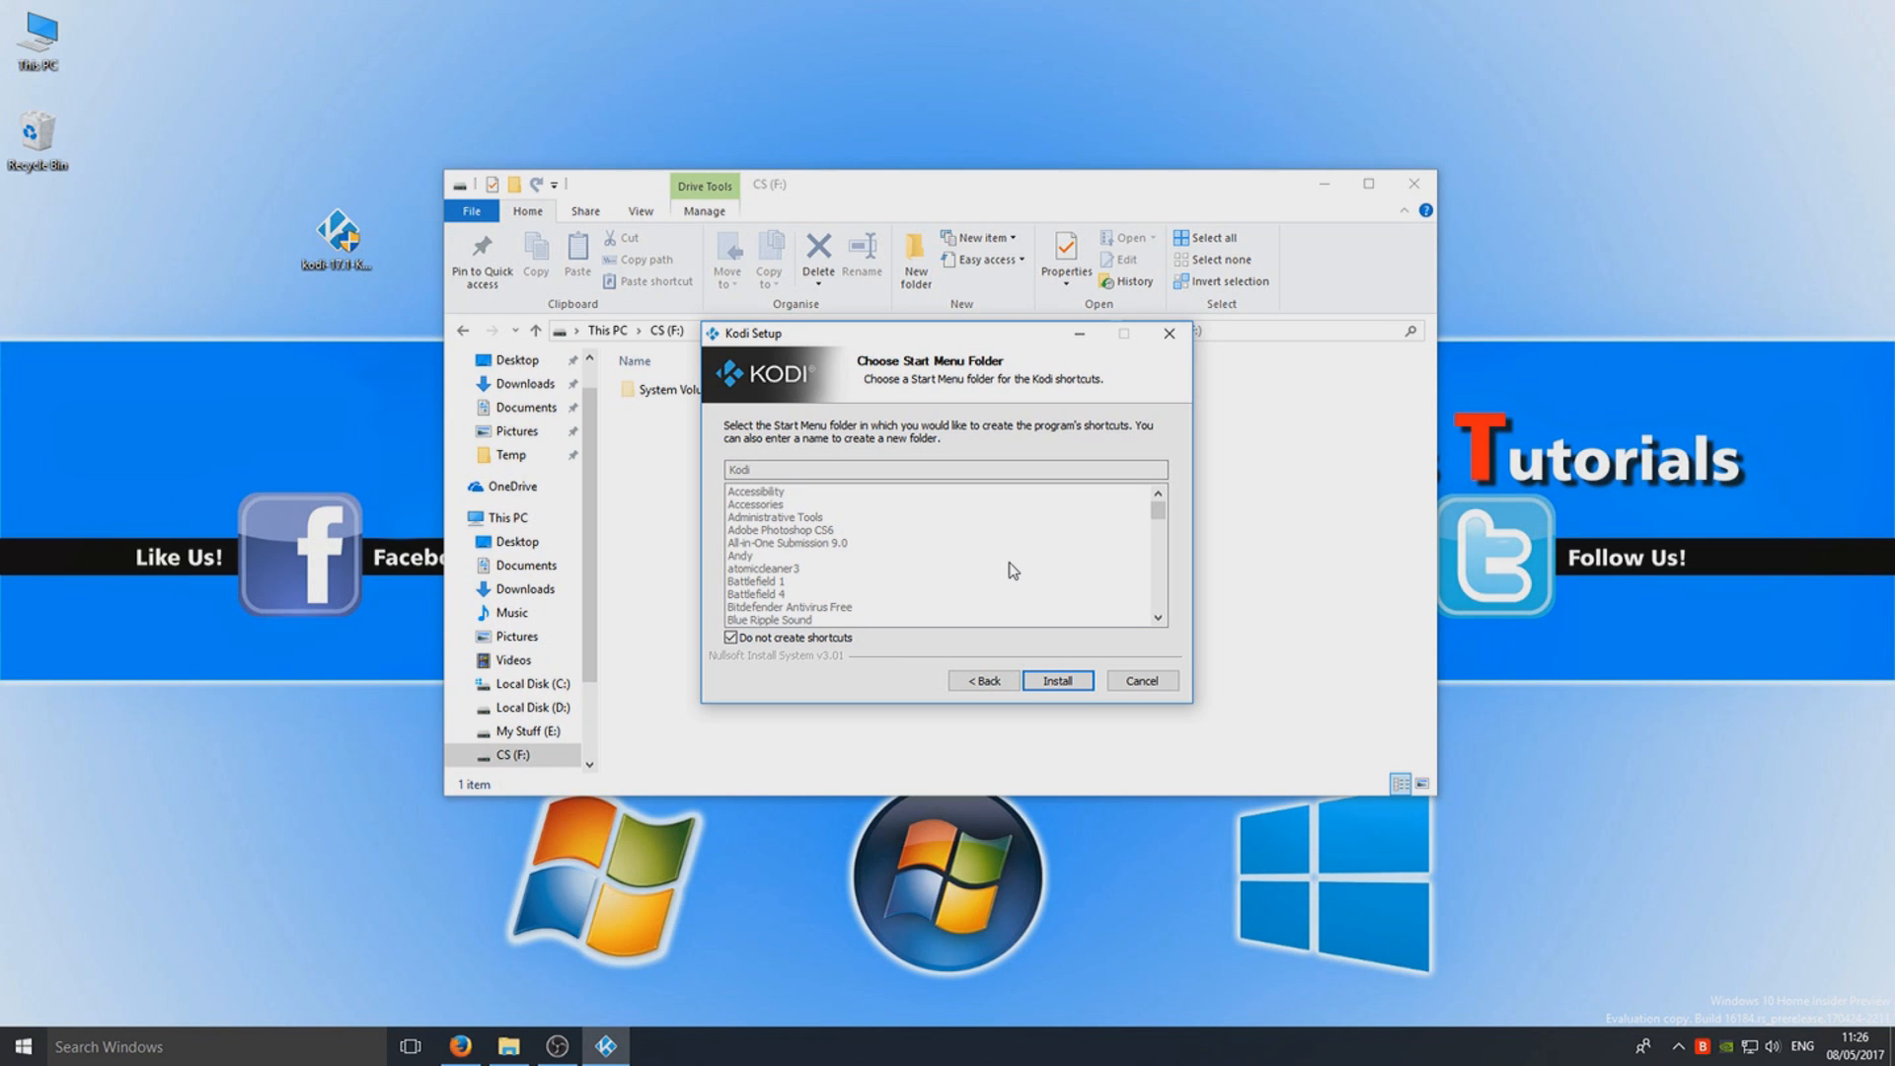
pyautogui.click(1055, 679)
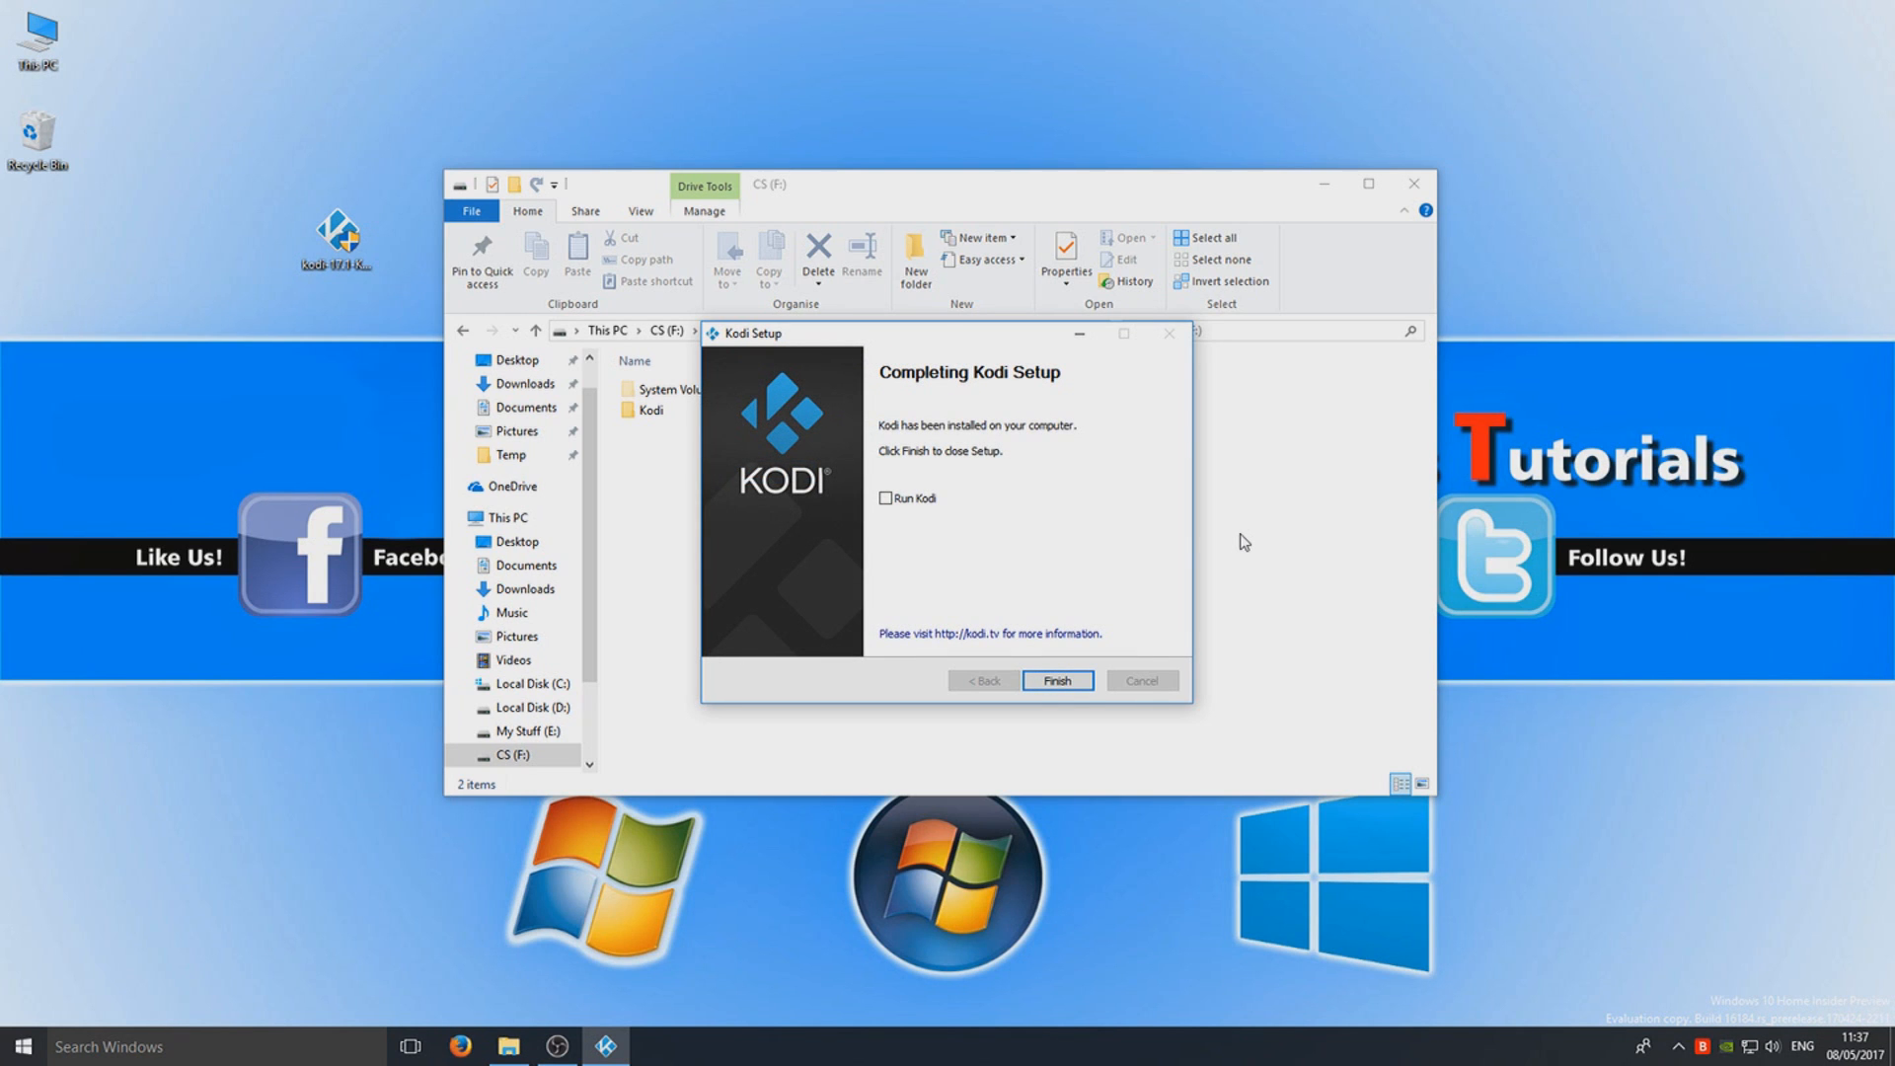
pyautogui.moveTo(1183, 422)
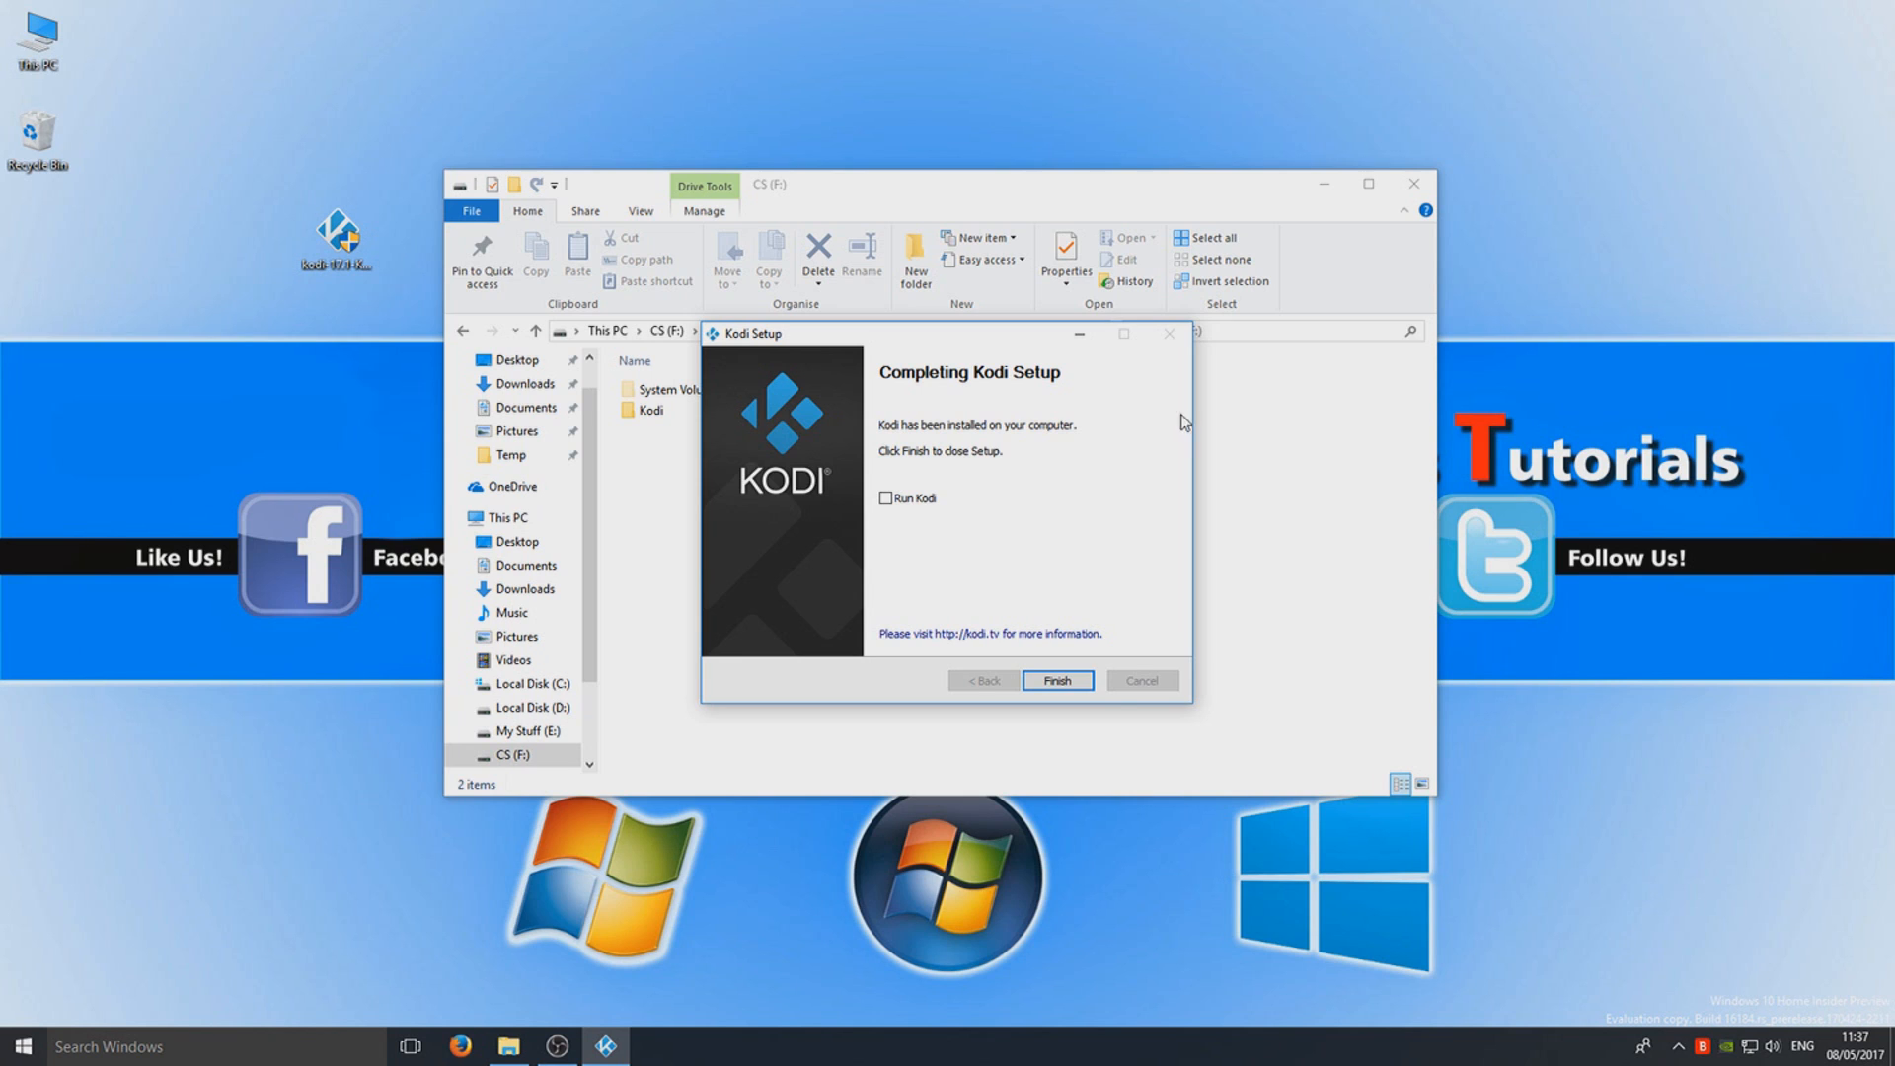
pyautogui.moveTo(983, 504)
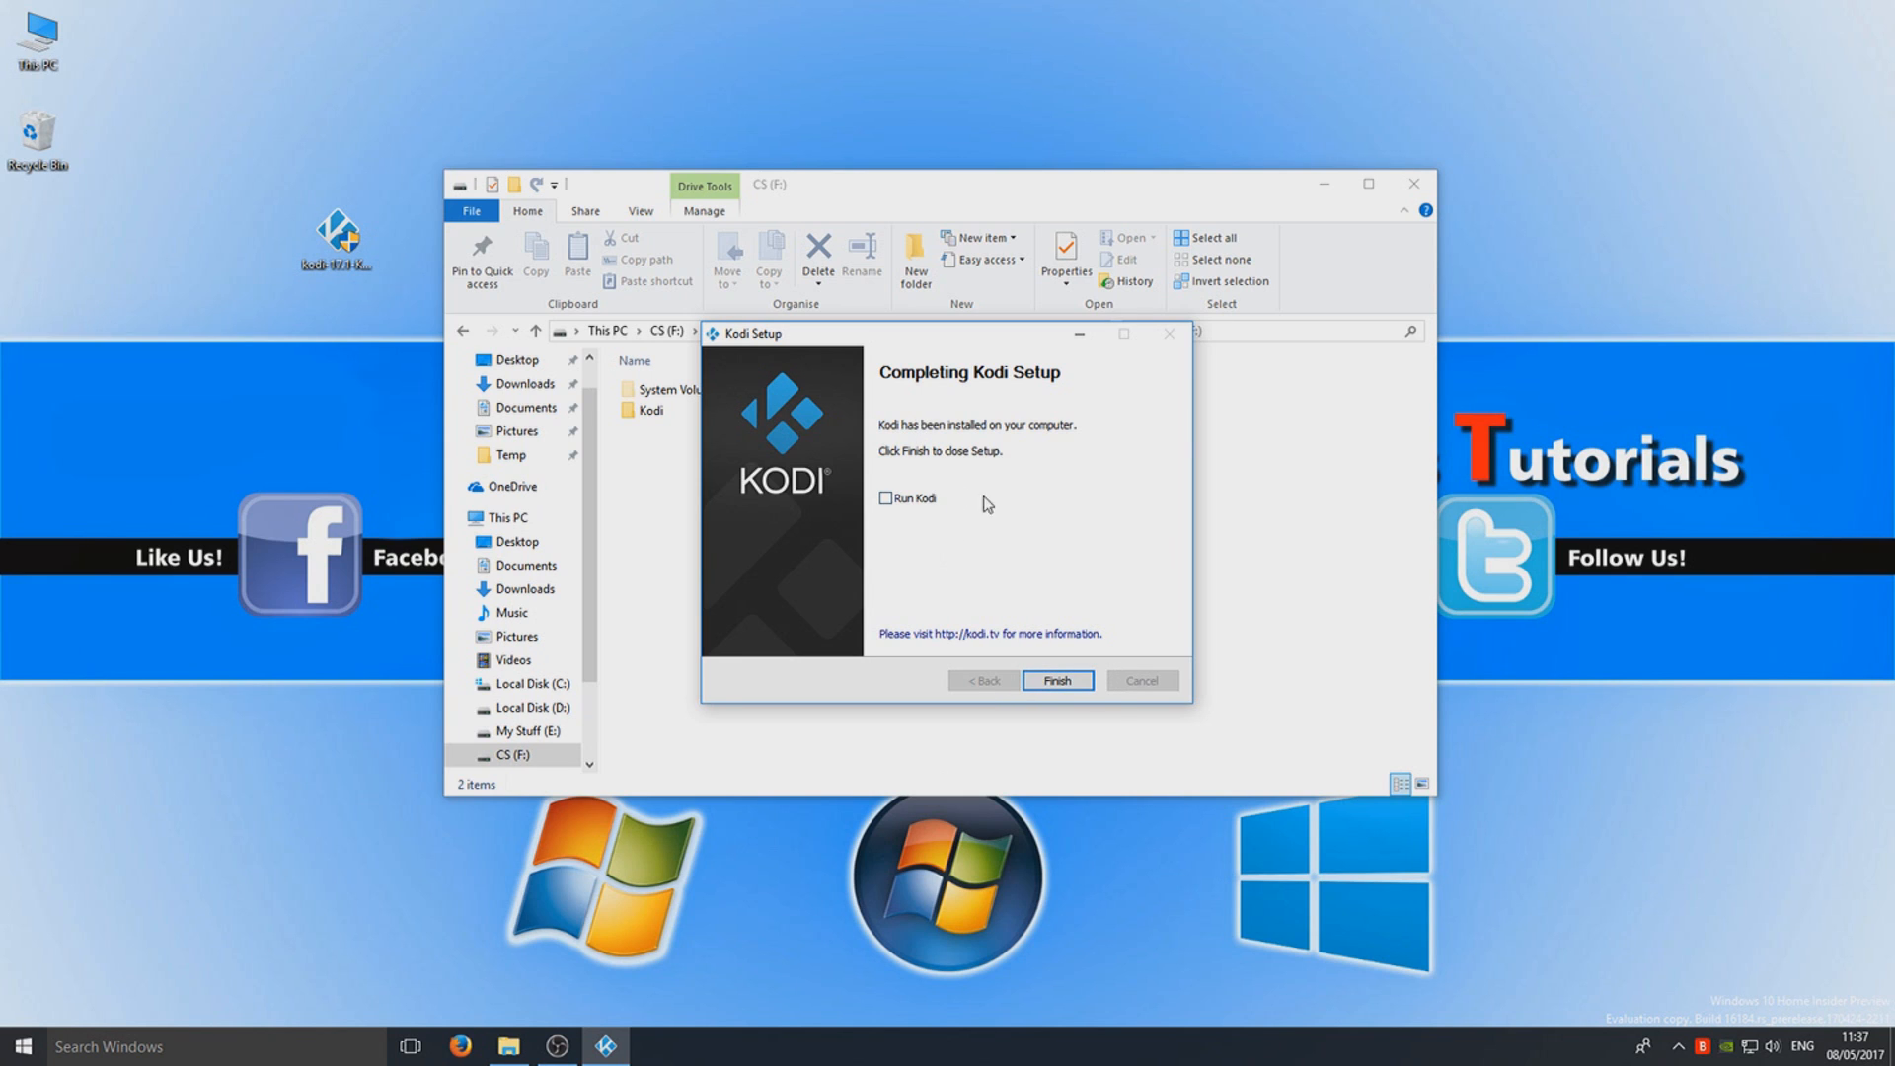
pyautogui.moveTo(1059, 709)
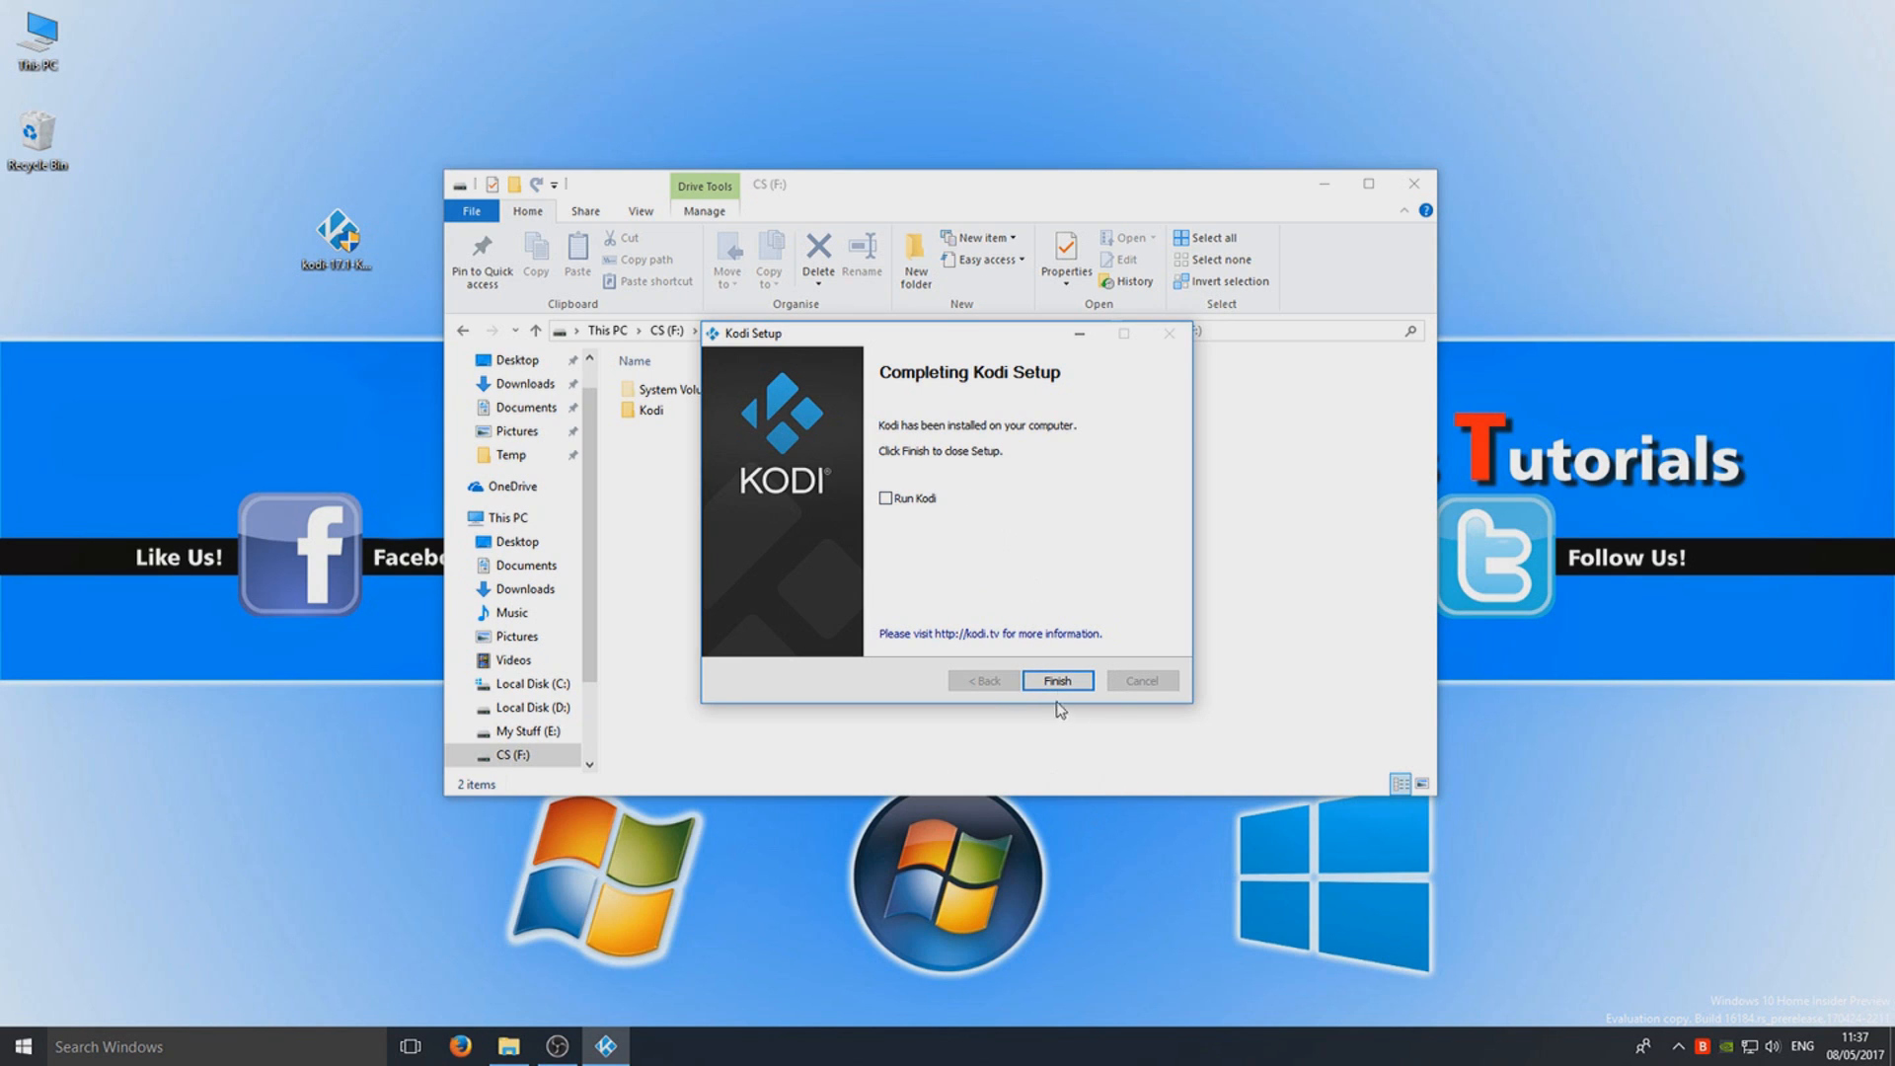
# - Finish Kodi Setup with Run Kodi left unticked
pyautogui.click(1055, 679)
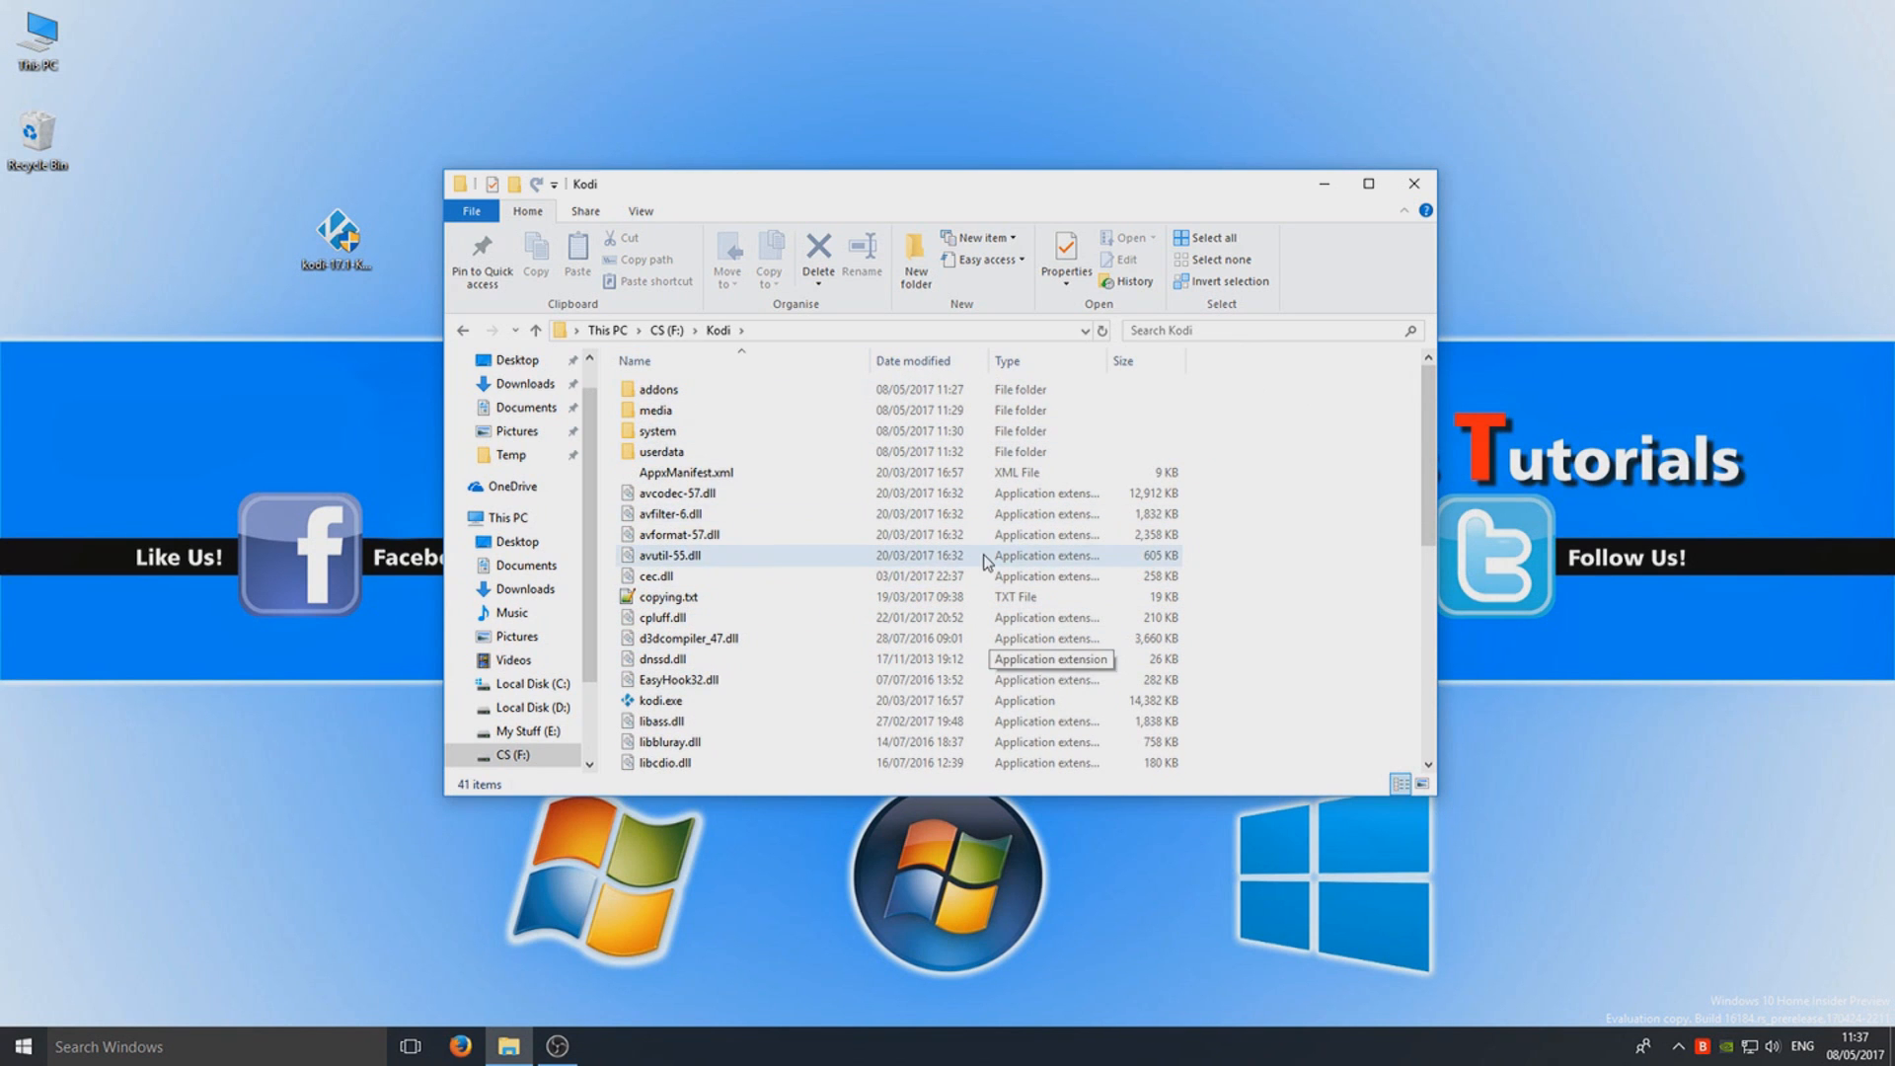
# - Copy kodi.exe and paste it as a shortcut in the CS (F:) root
pyautogui.scroll(-3)
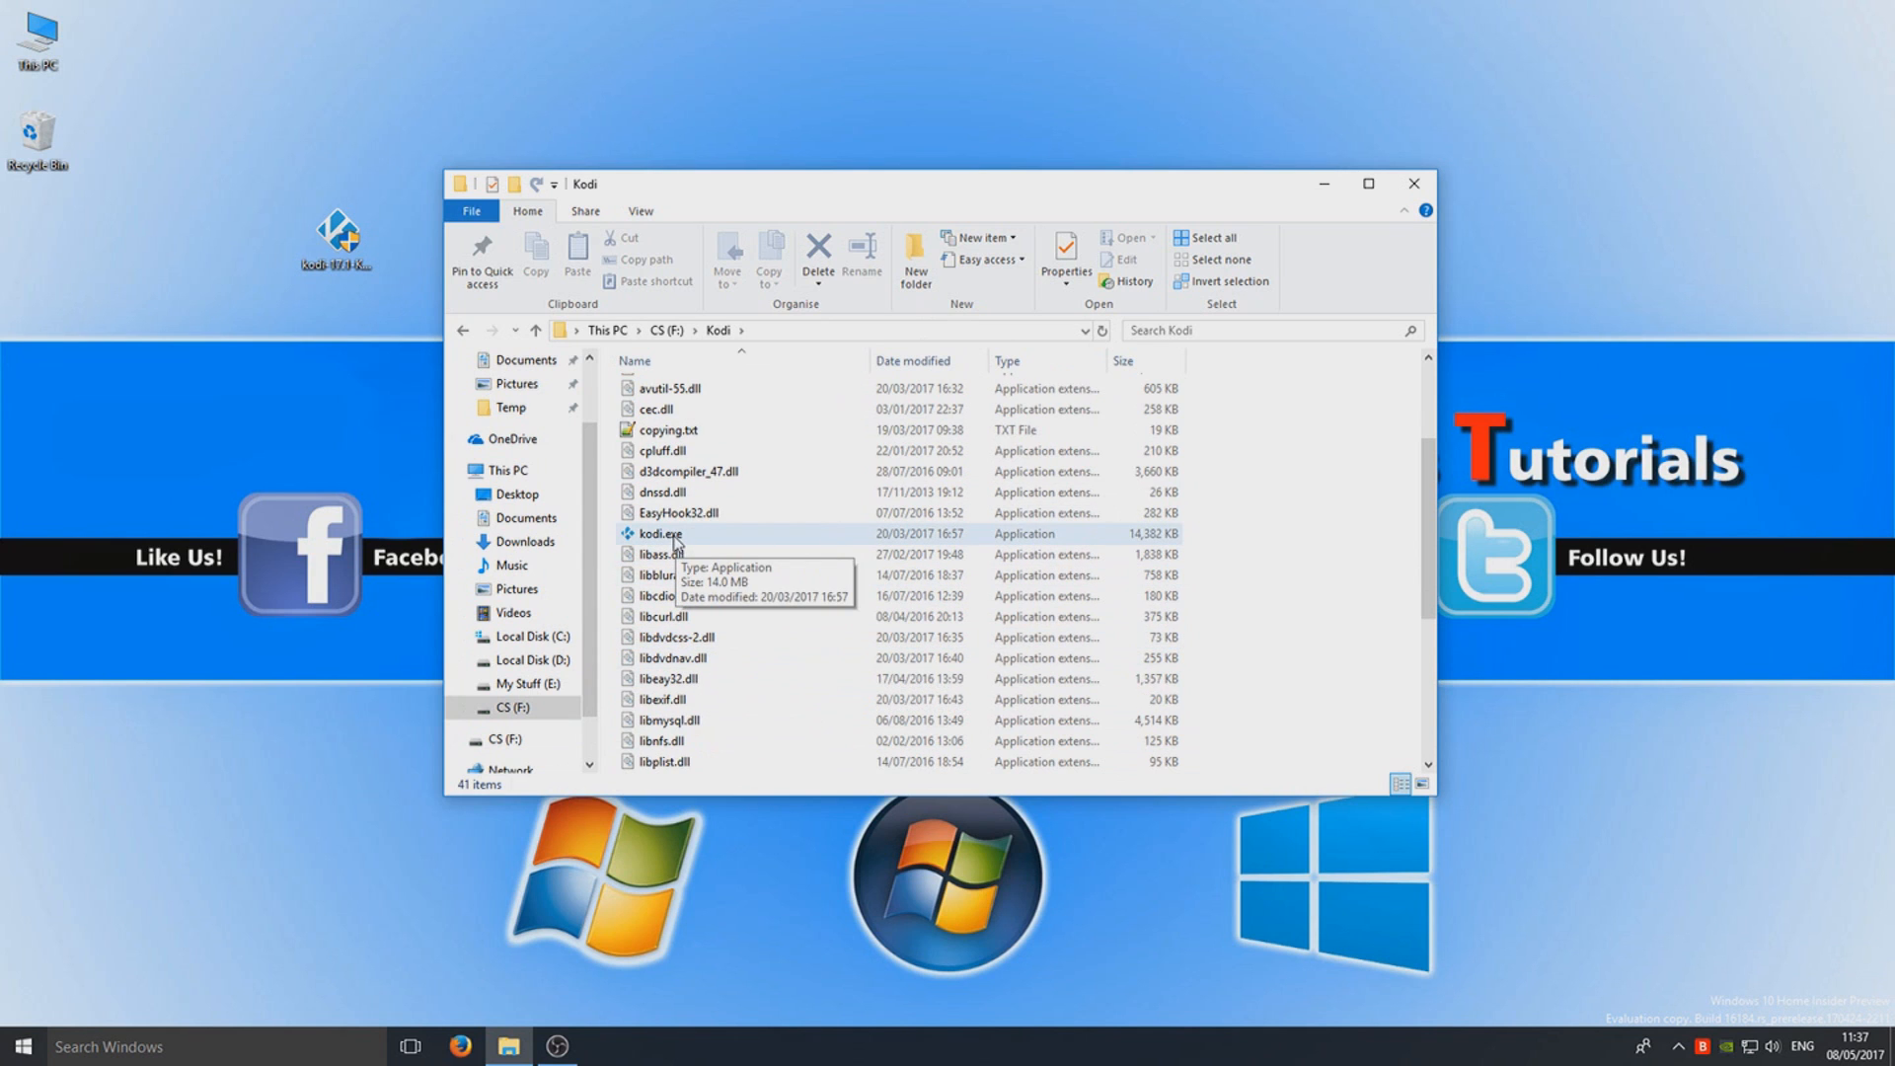
pyautogui.click(658, 533)
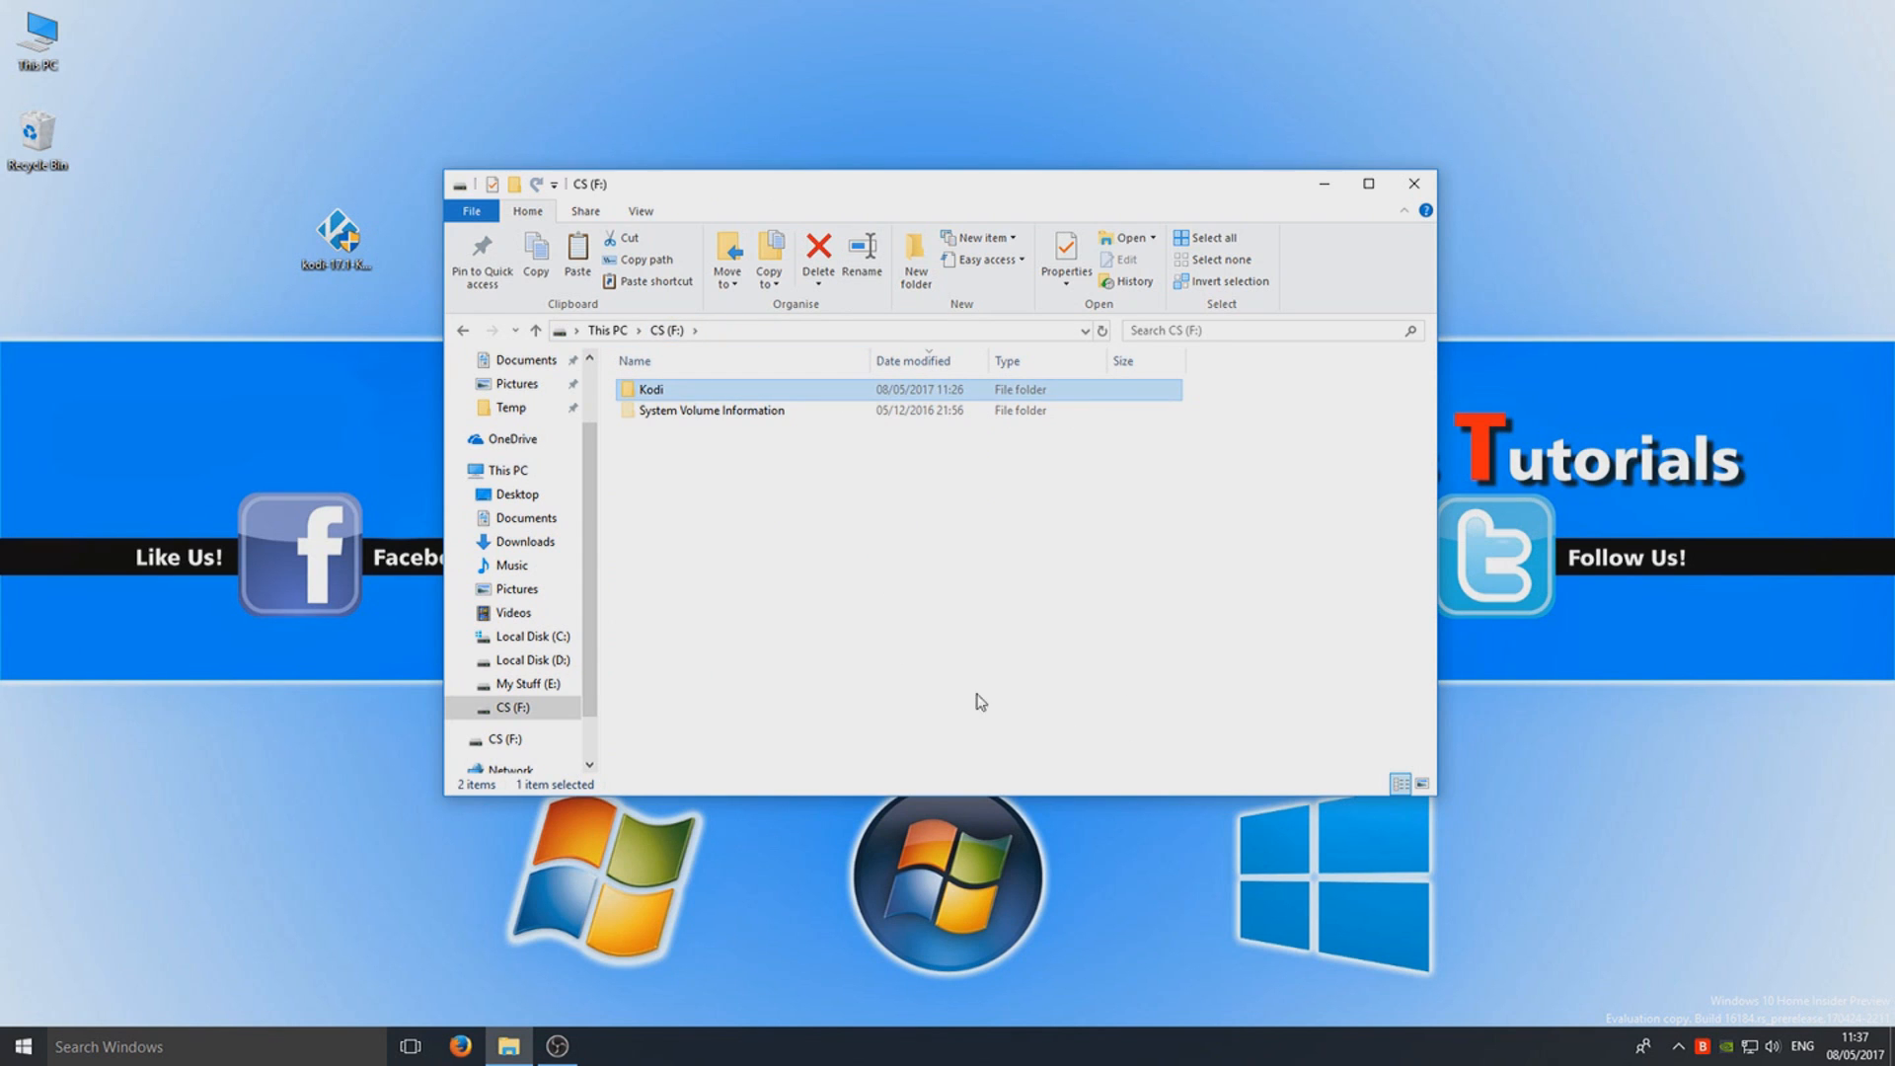
pyautogui.click(906, 609)
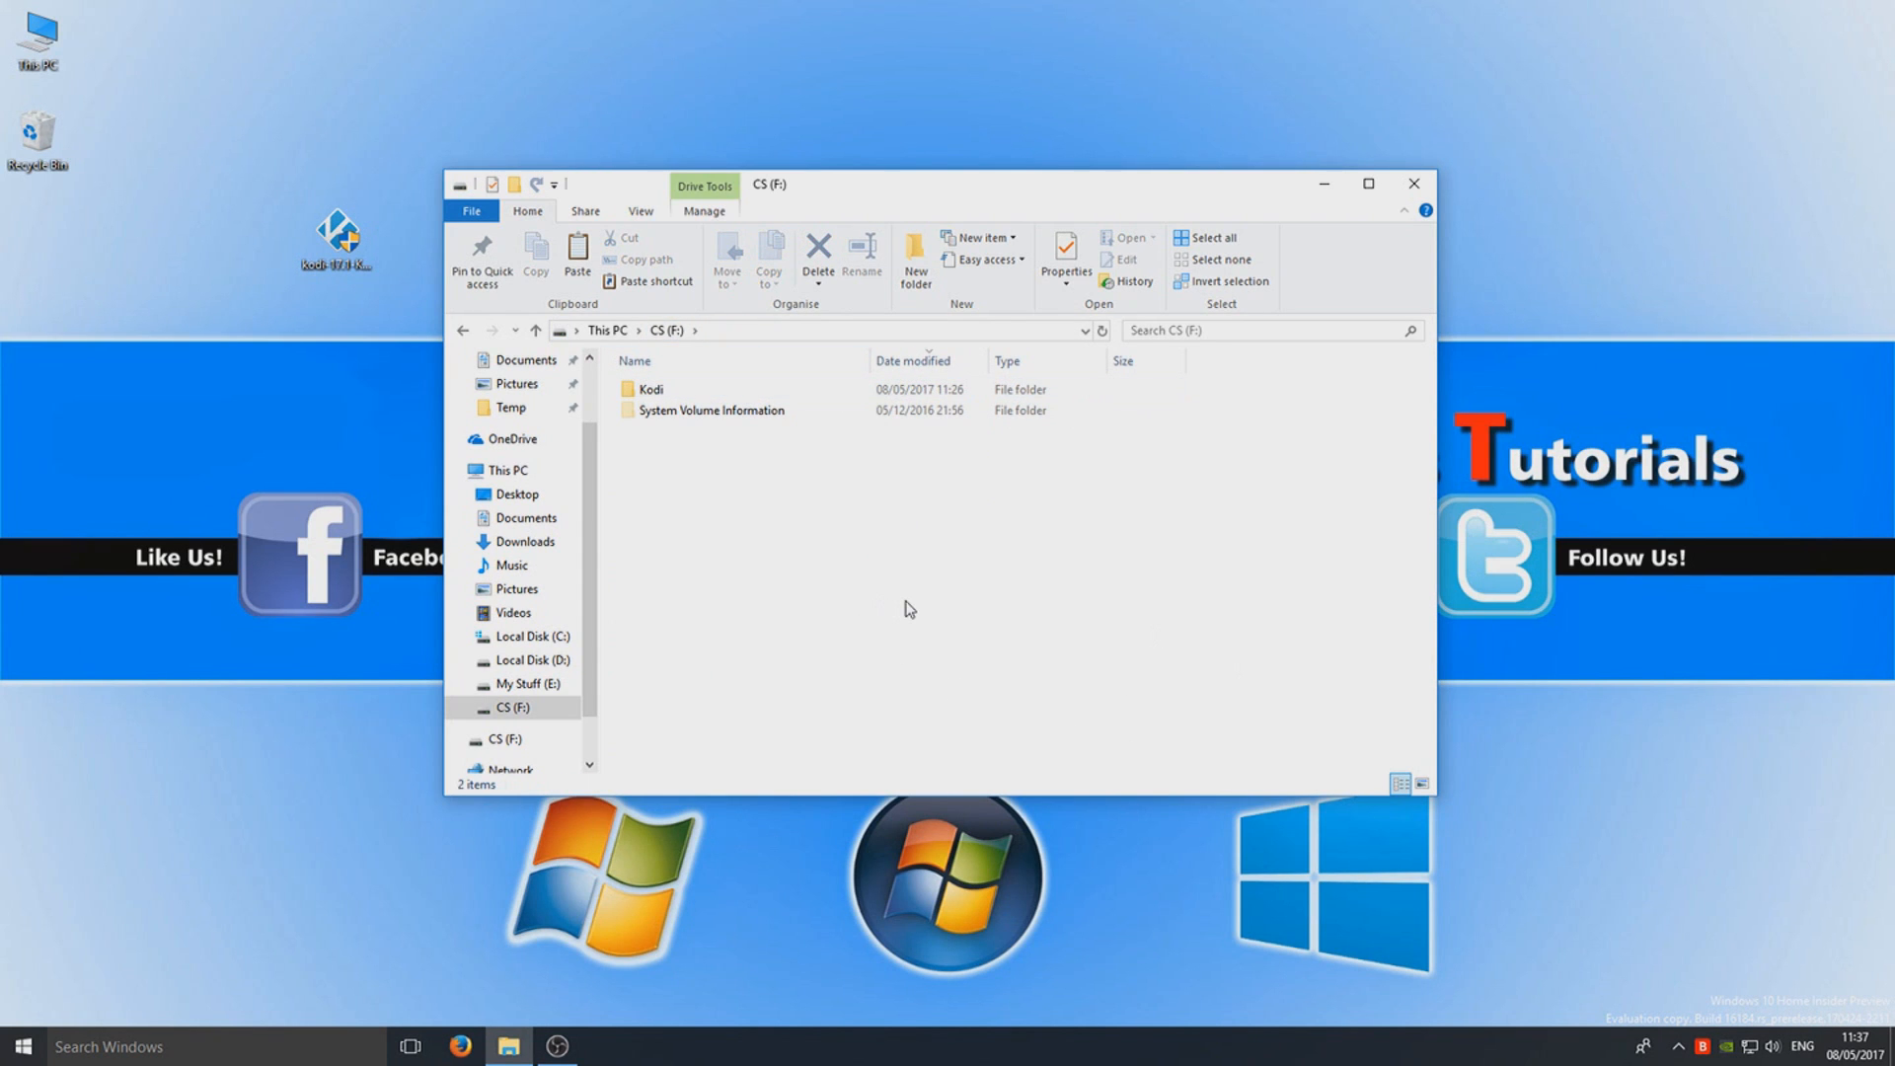
pyautogui.rightClick(908, 608)
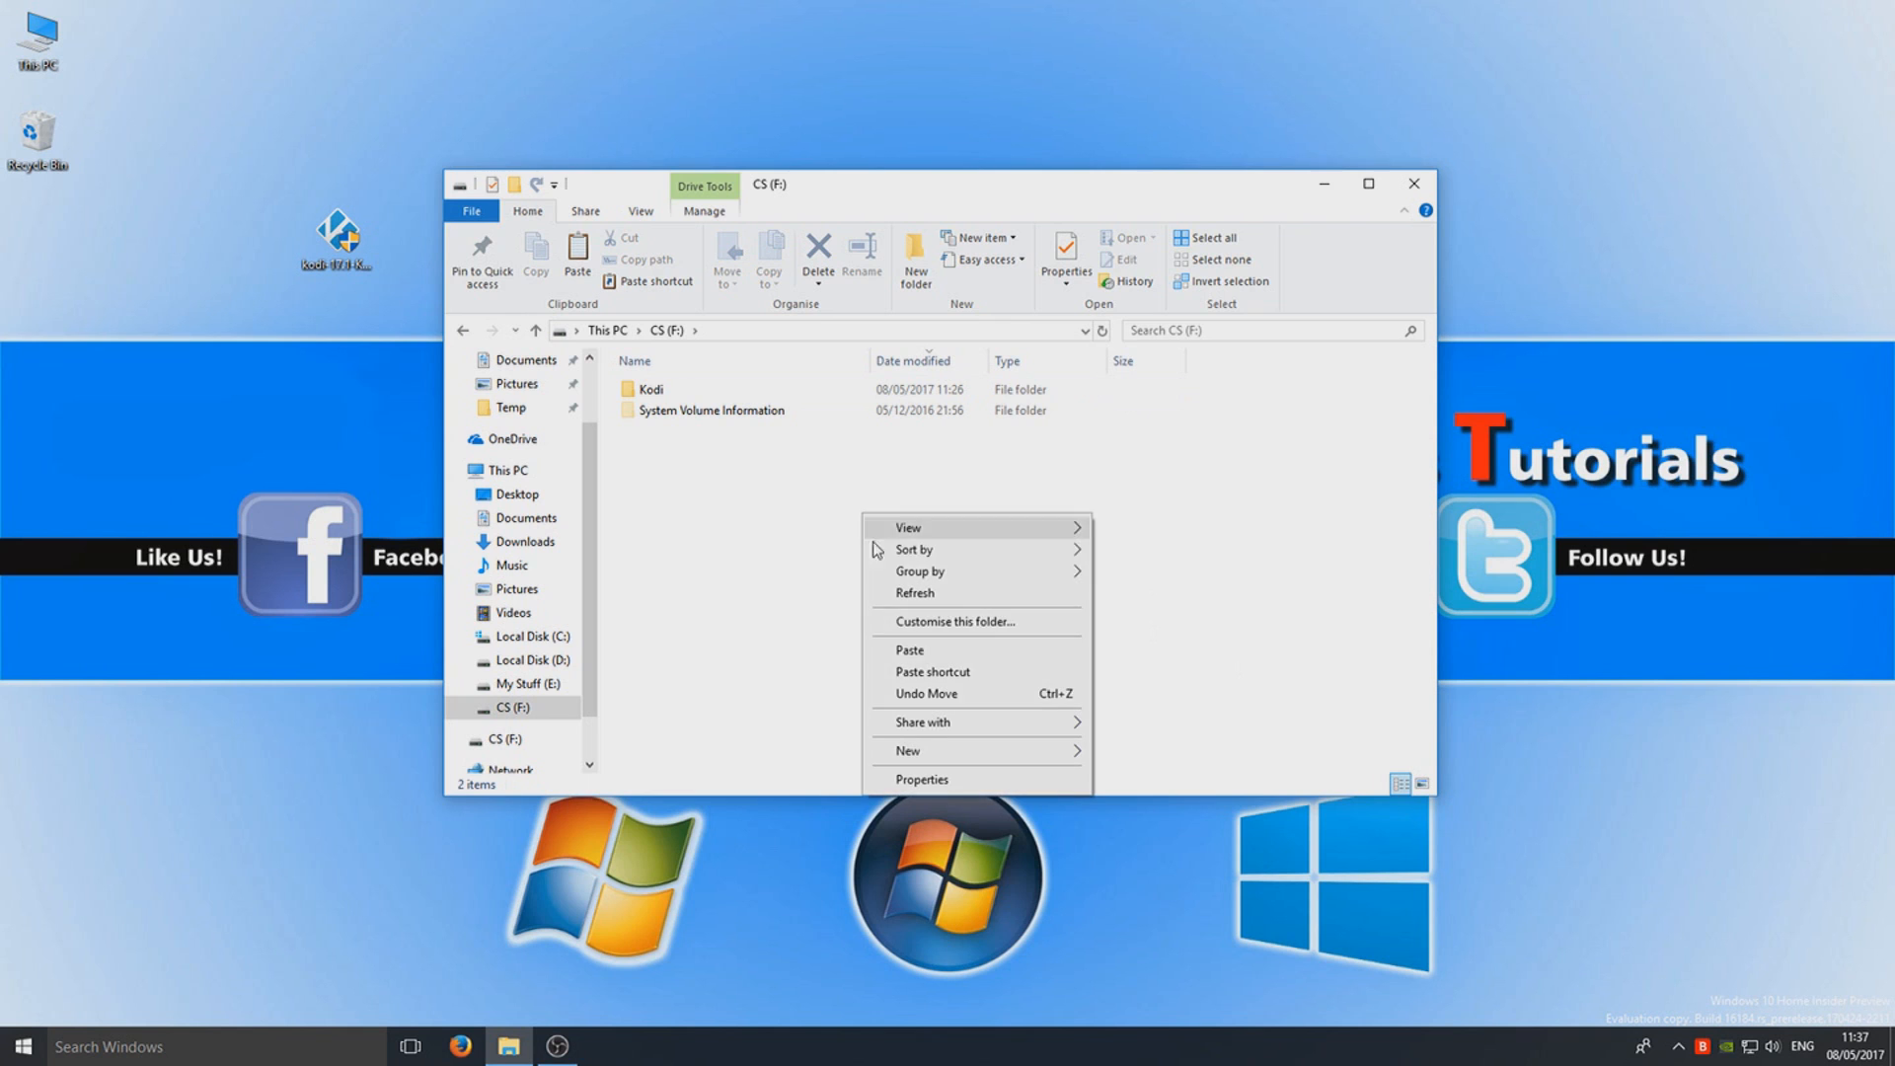
pyautogui.click(932, 672)
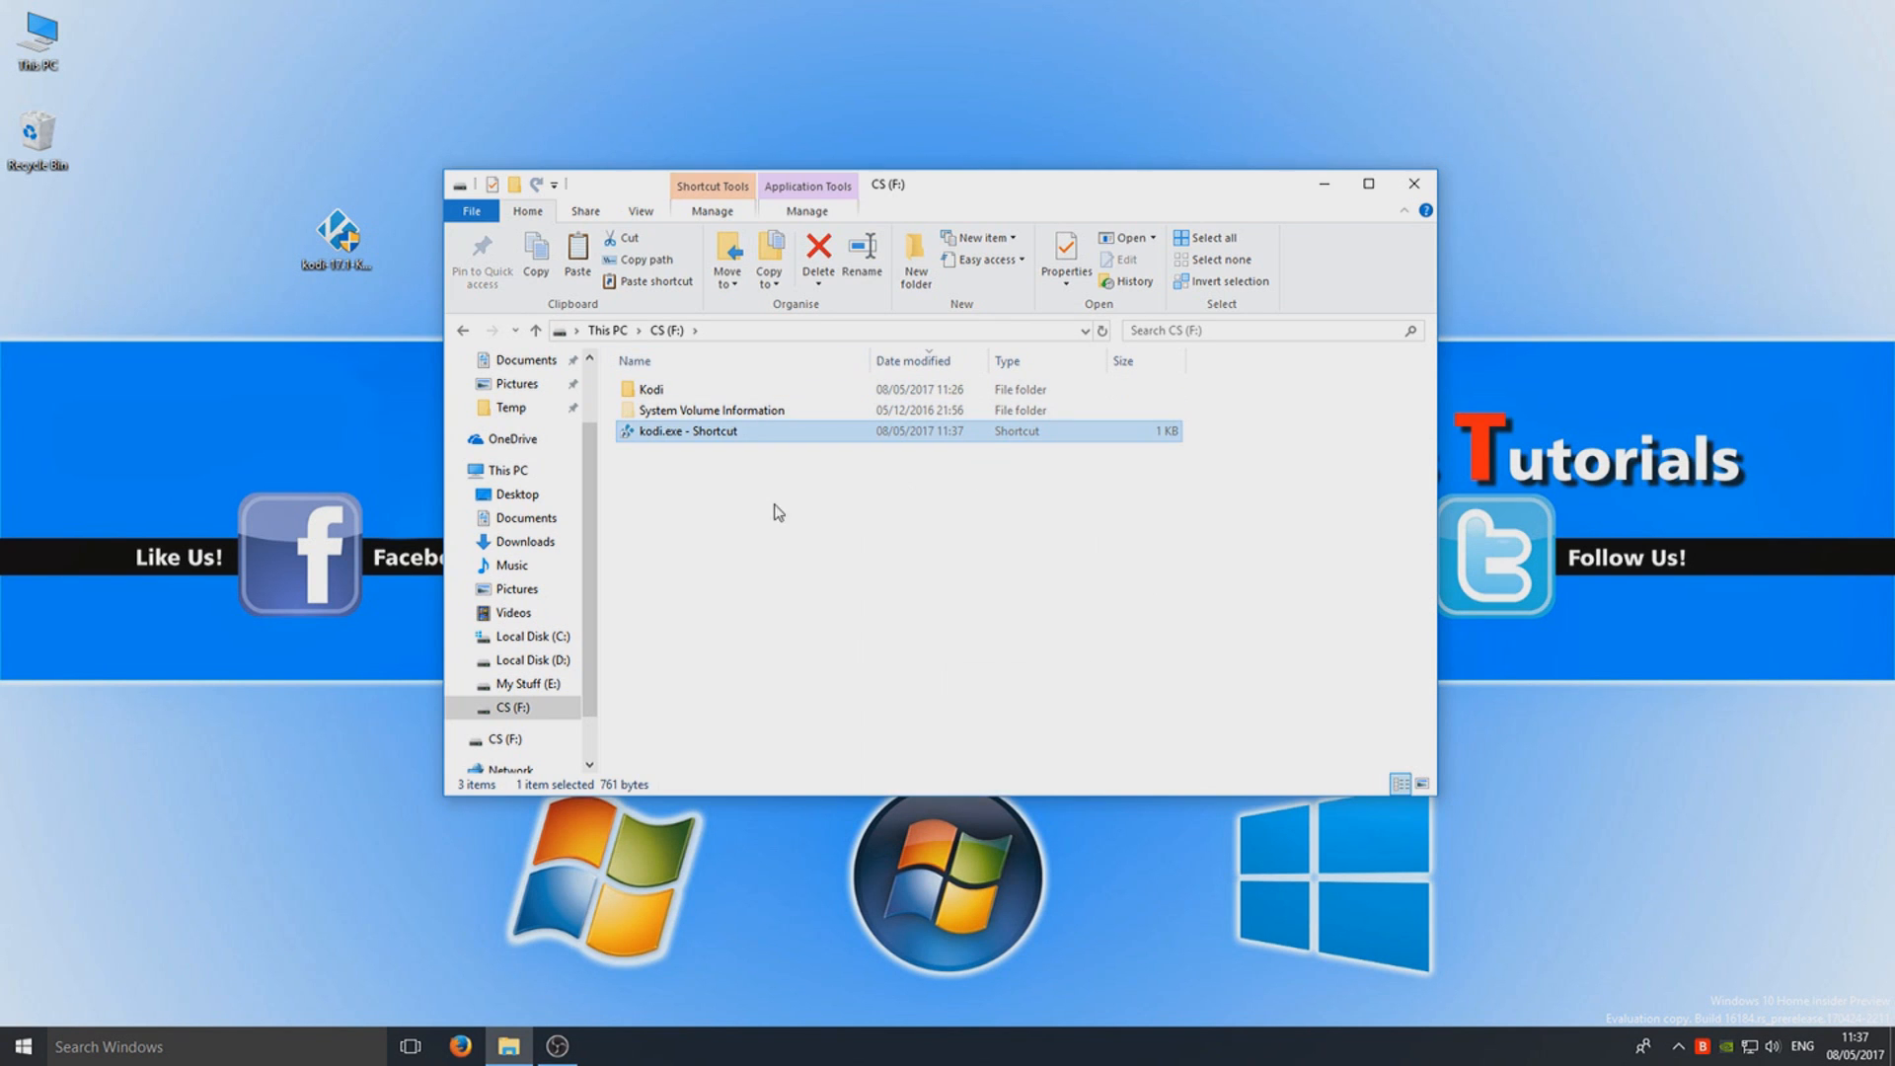
pyautogui.moveTo(719, 458)
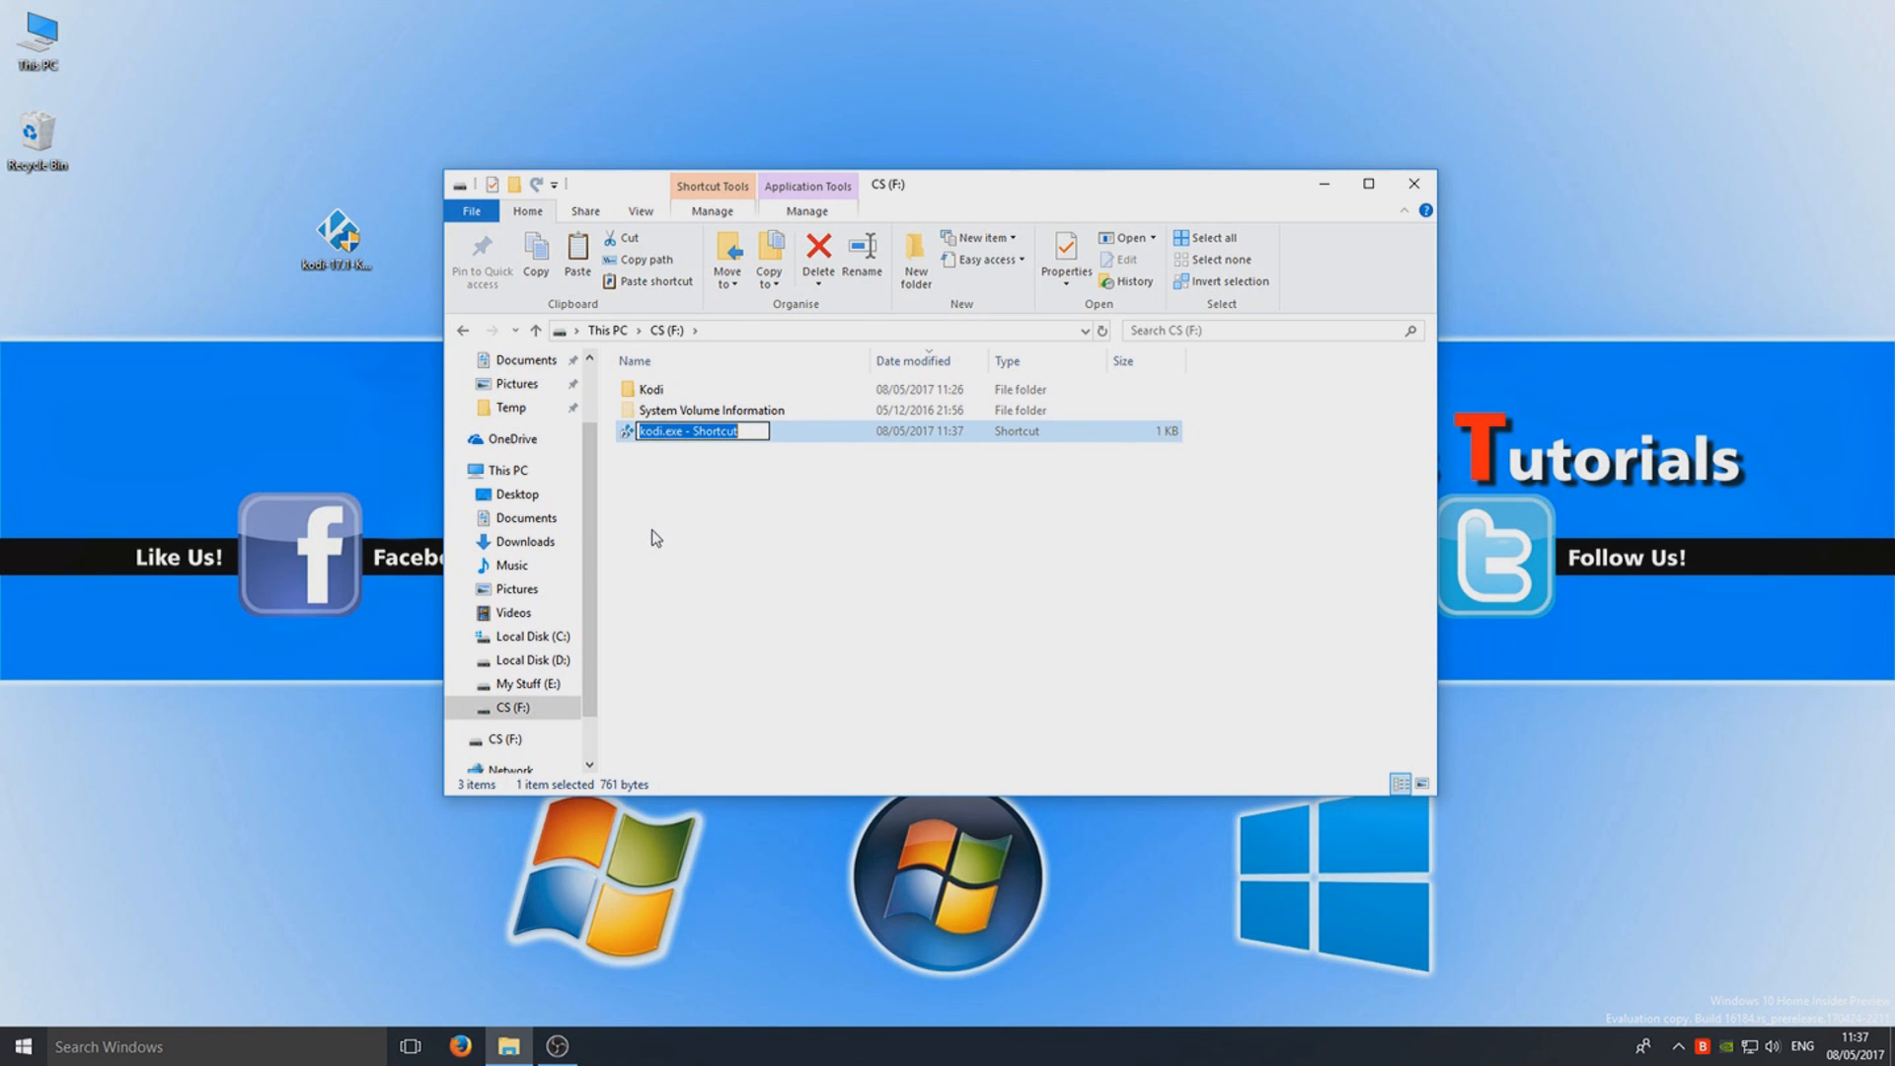
# - Rename 'kodi.exe - Shortcut' to 'kodi.exe - portable'
pyautogui.rightClick(687, 430)
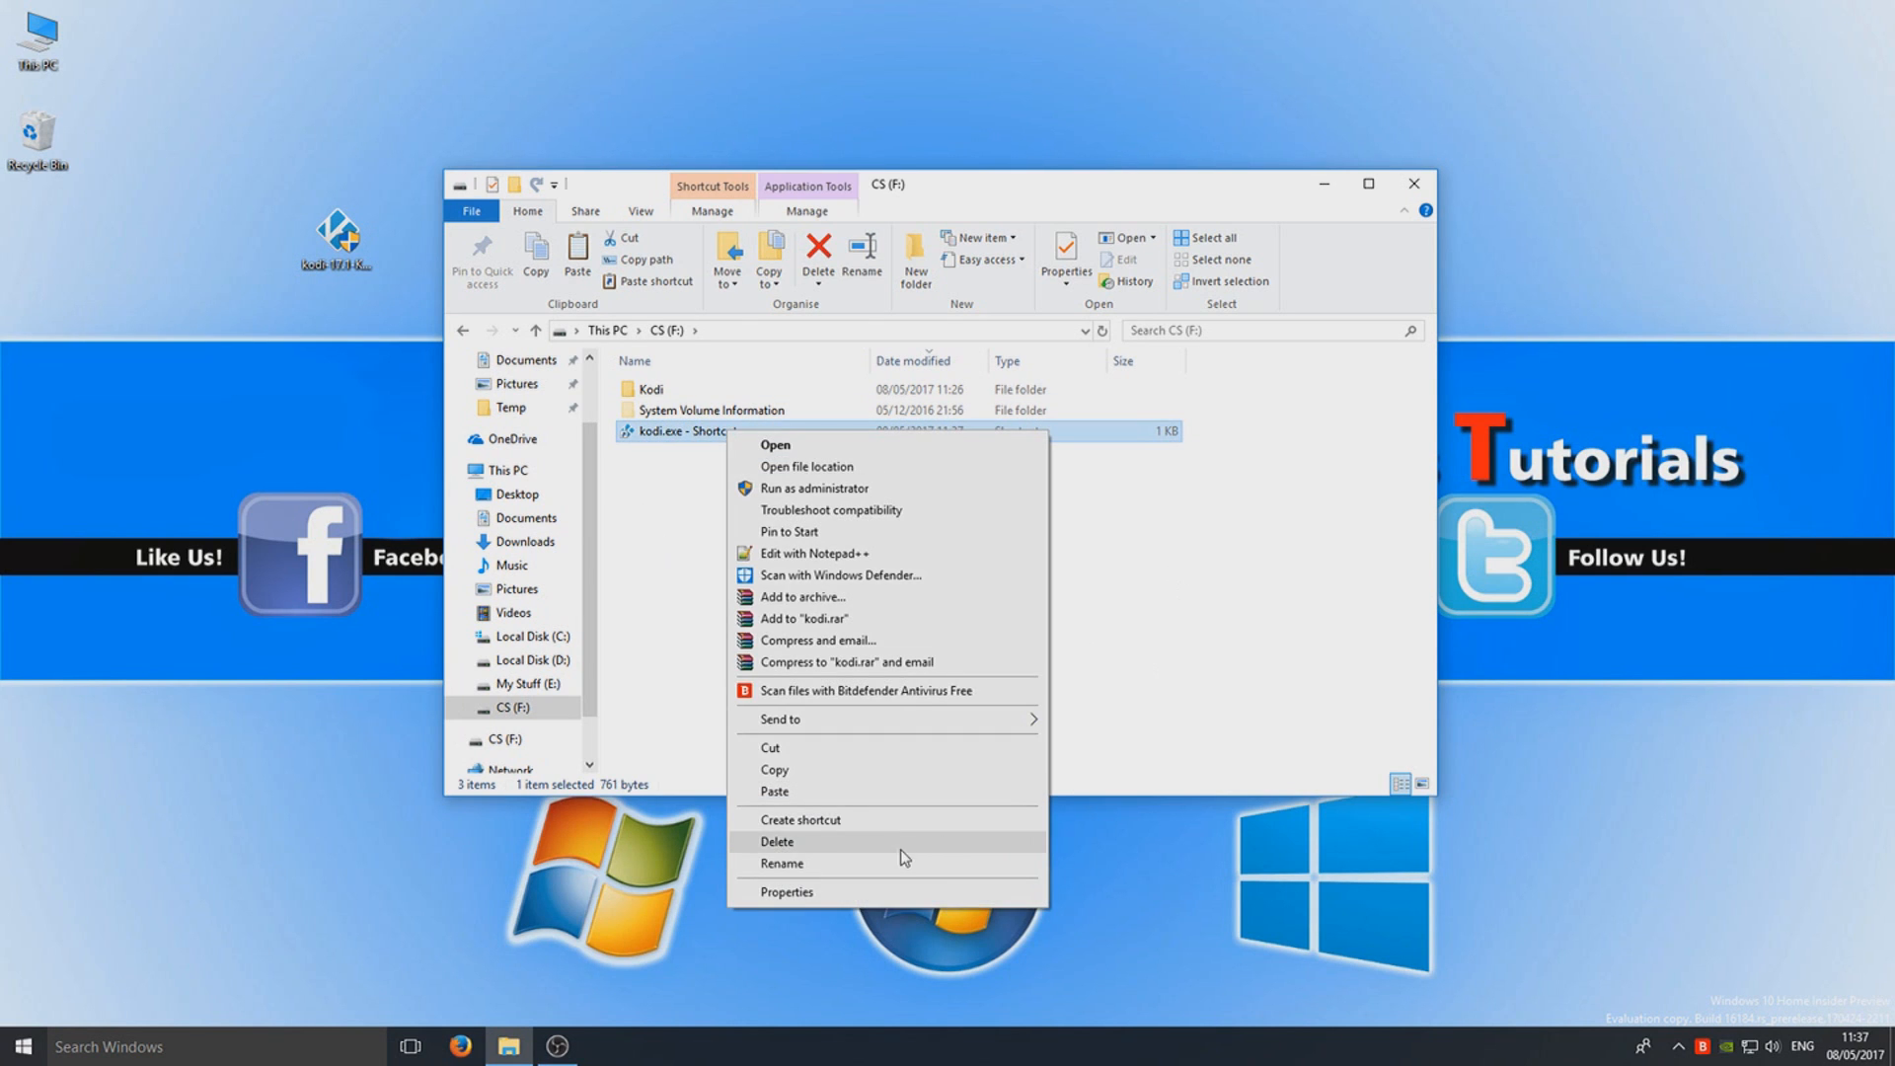
pyautogui.click(781, 863)
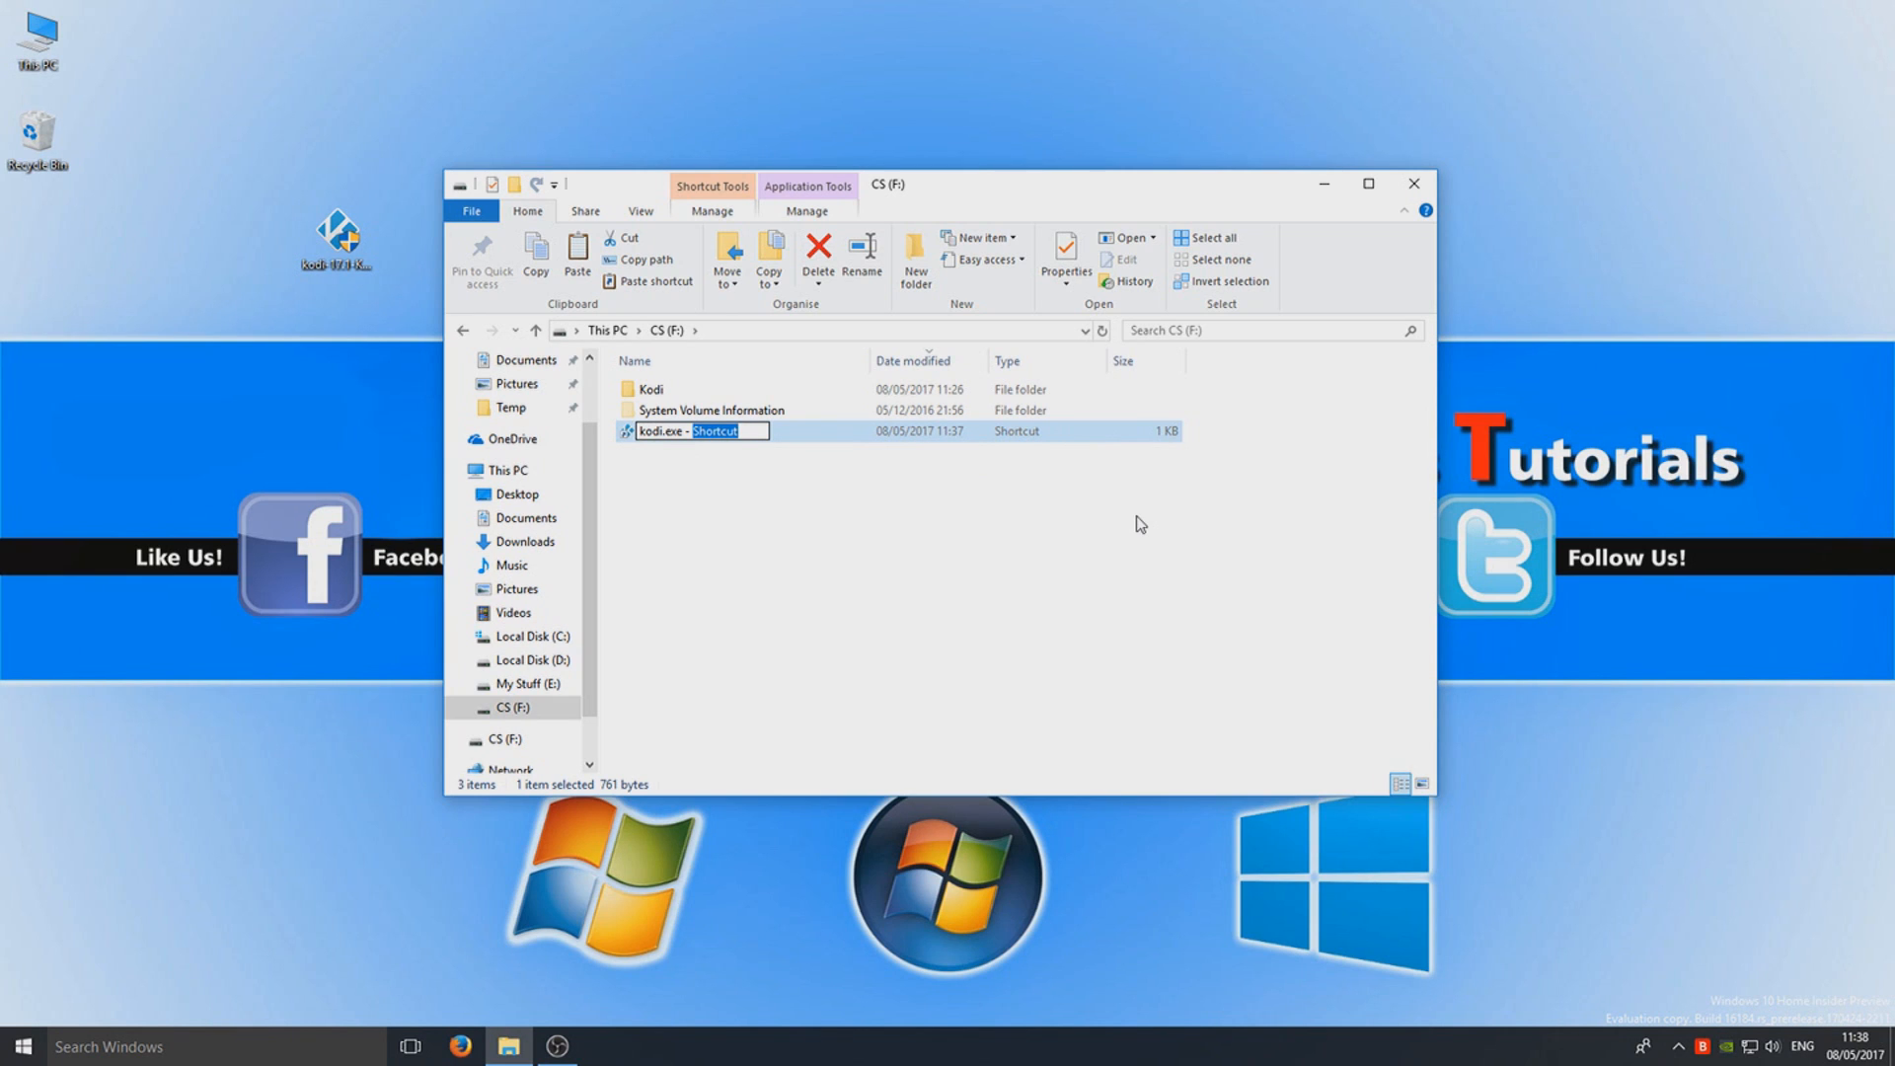
pyautogui.write('portable')
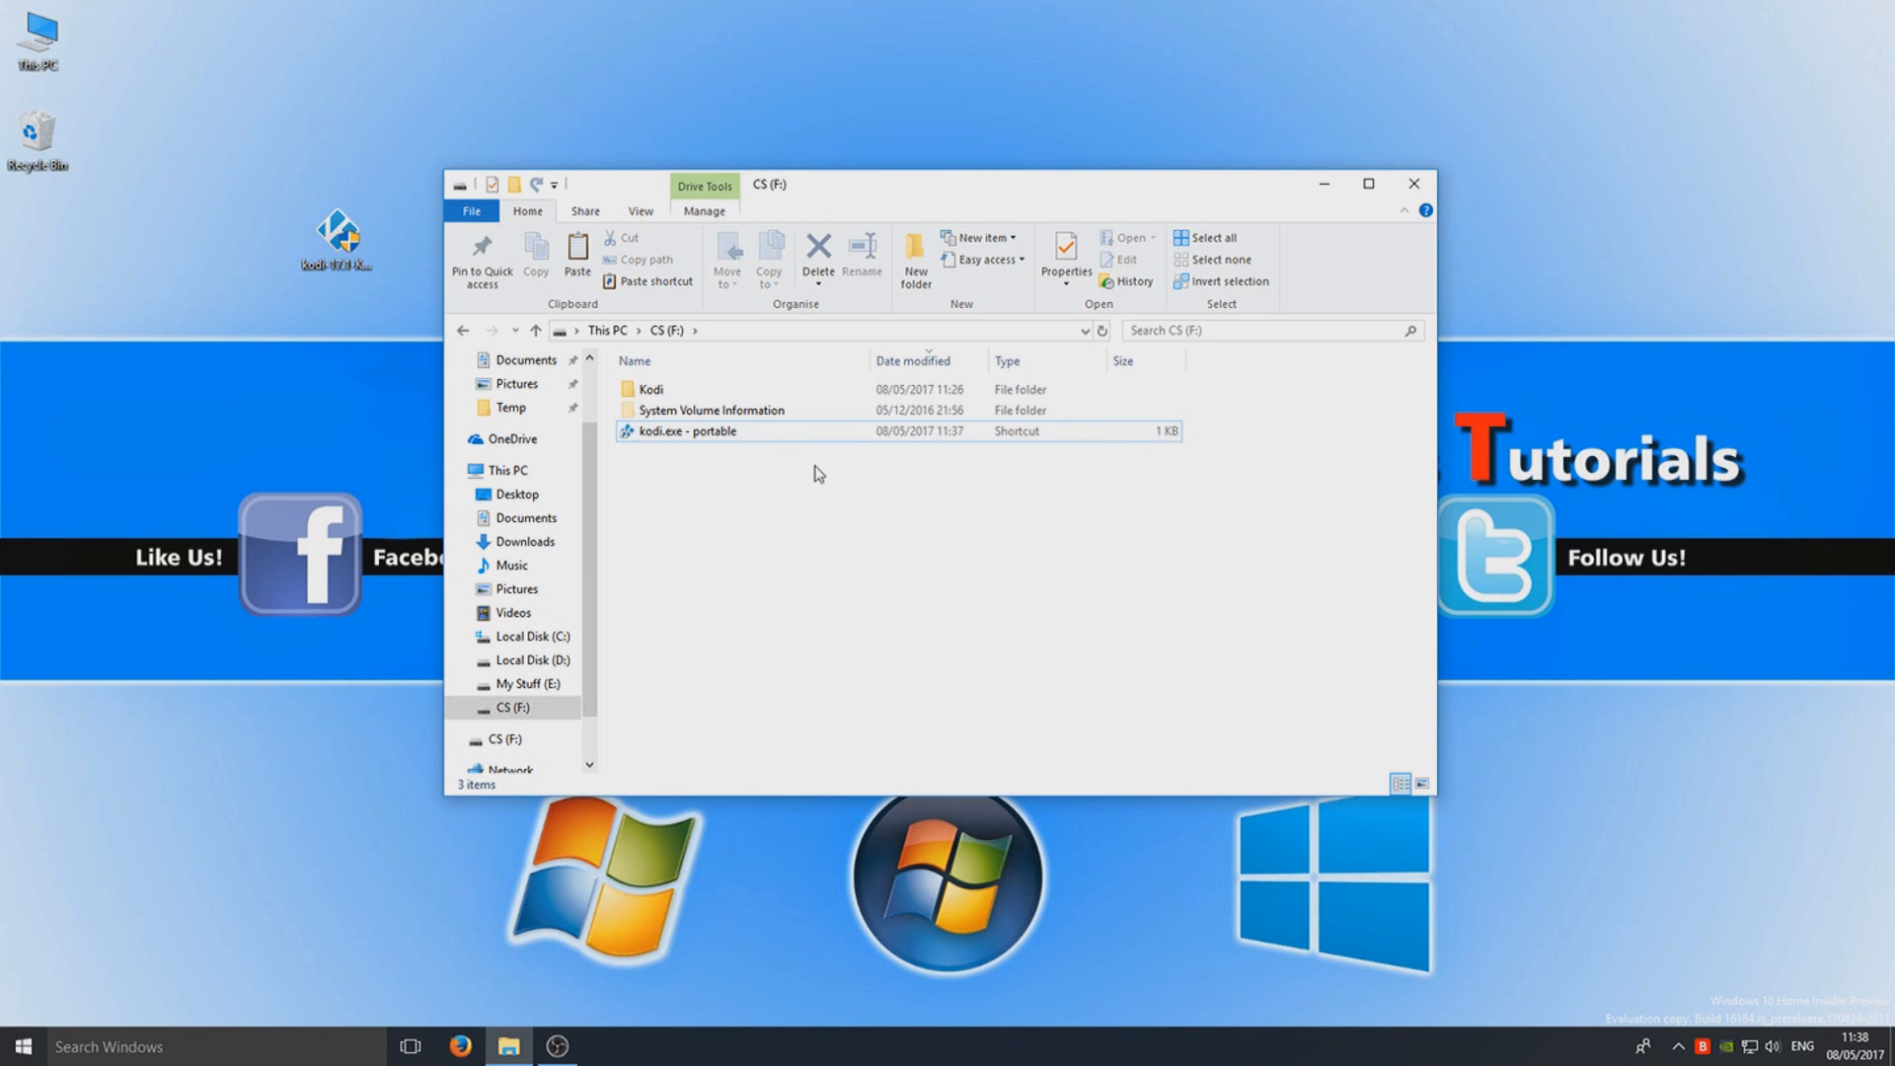
pyautogui.click(685, 431)
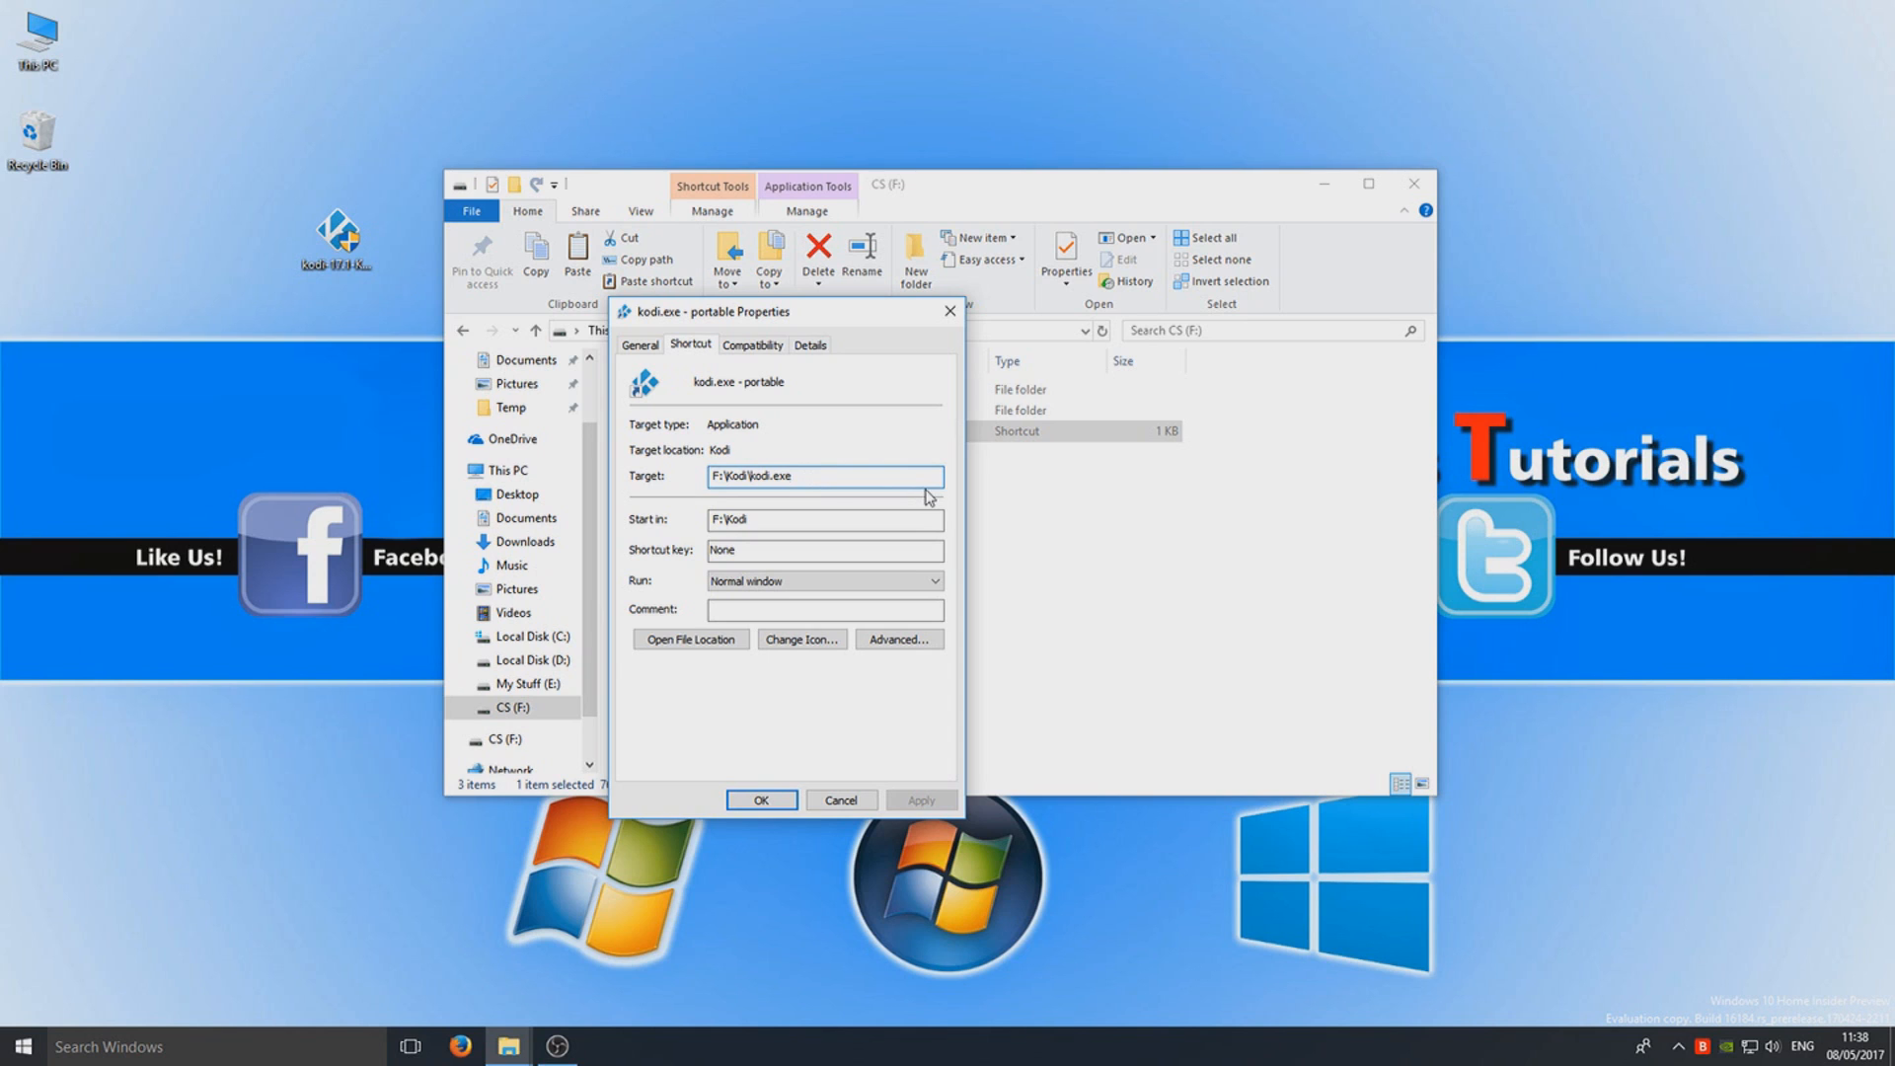
# - Change the shortcut target to F:\Kodi\kodi.exe -p and apply it
pyautogui.click(824, 475)
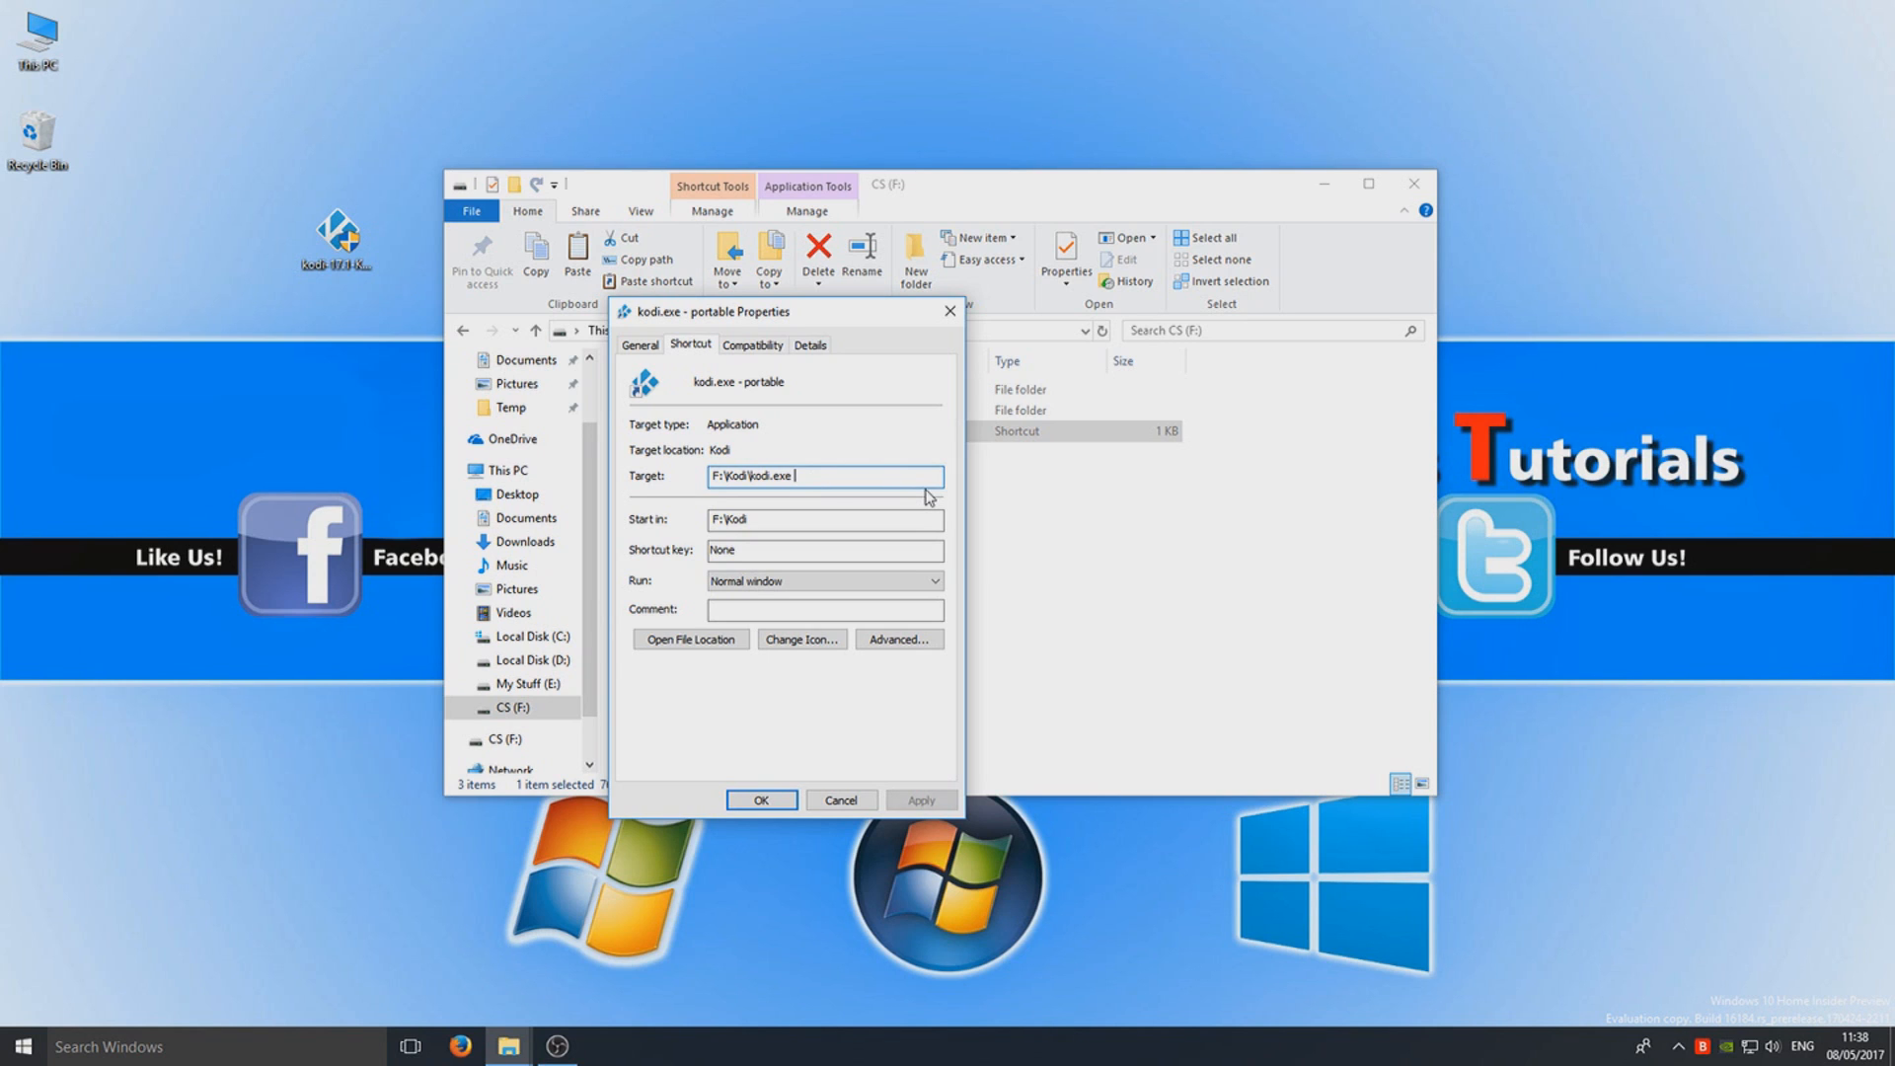
pyautogui.write('-p')
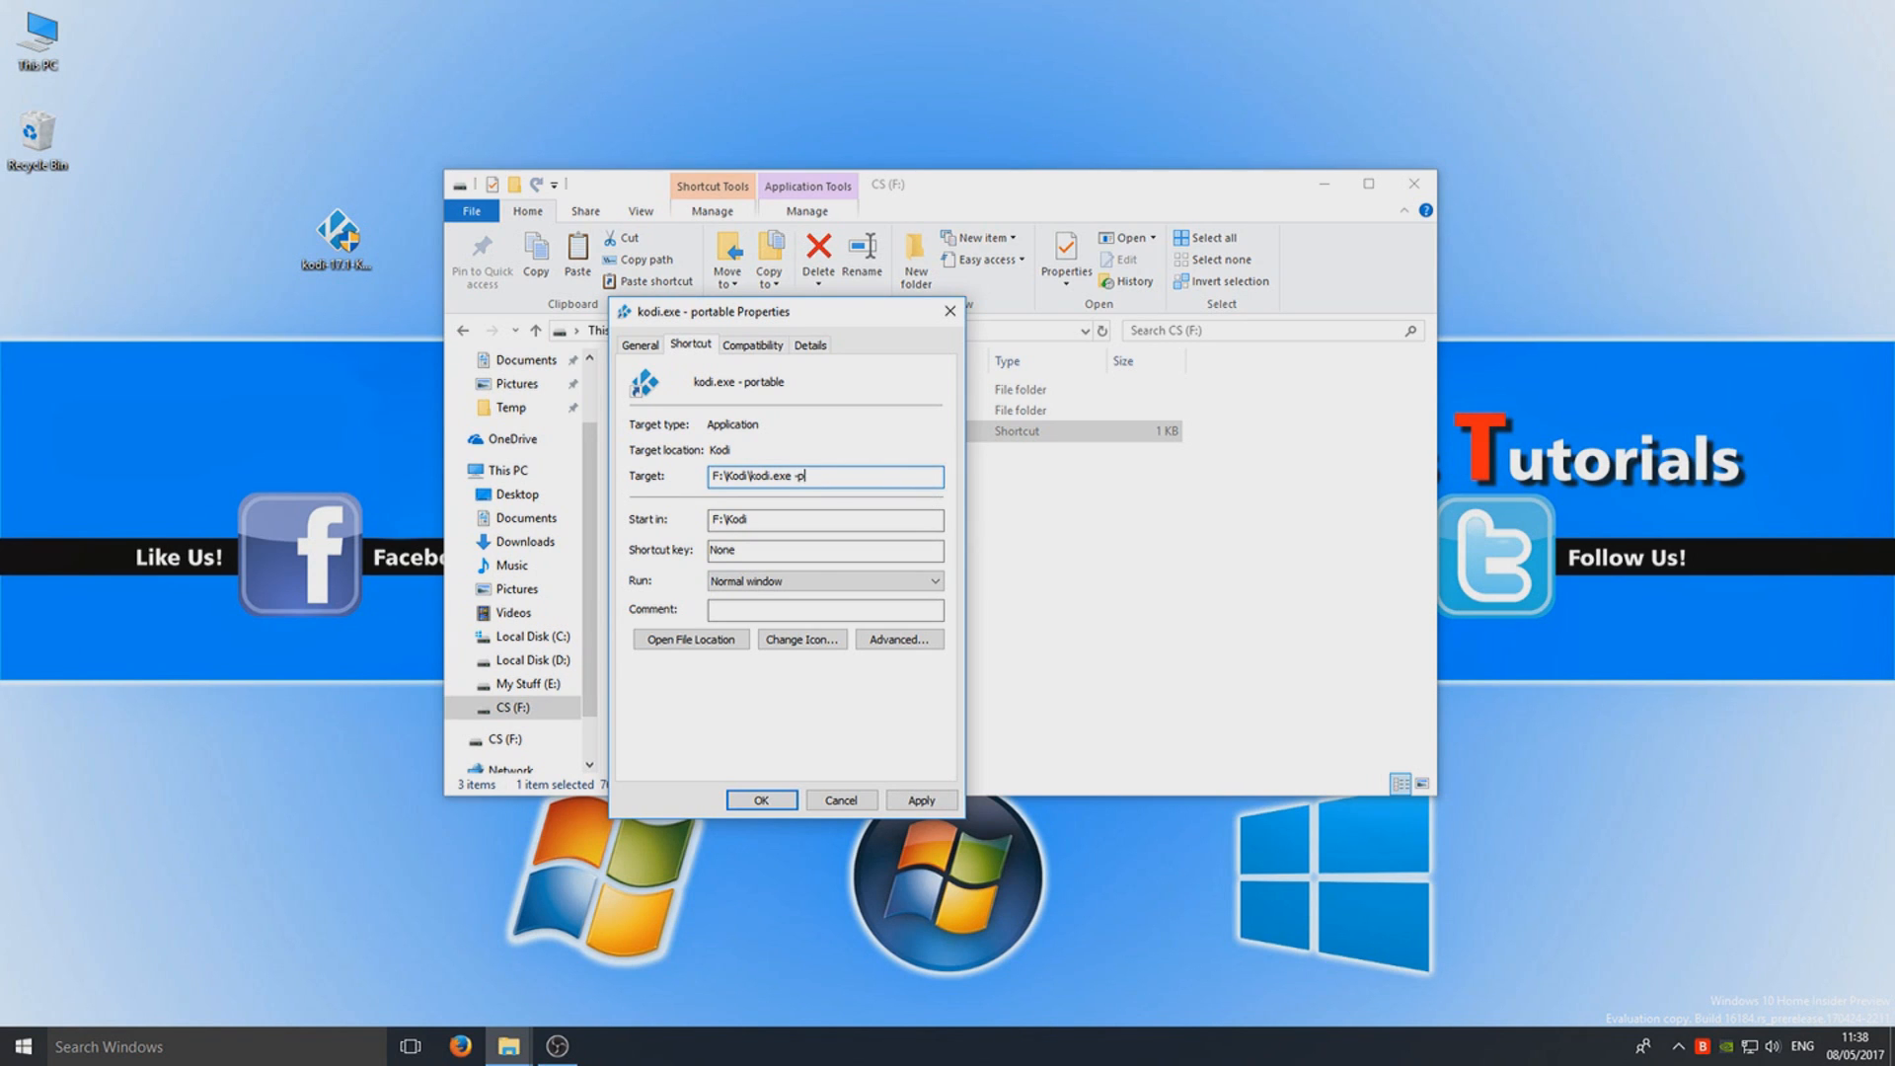
pyautogui.click(920, 801)
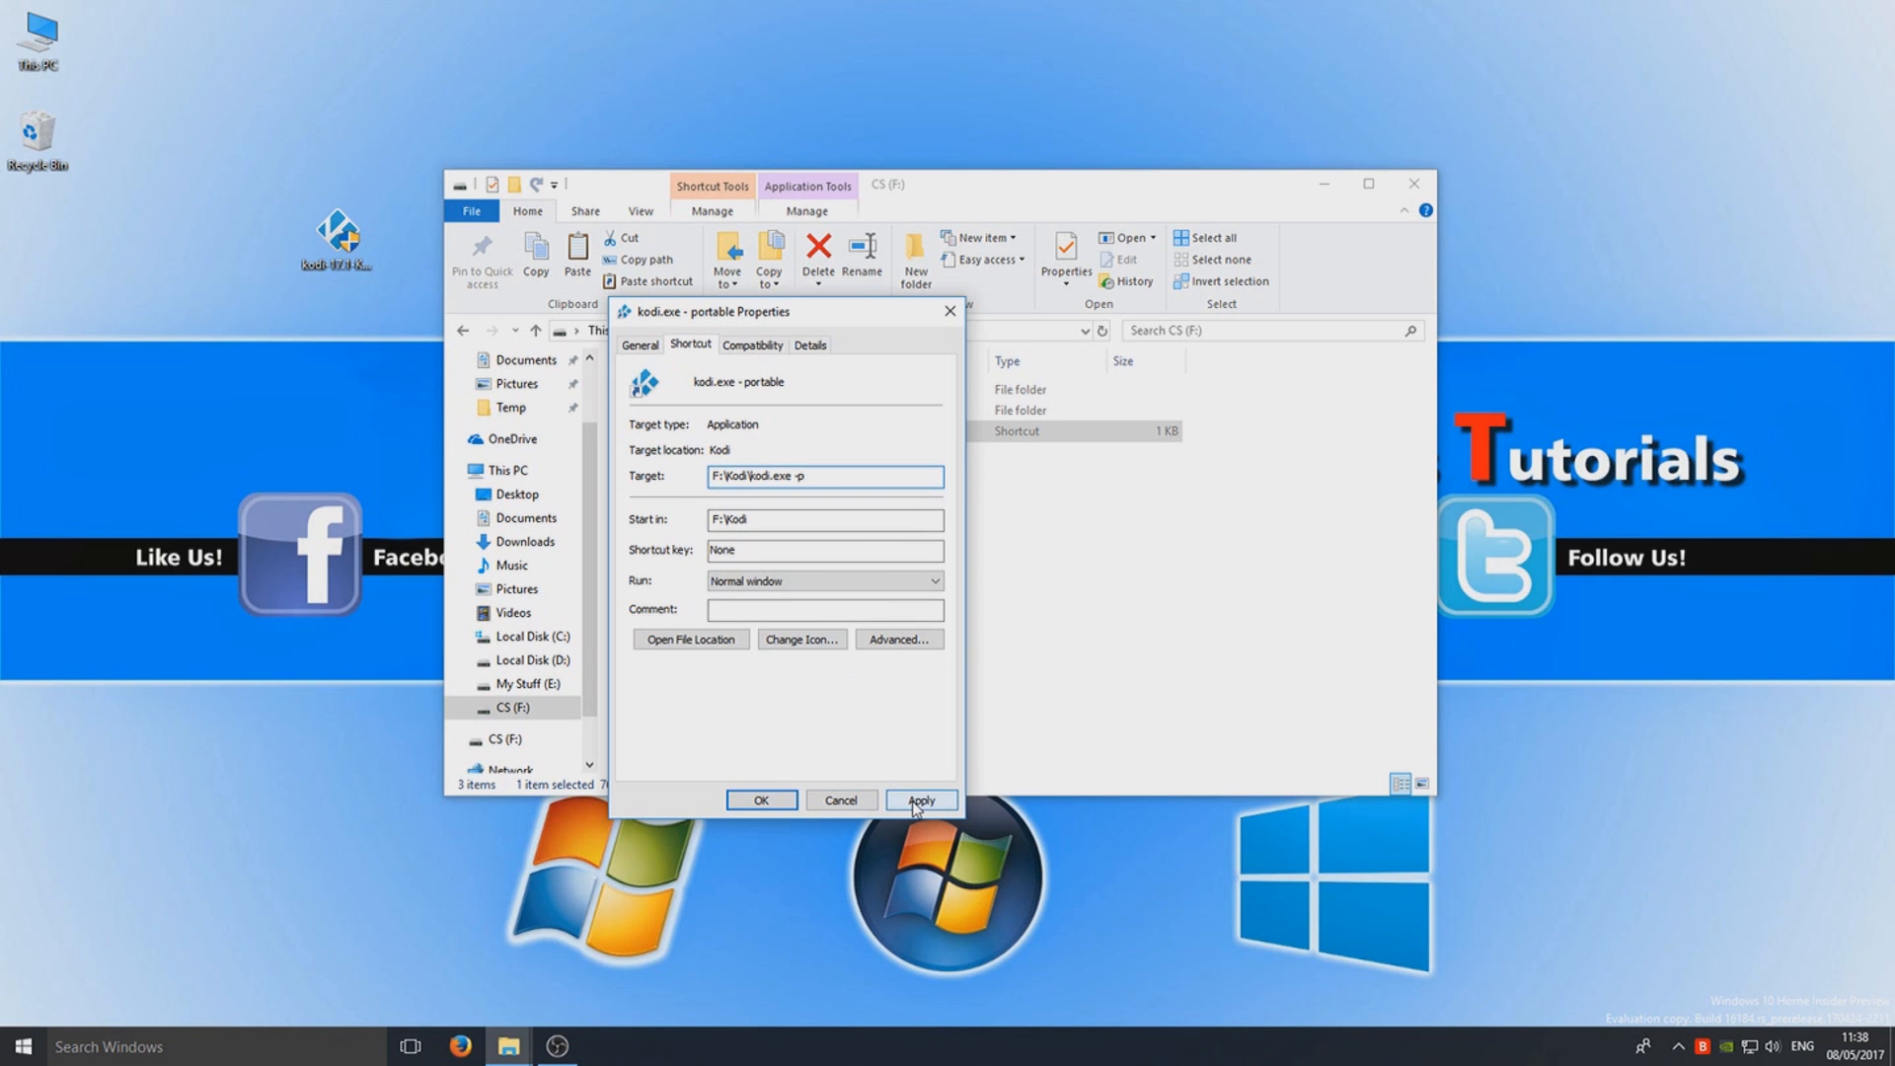
pyautogui.click(920, 800)
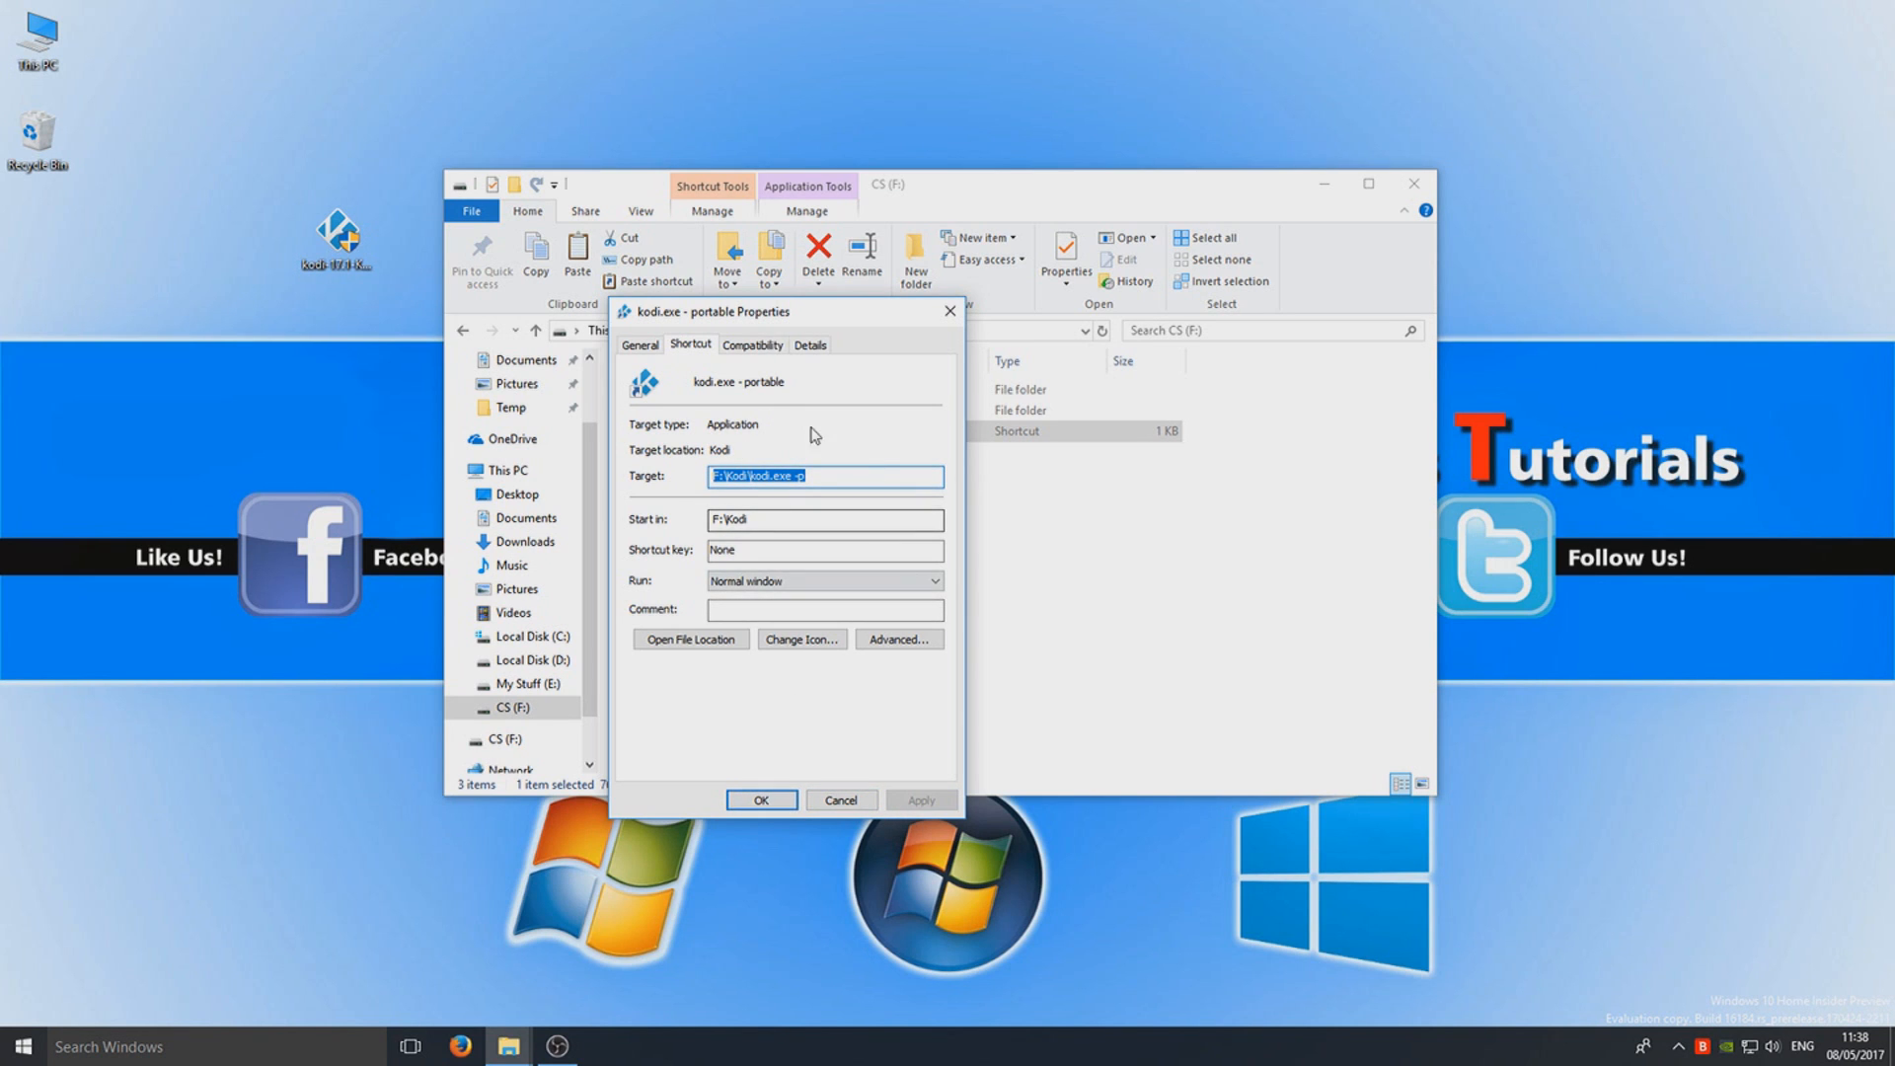
pyautogui.moveTo(801, 780)
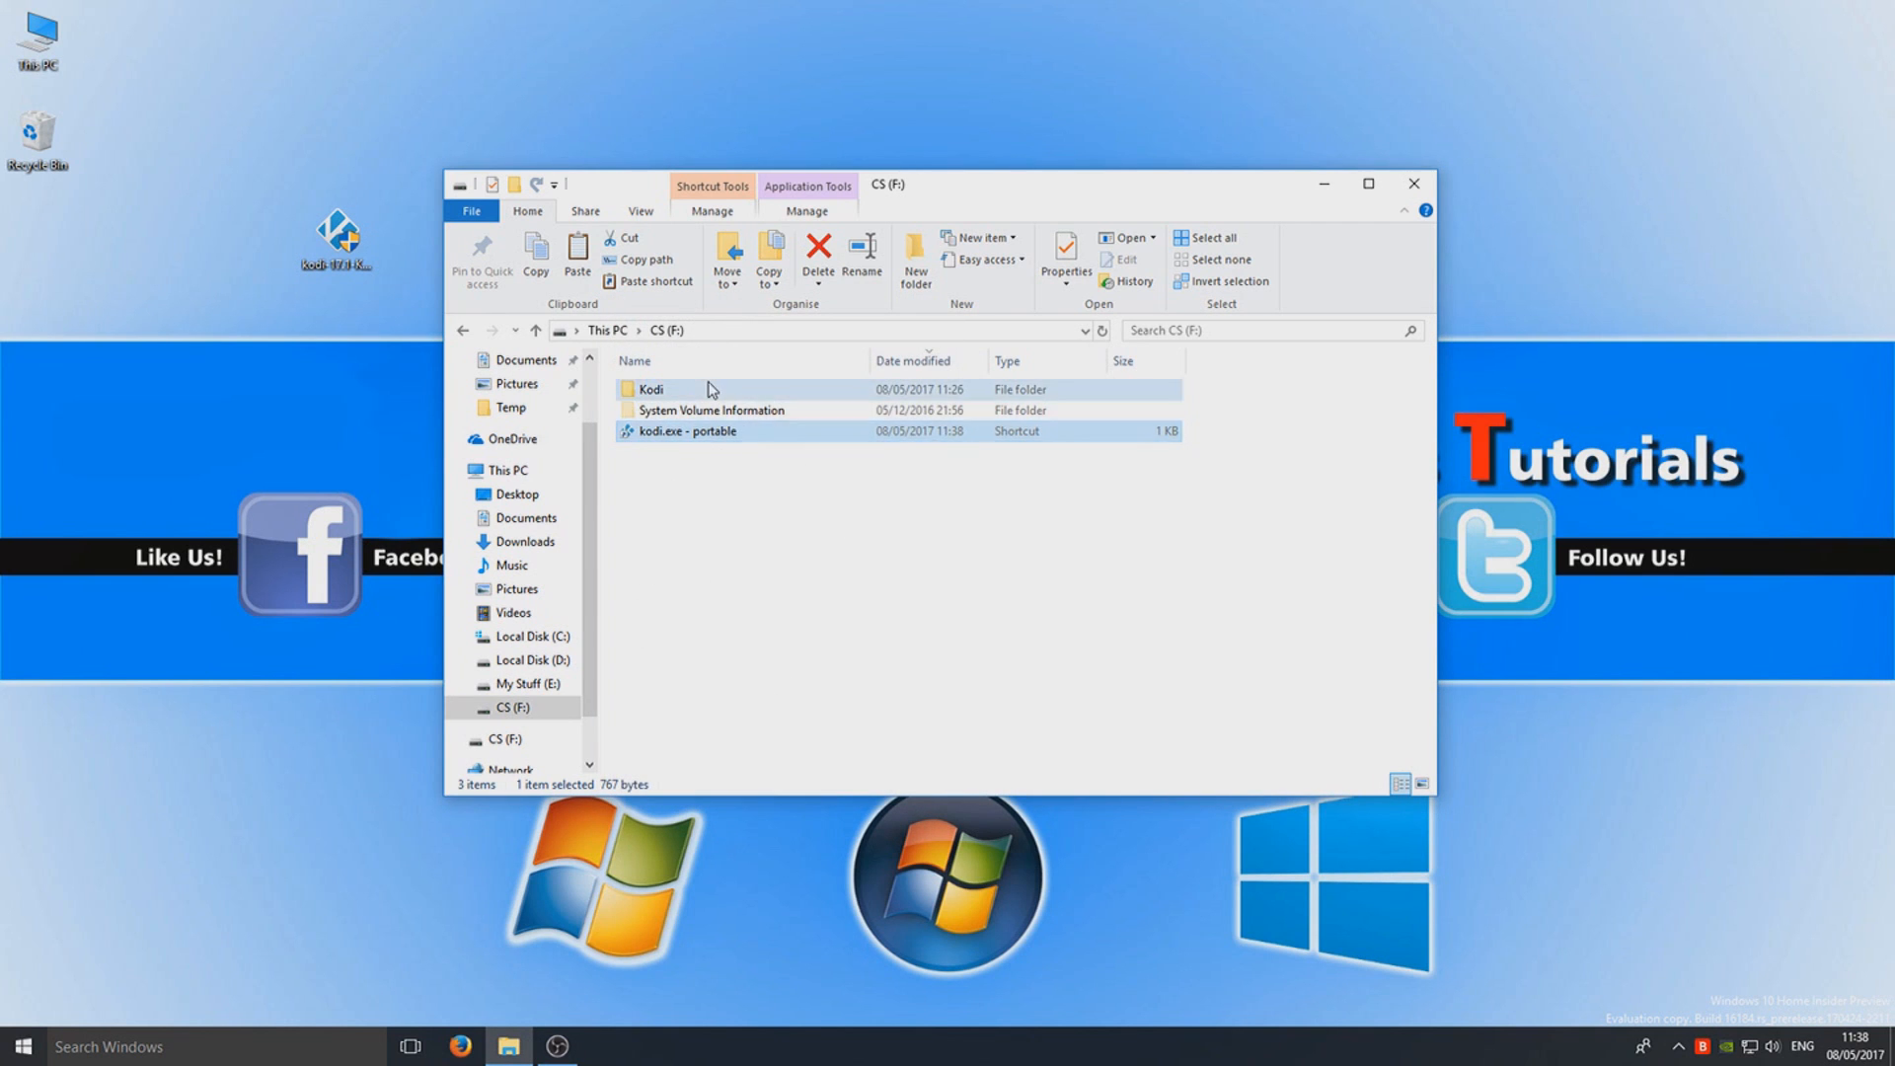
# - Launch Kodi from the 'kodi.exe - portable' shortcut on drive F:
pyautogui.doubleClick(652, 388)
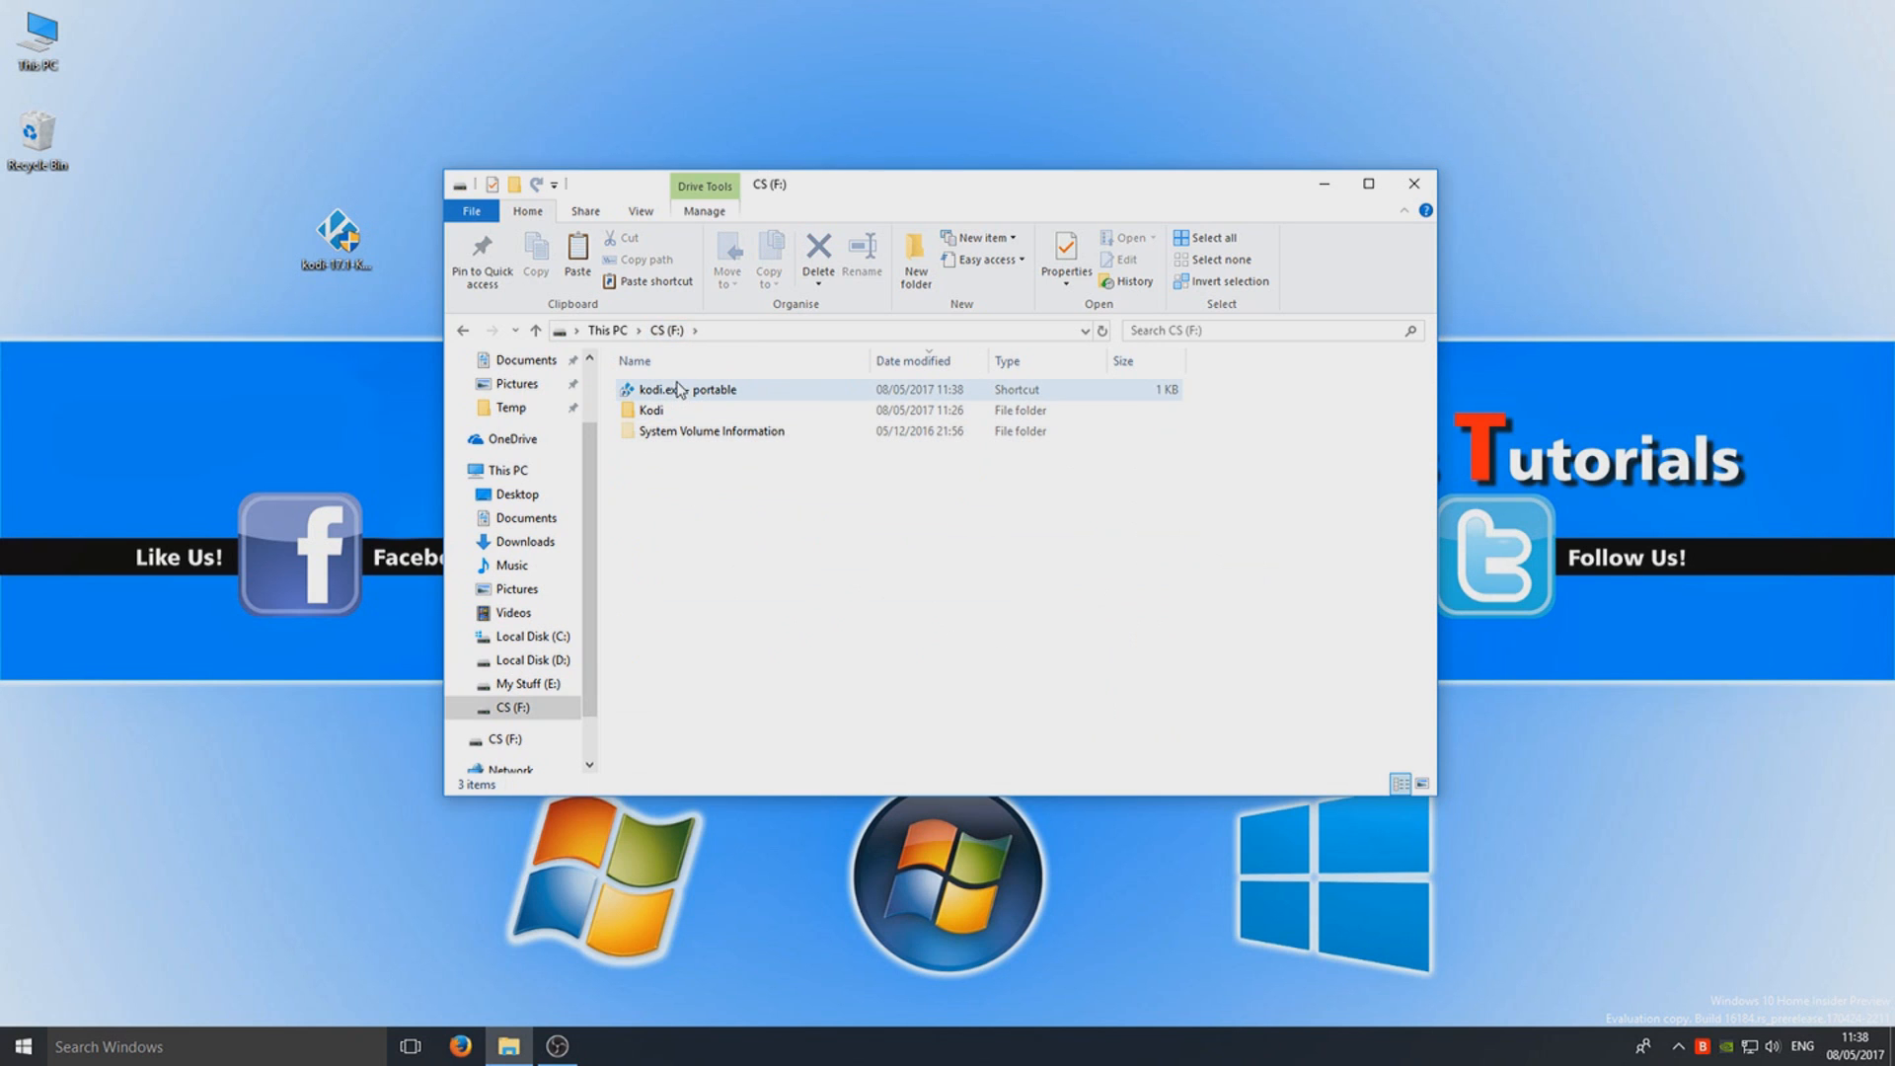
pyautogui.click(686, 389)
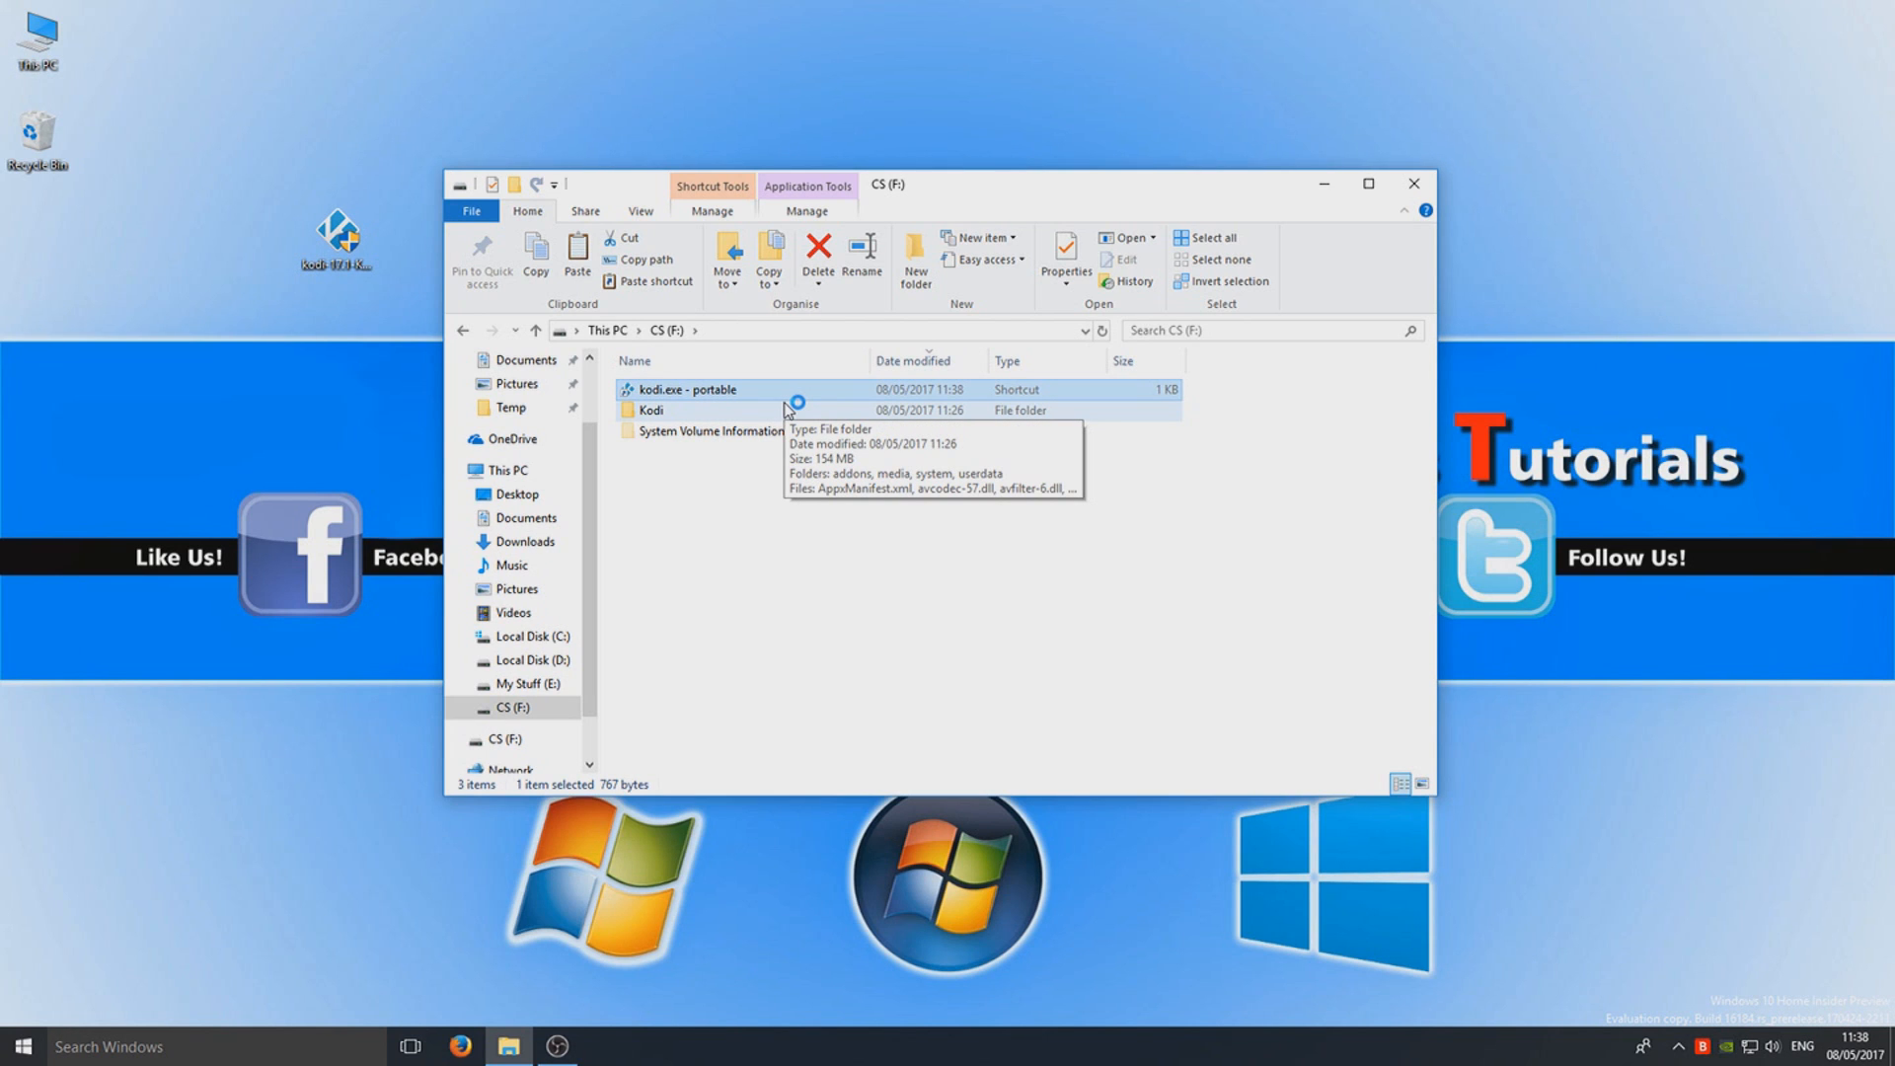
pyautogui.doubleClick(695, 389)
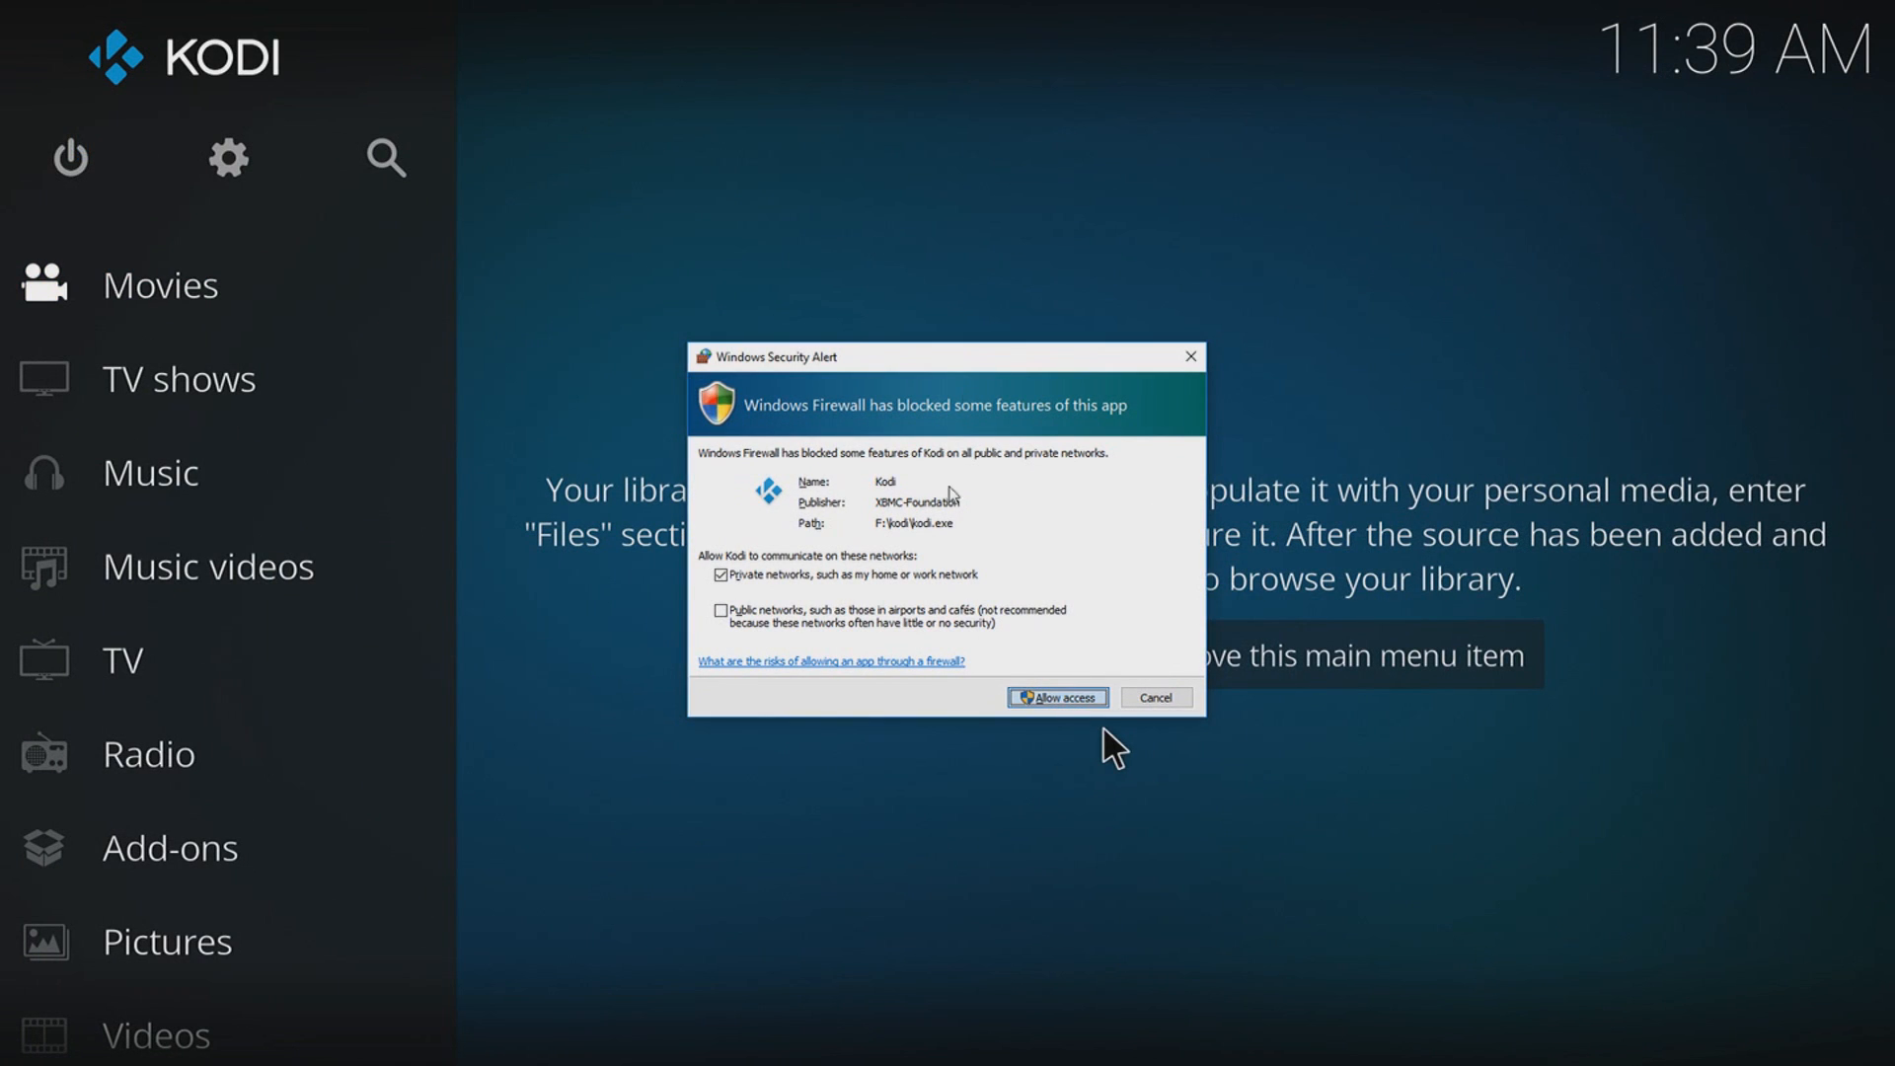
# - Allow Kodi access through Windows Firewall on private networks
pyautogui.click(1056, 696)
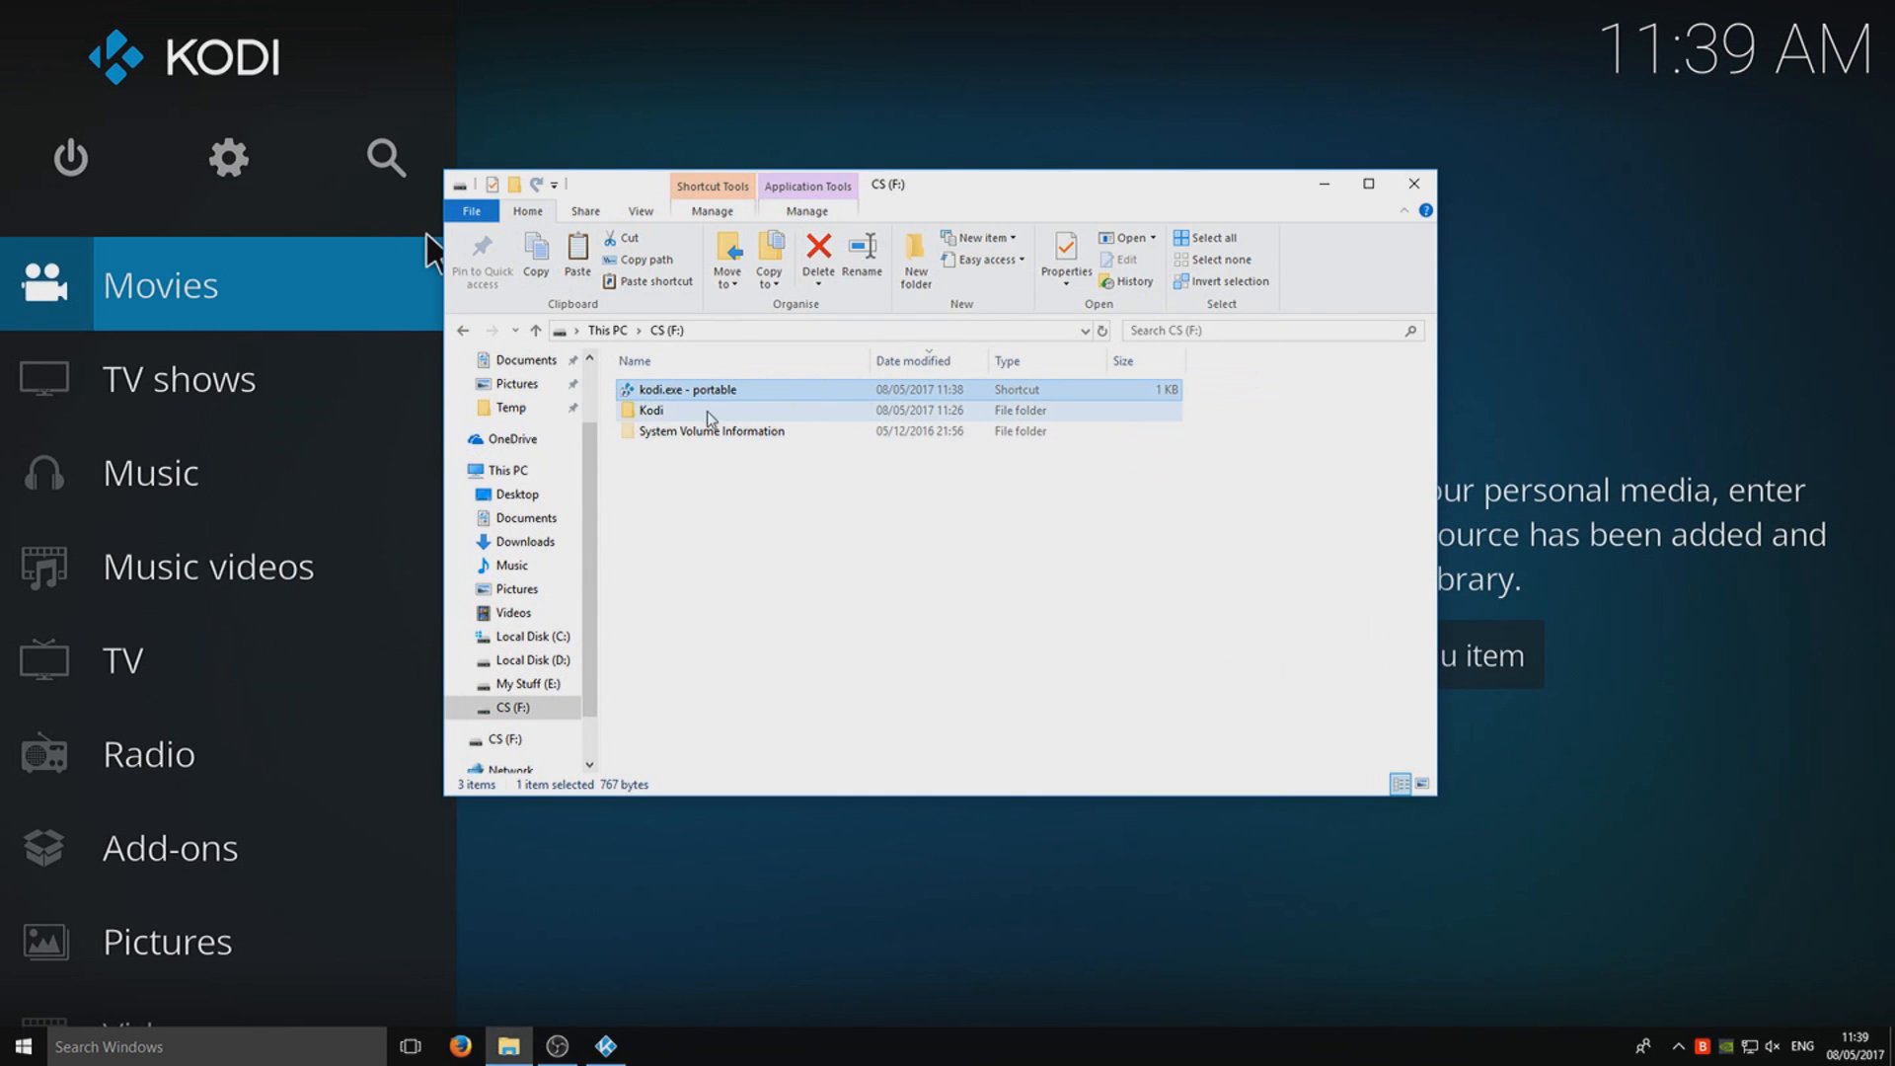
# - Browse Kodi > portable_data > userdata, then return to the F: drive root
pyautogui.doubleClick(652, 410)
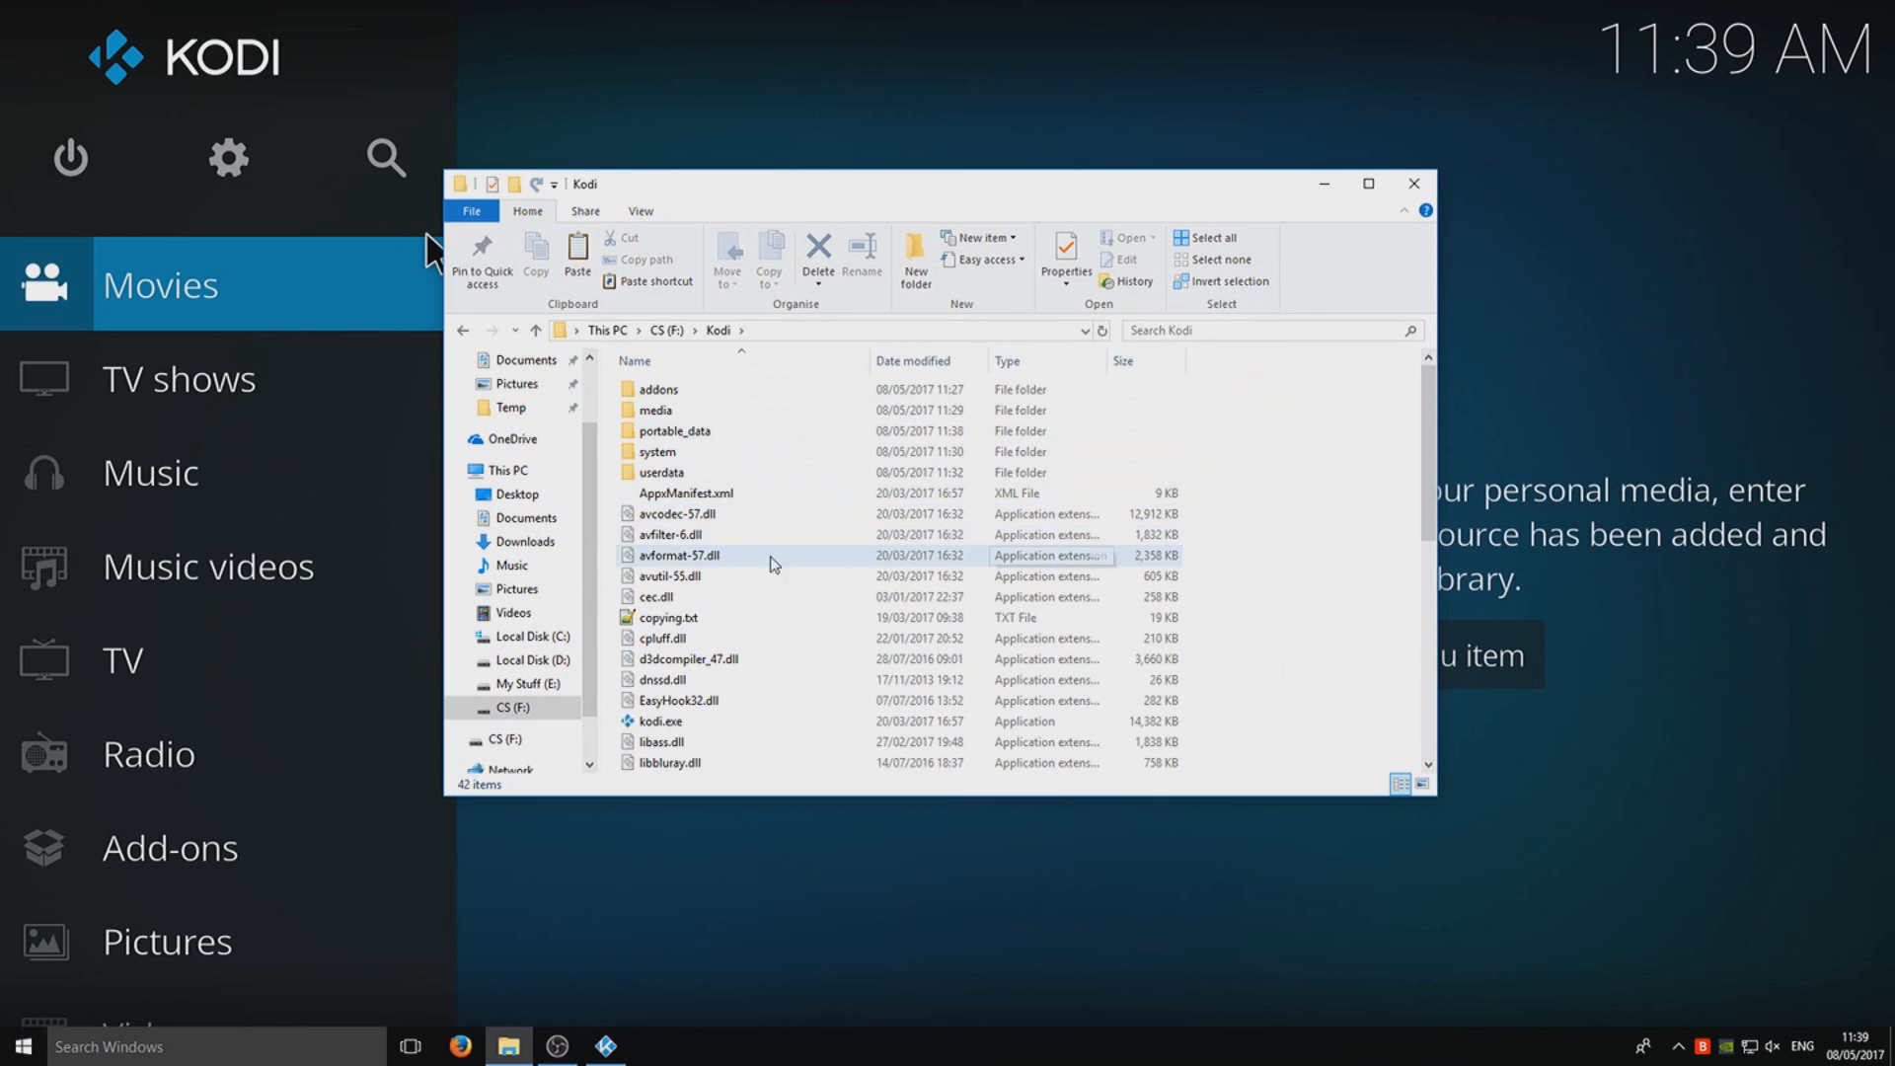
pyautogui.click(672, 430)
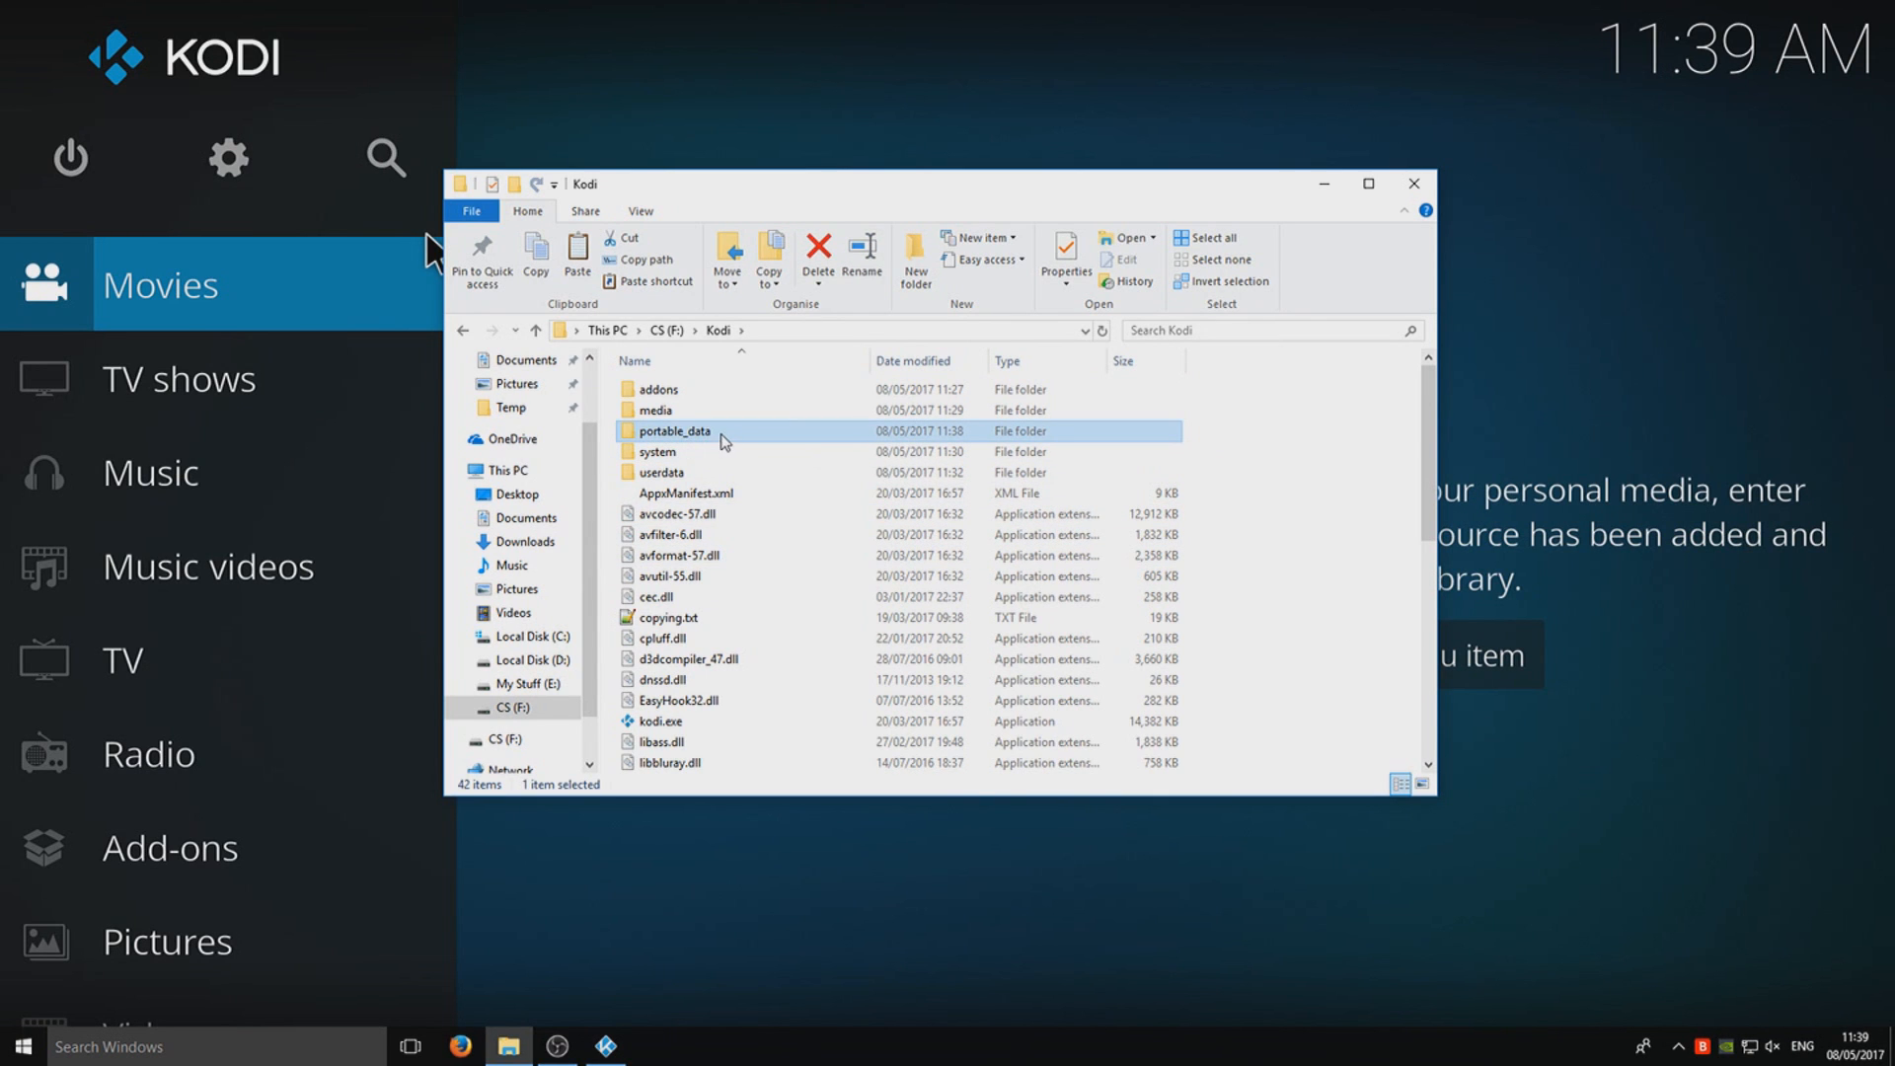
pyautogui.doubleClick(672, 431)
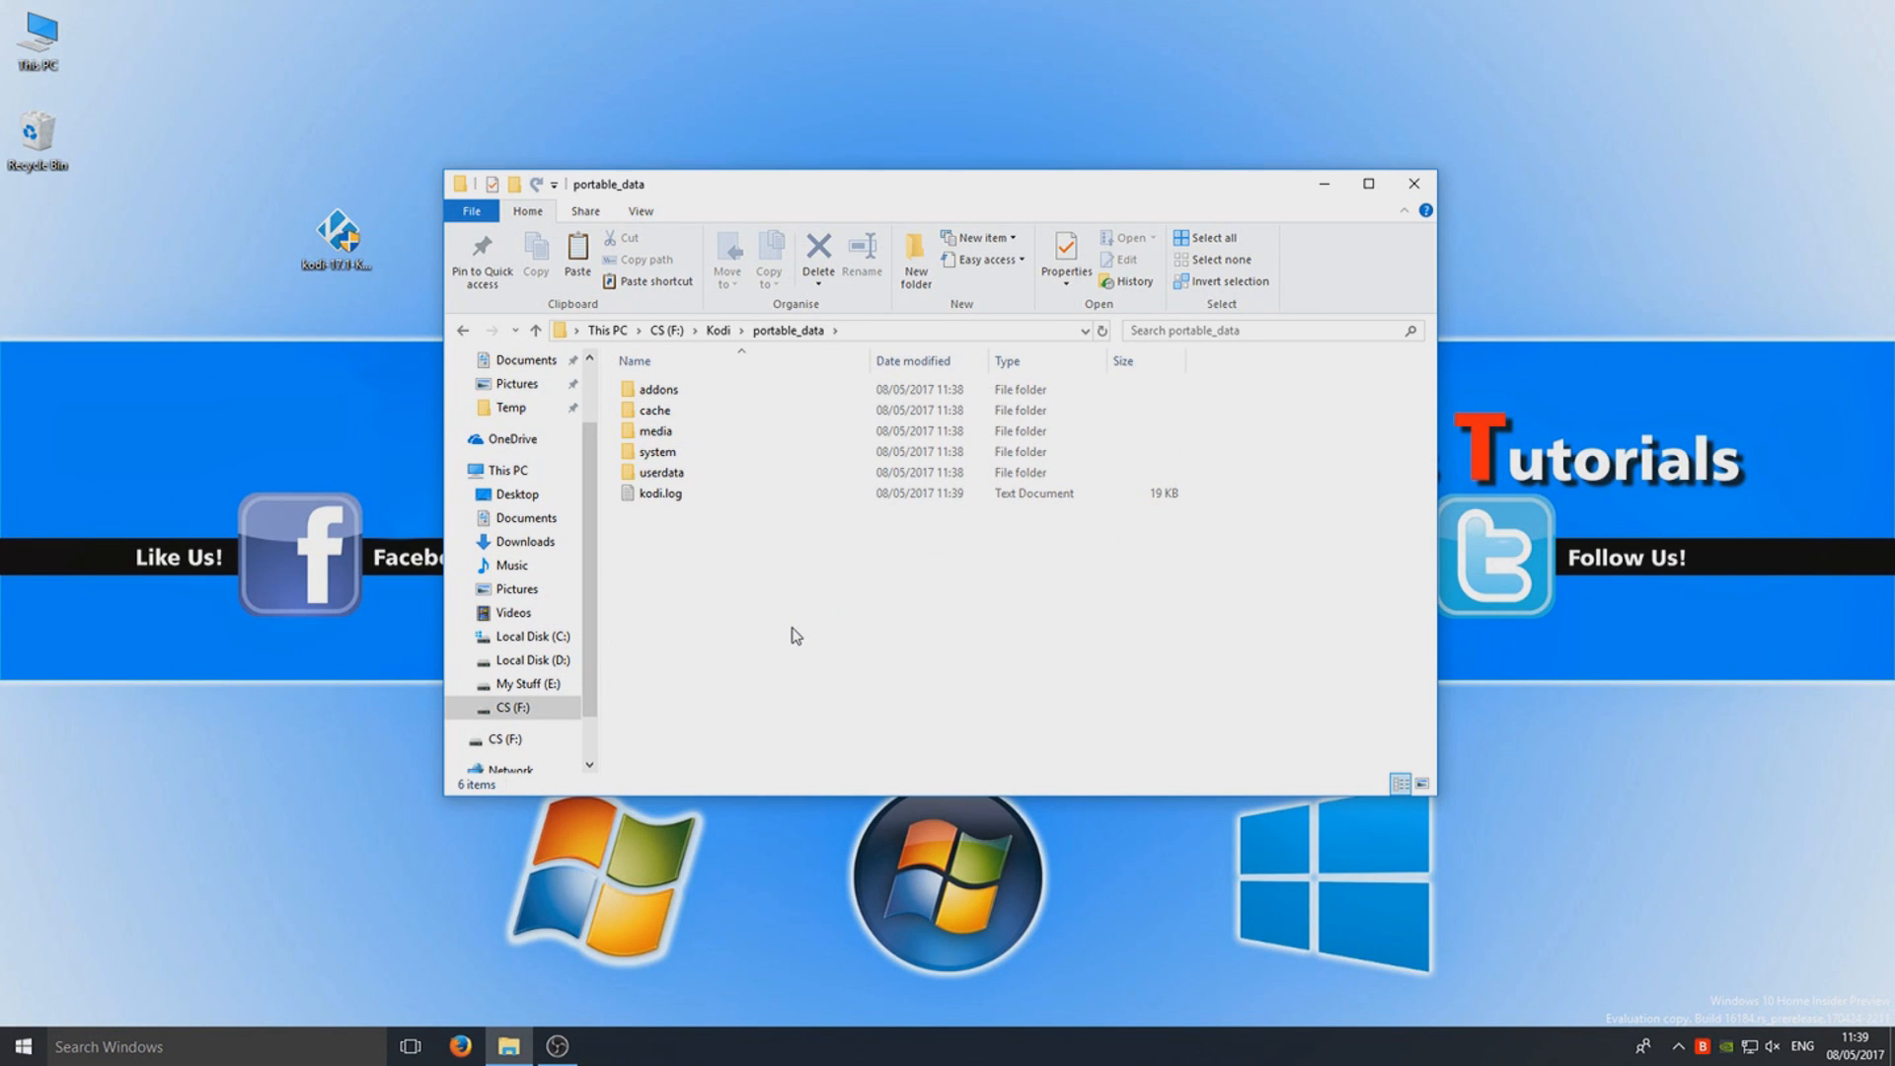
pyautogui.click(662, 472)
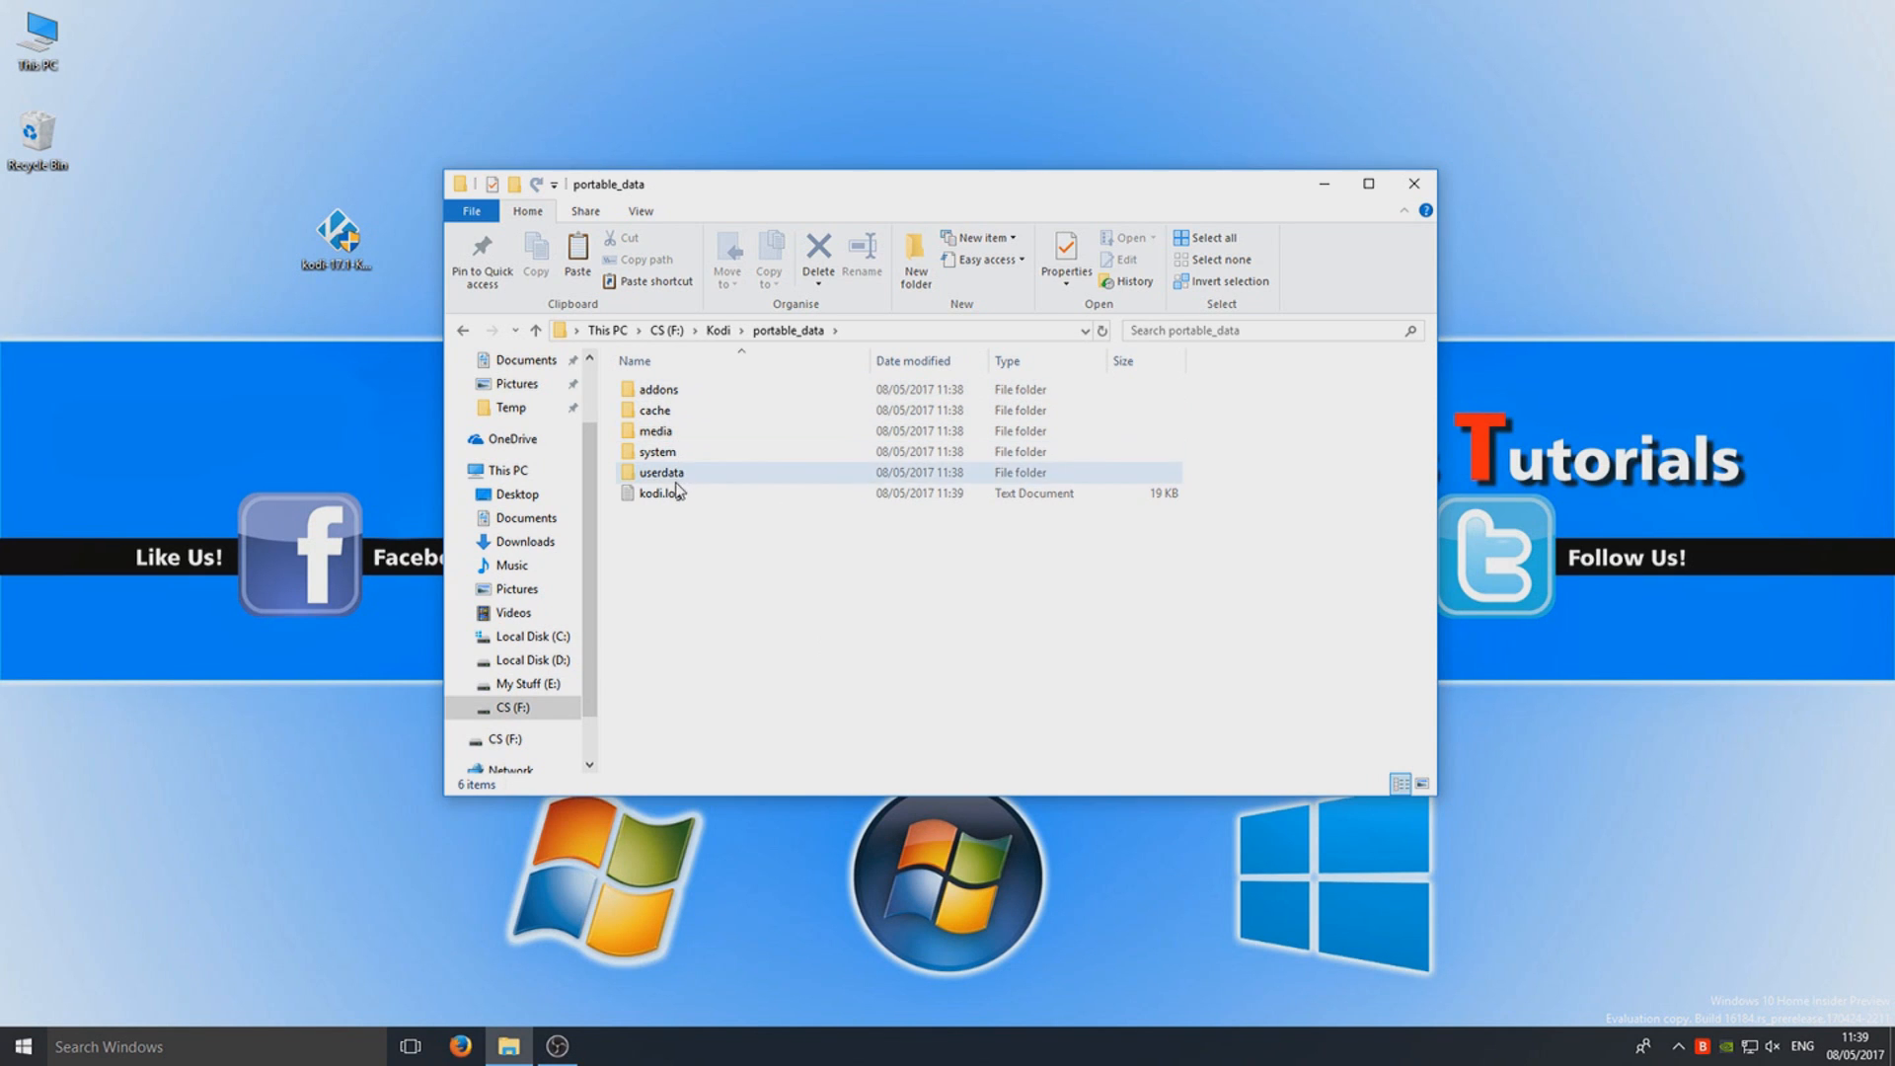
pyautogui.doubleClick(662, 472)
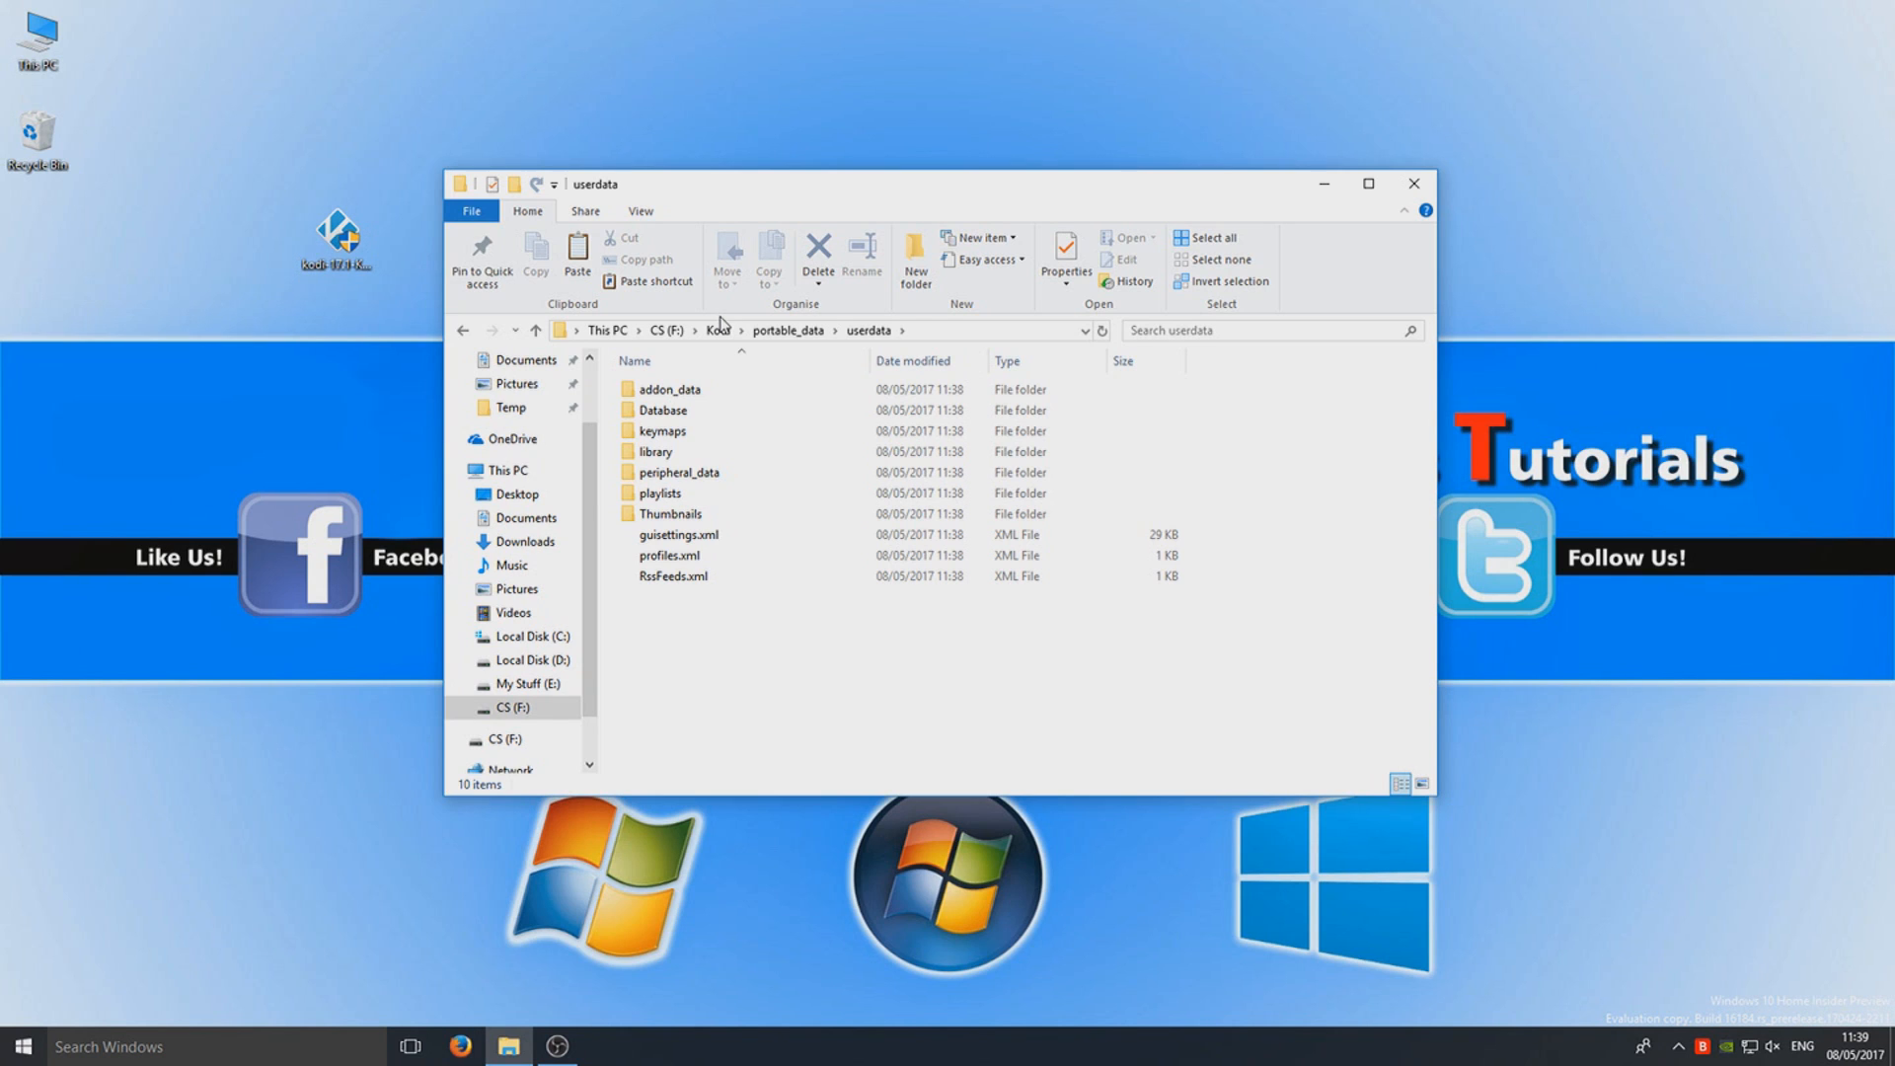
pyautogui.click(717, 330)
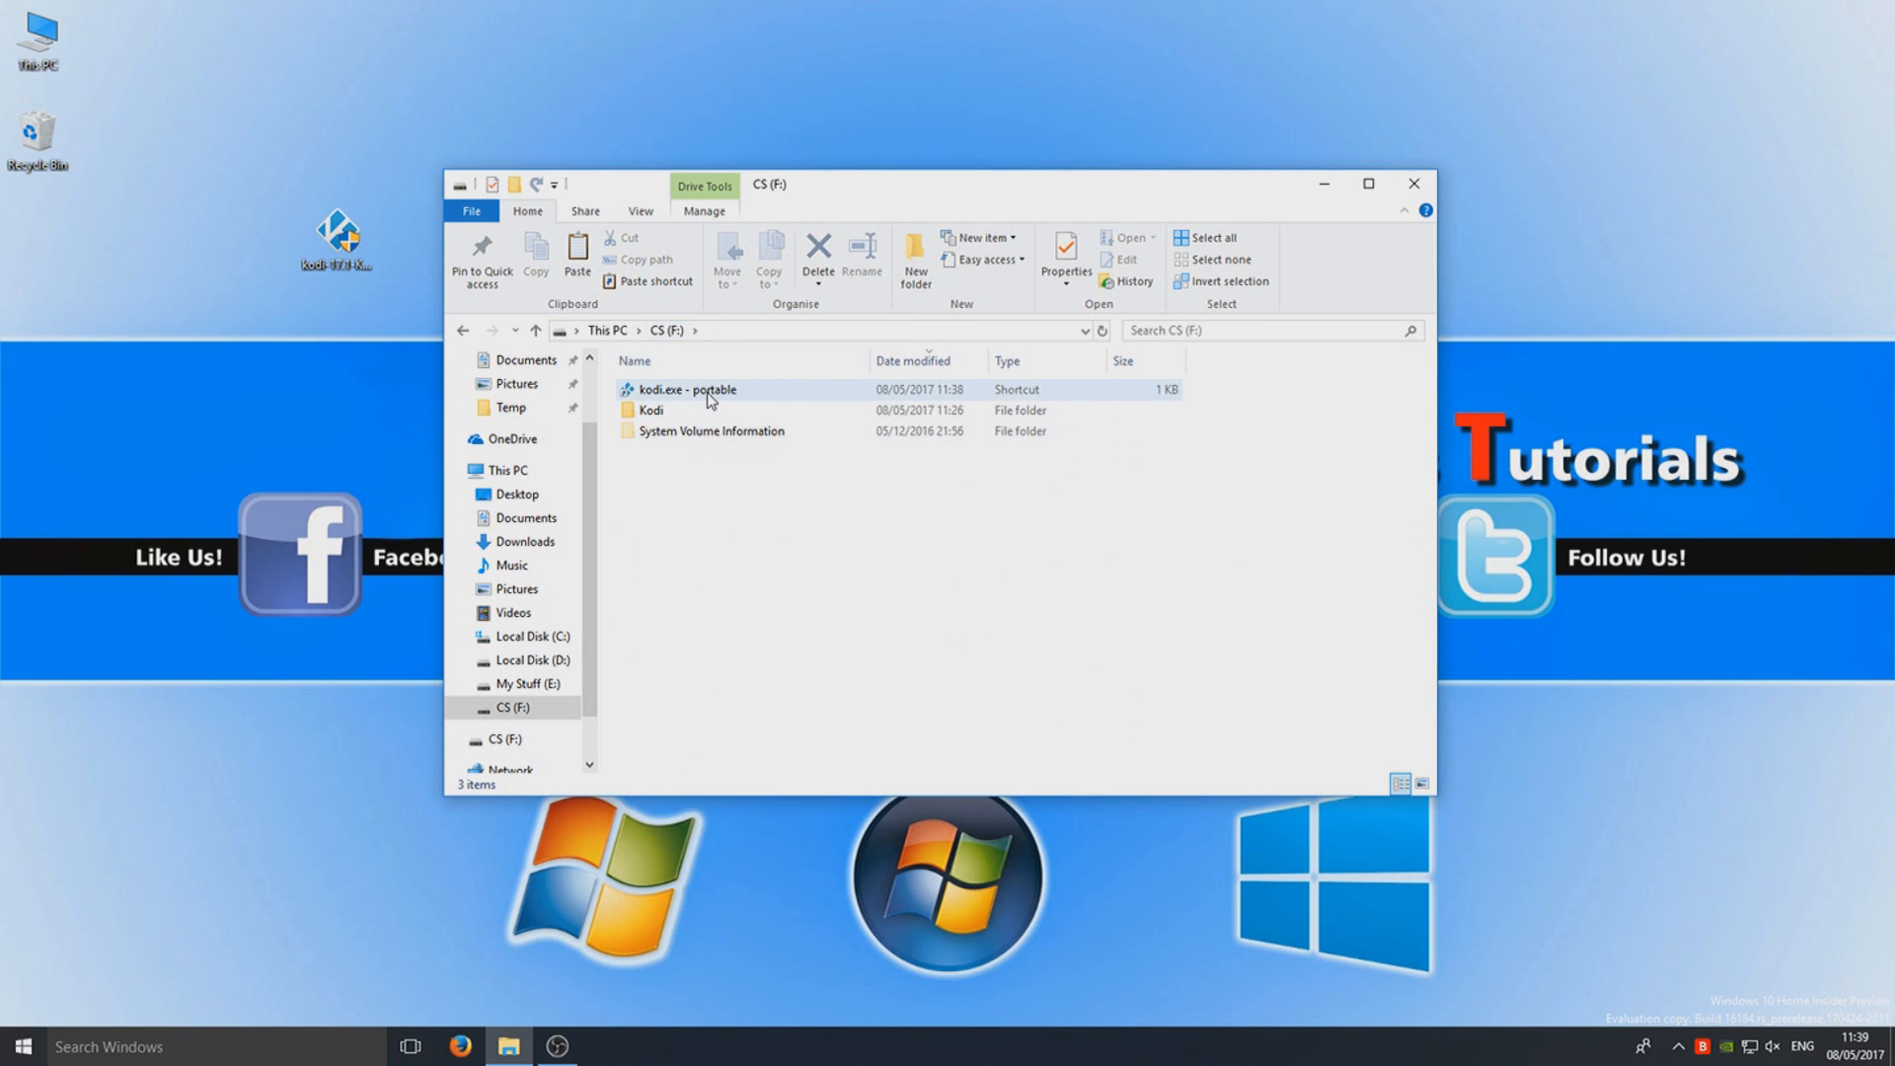
pyautogui.click(684, 389)
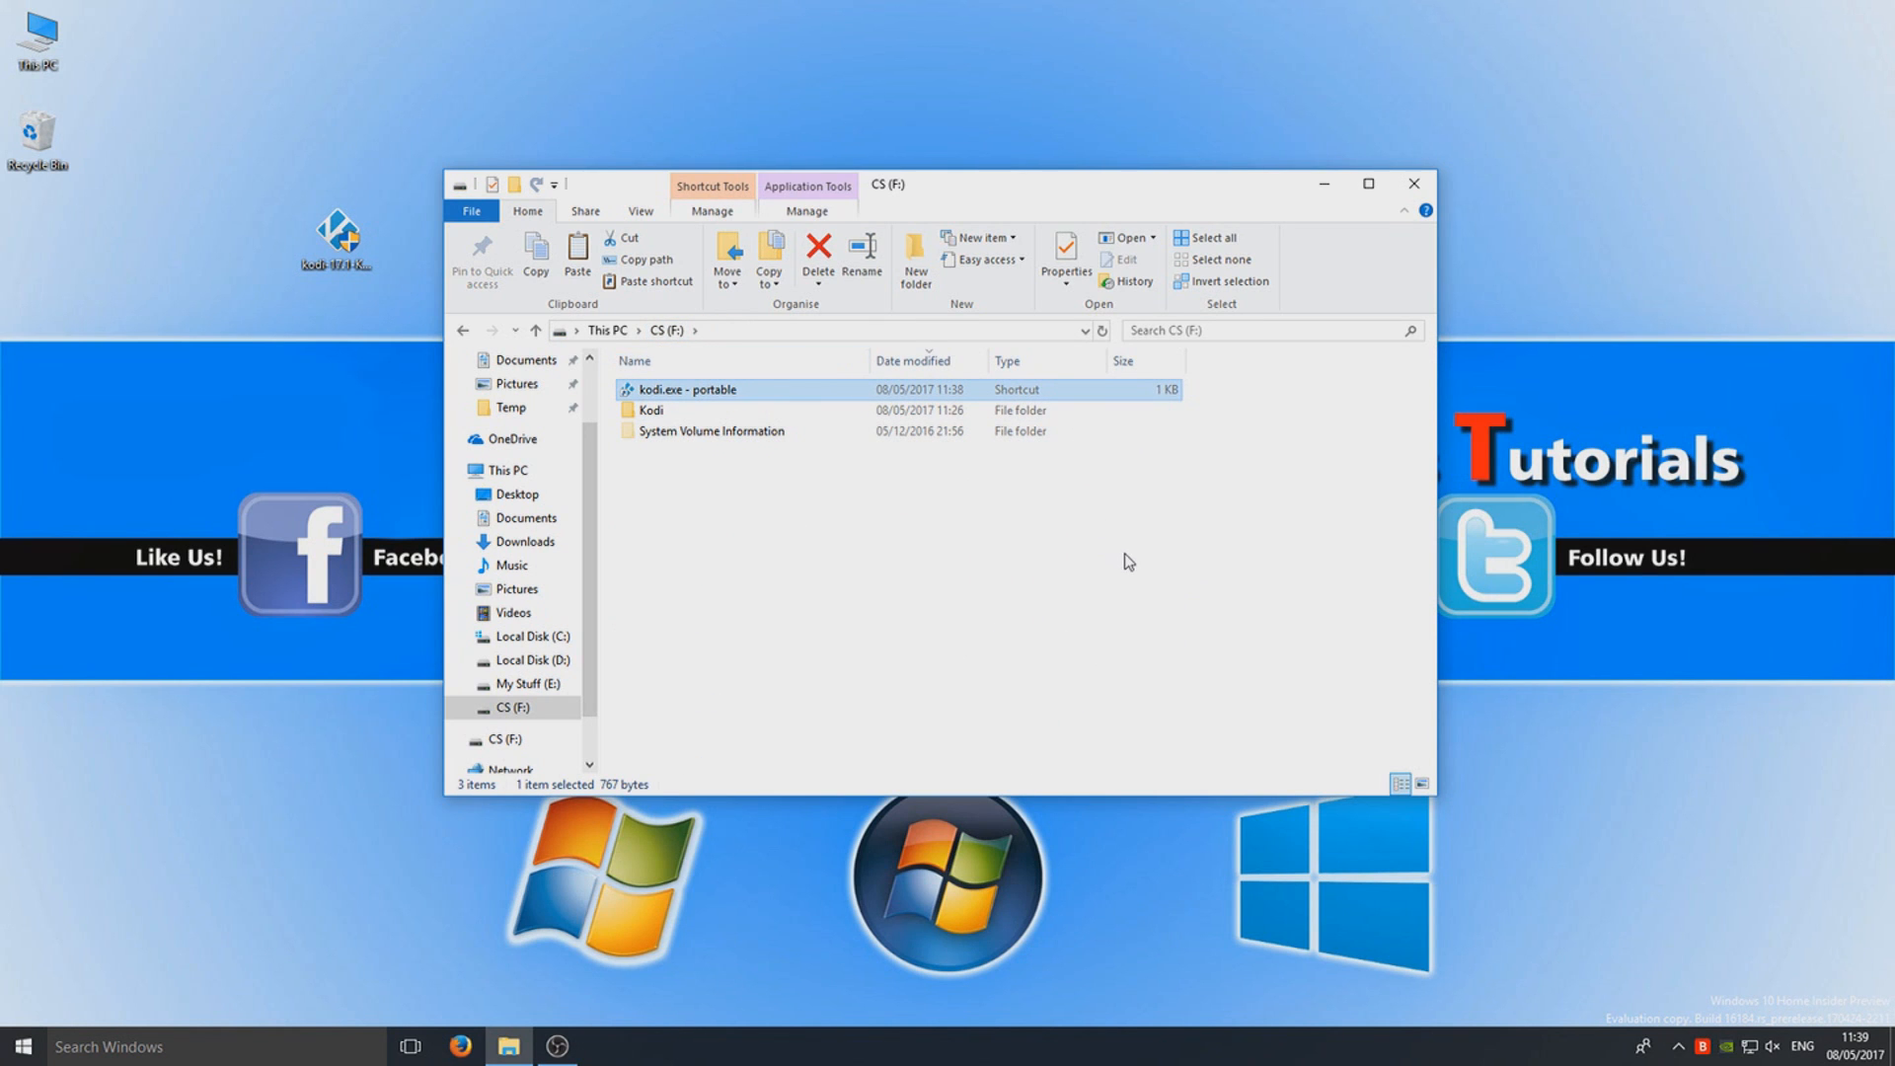
pyautogui.moveTo(1196, 783)
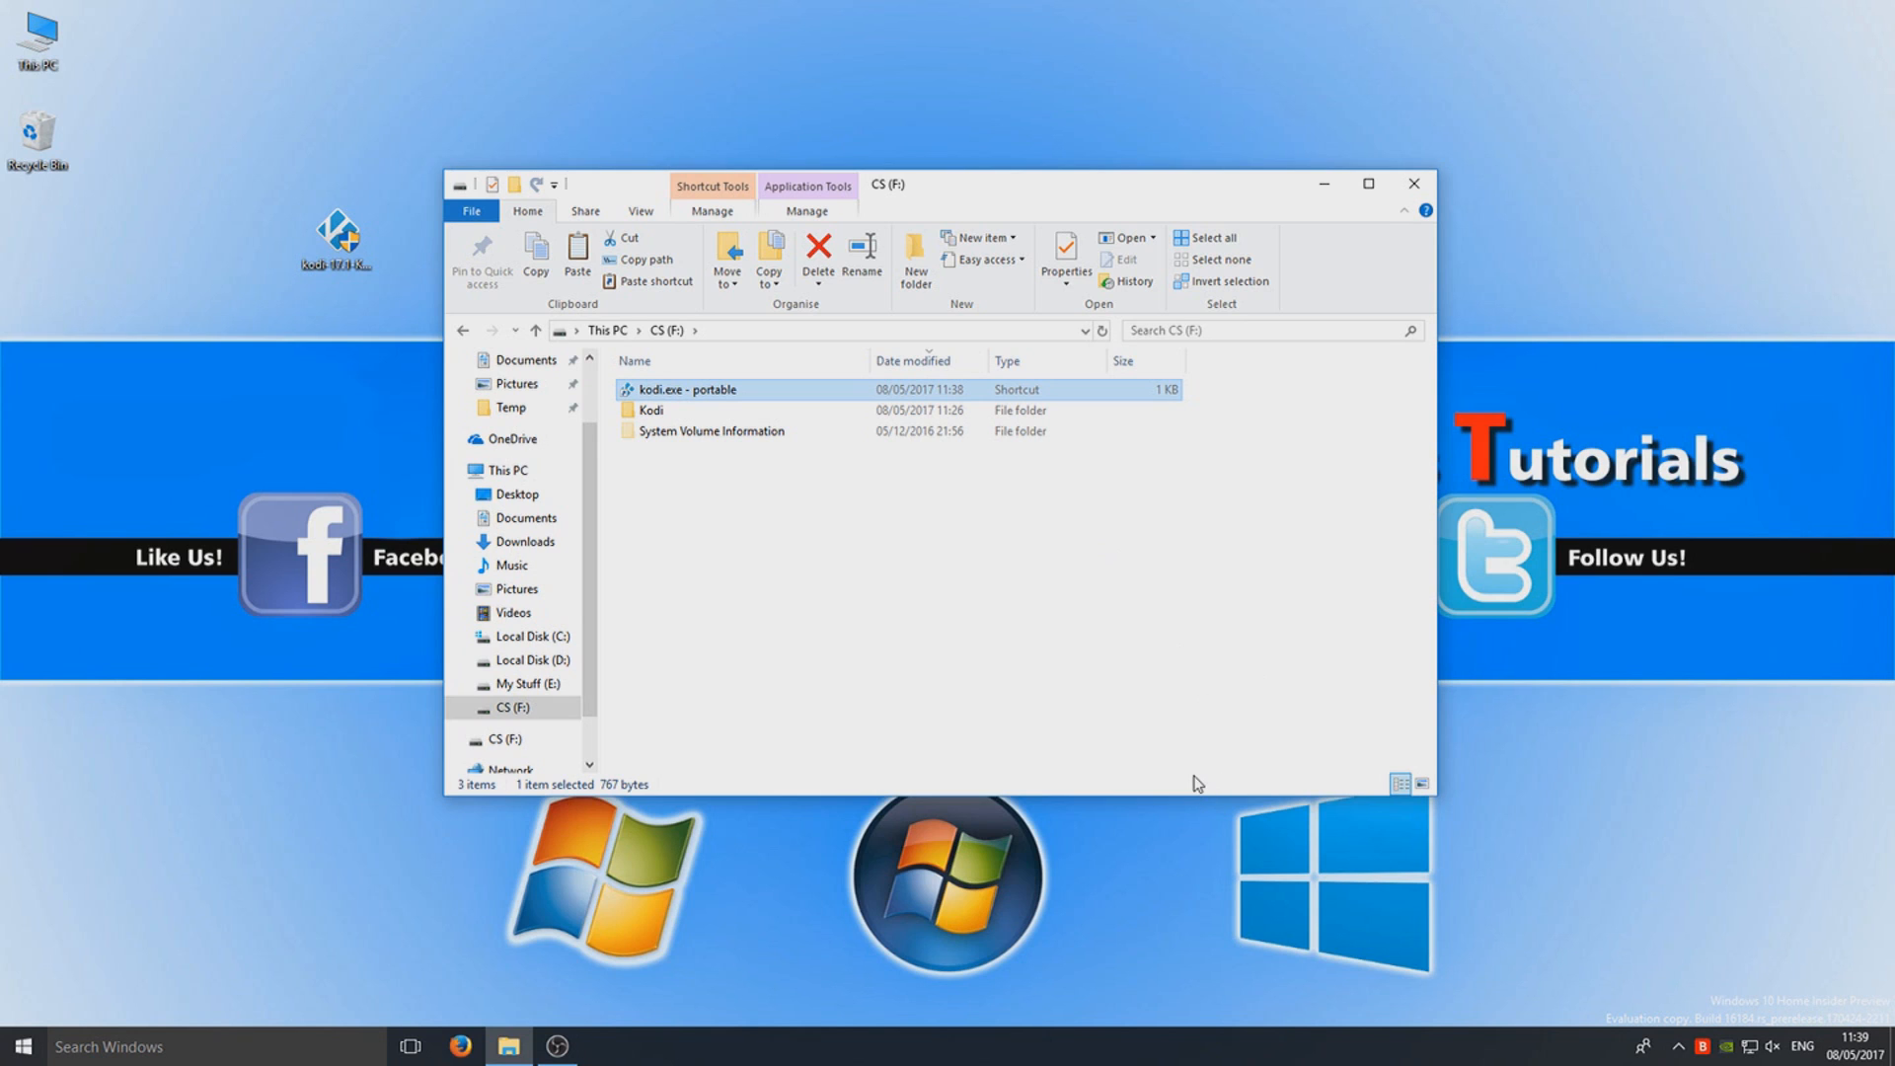